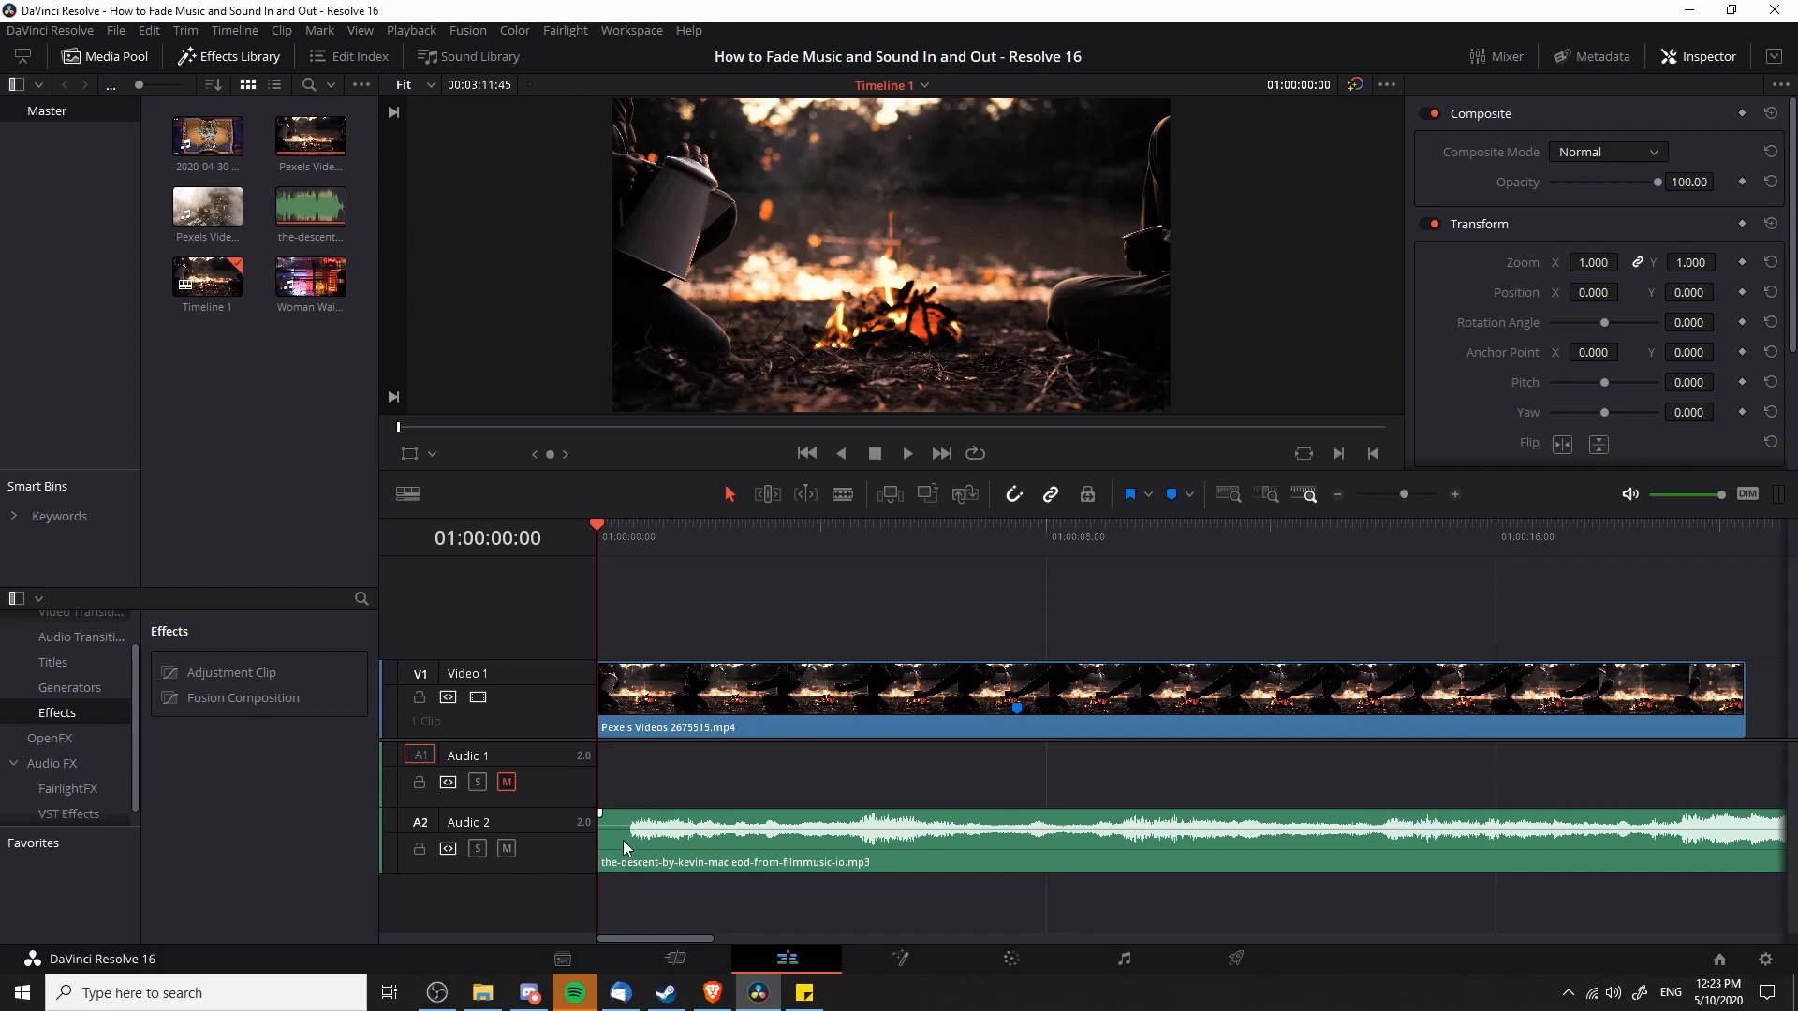
pyautogui.moveTo(597, 812)
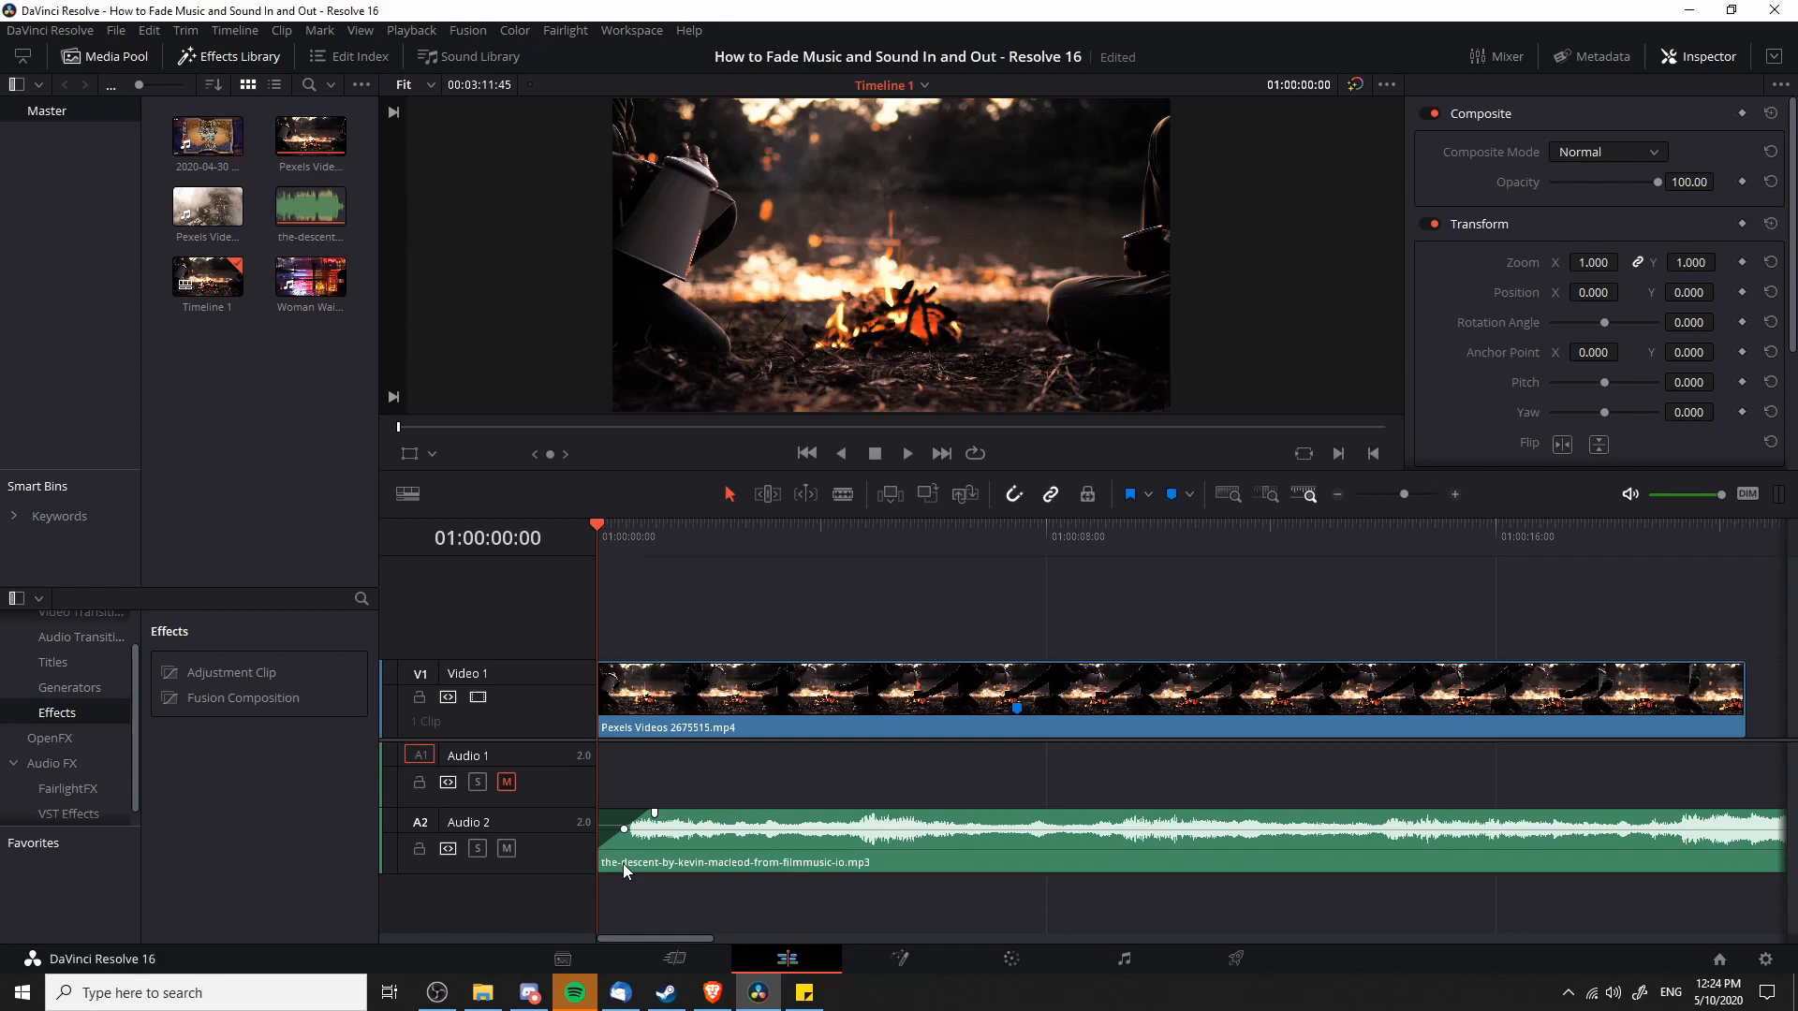
pyautogui.moveTo(607, 831)
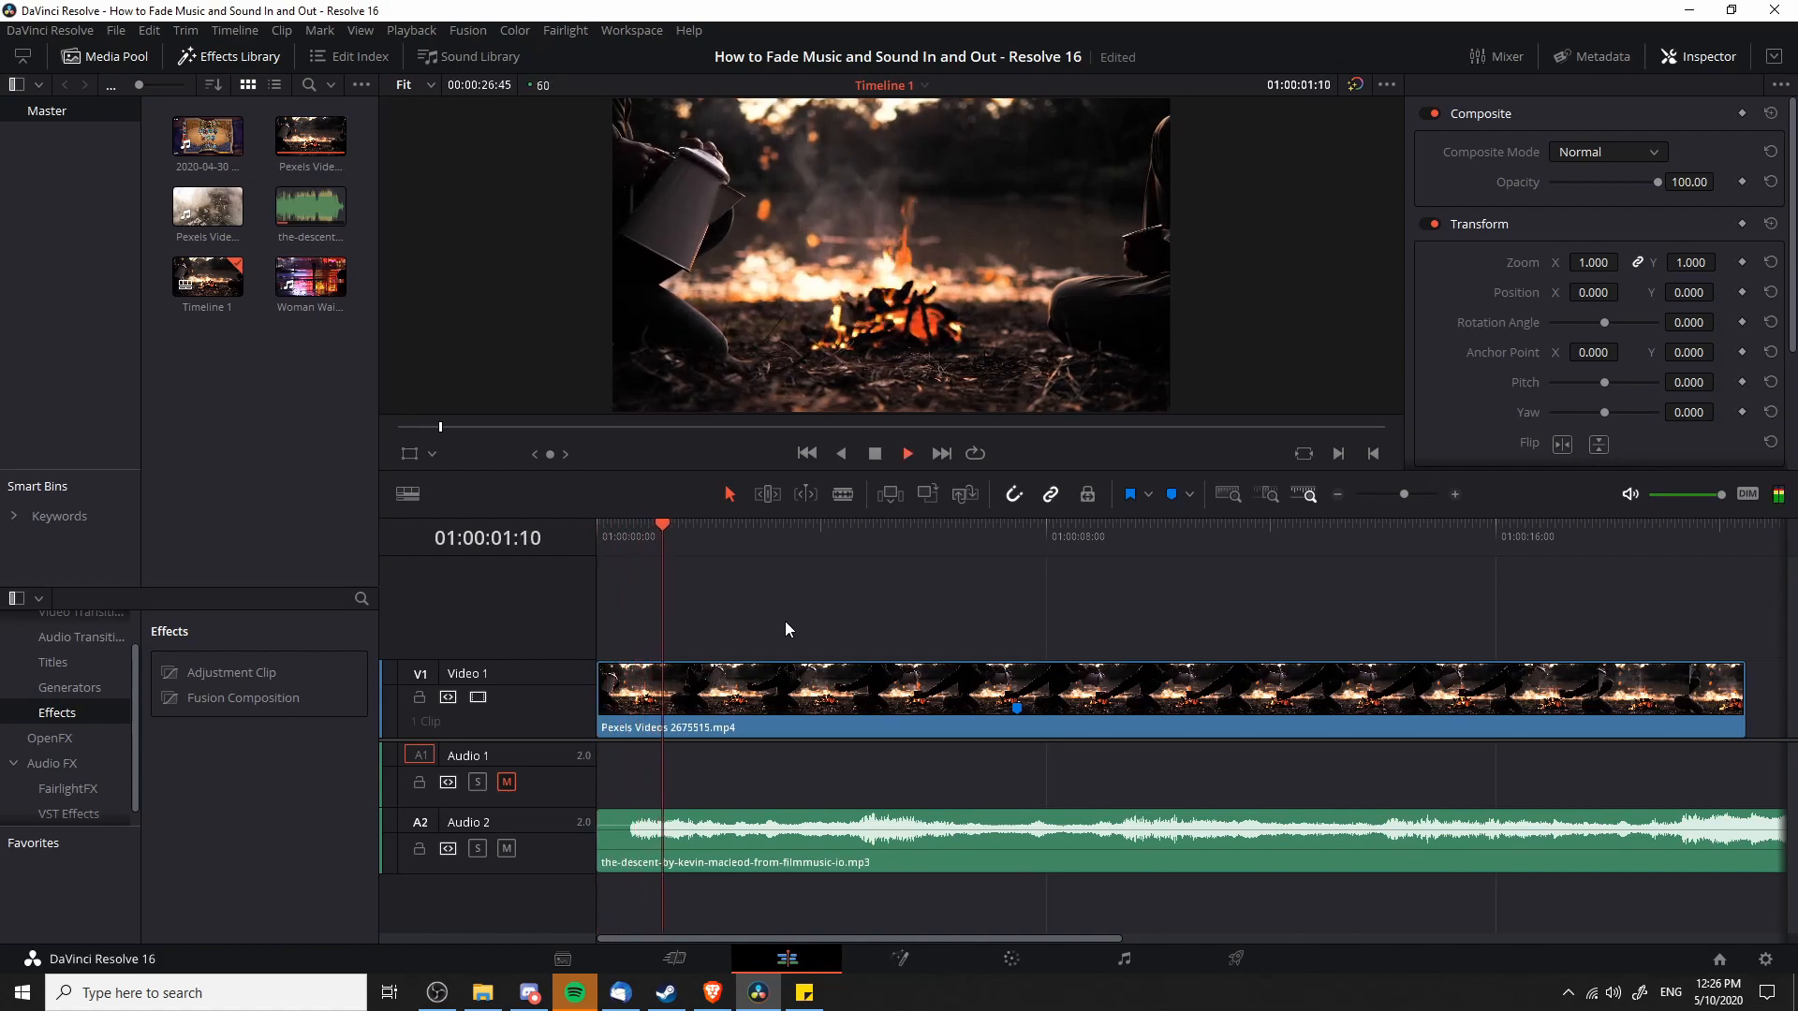
# Select the A2 music clip so the Inspector shows its volume, pan, pitch and EQ
pyautogui.click(732, 537)
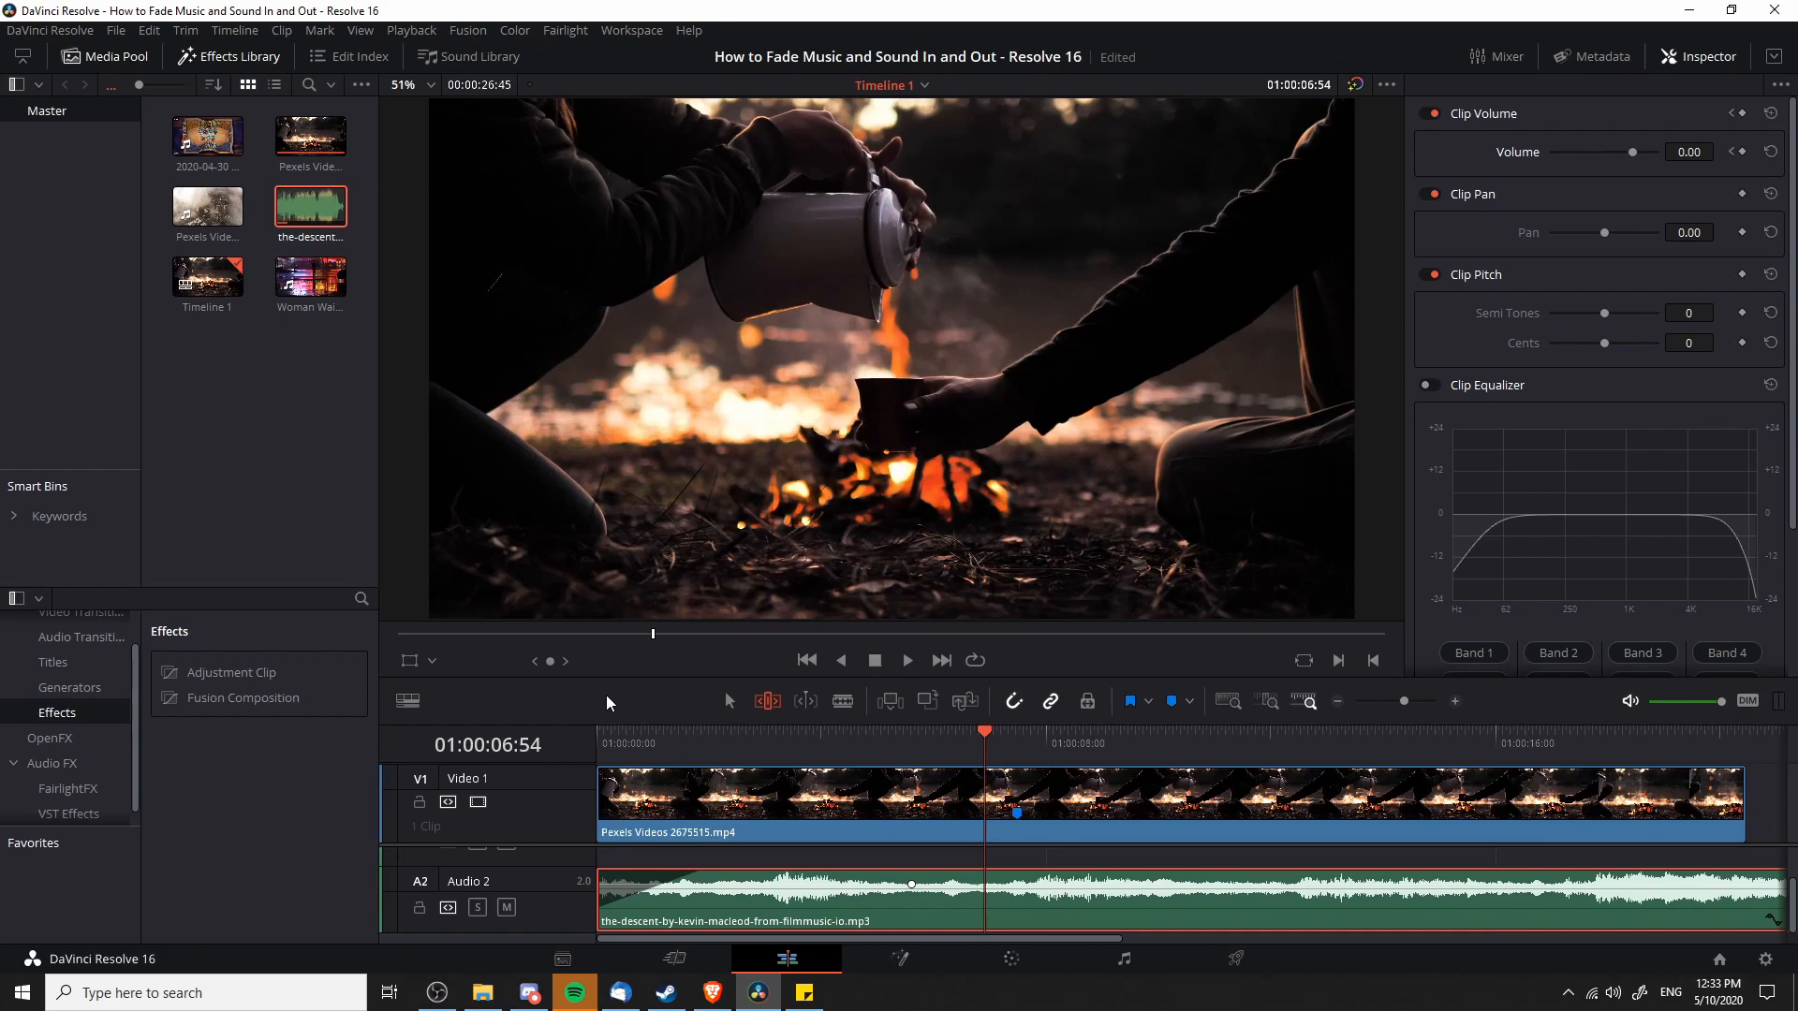
pyautogui.moveTo(619, 703)
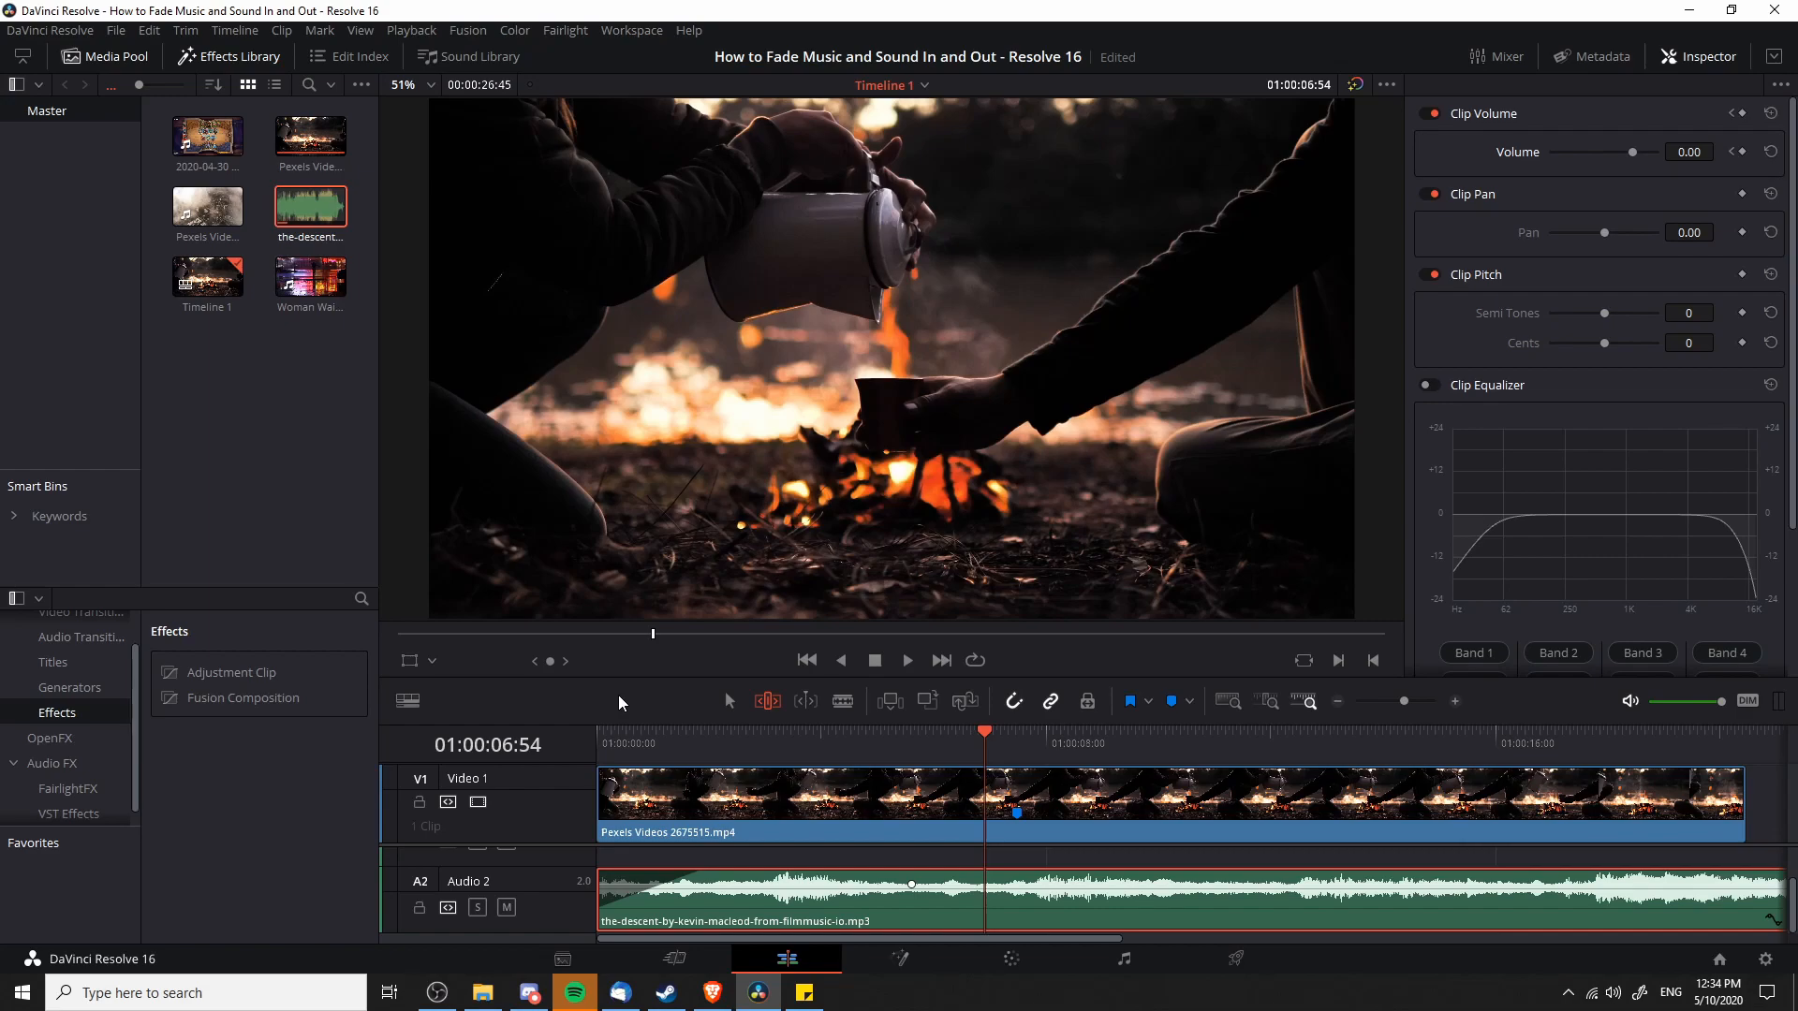
pyautogui.moveTo(1013, 746)
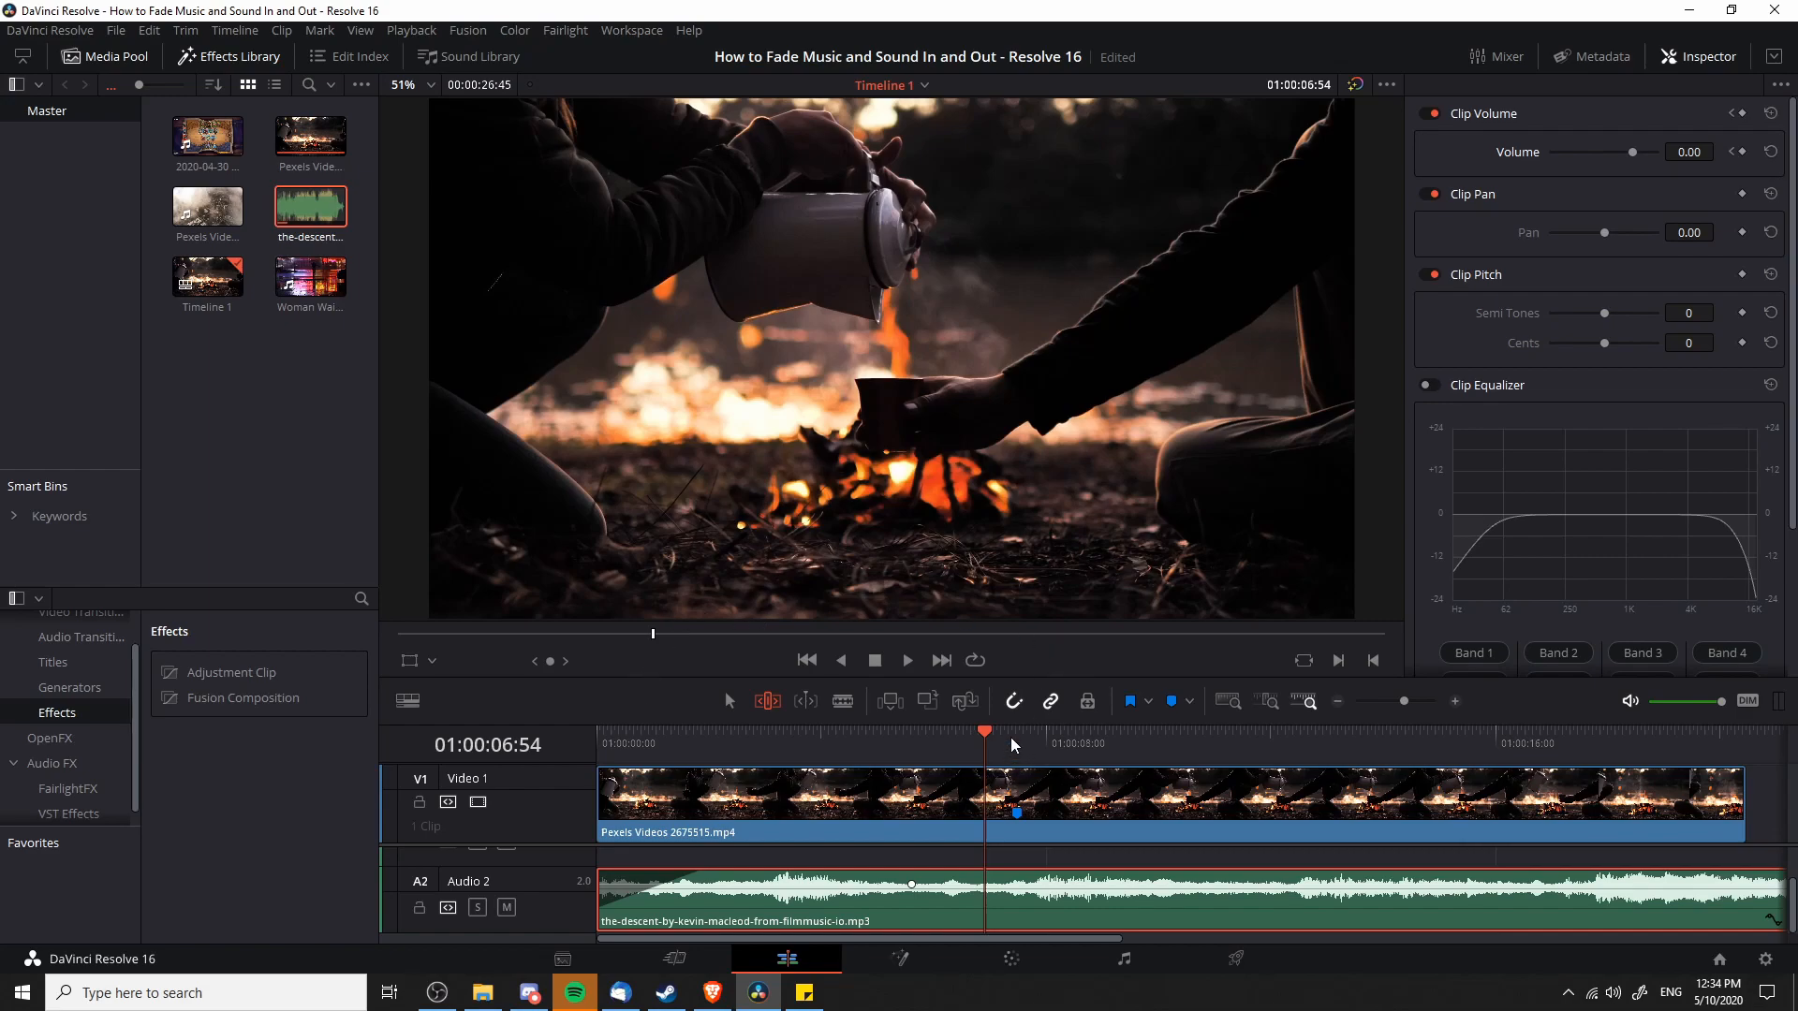
pyautogui.moveTo(1016, 816)
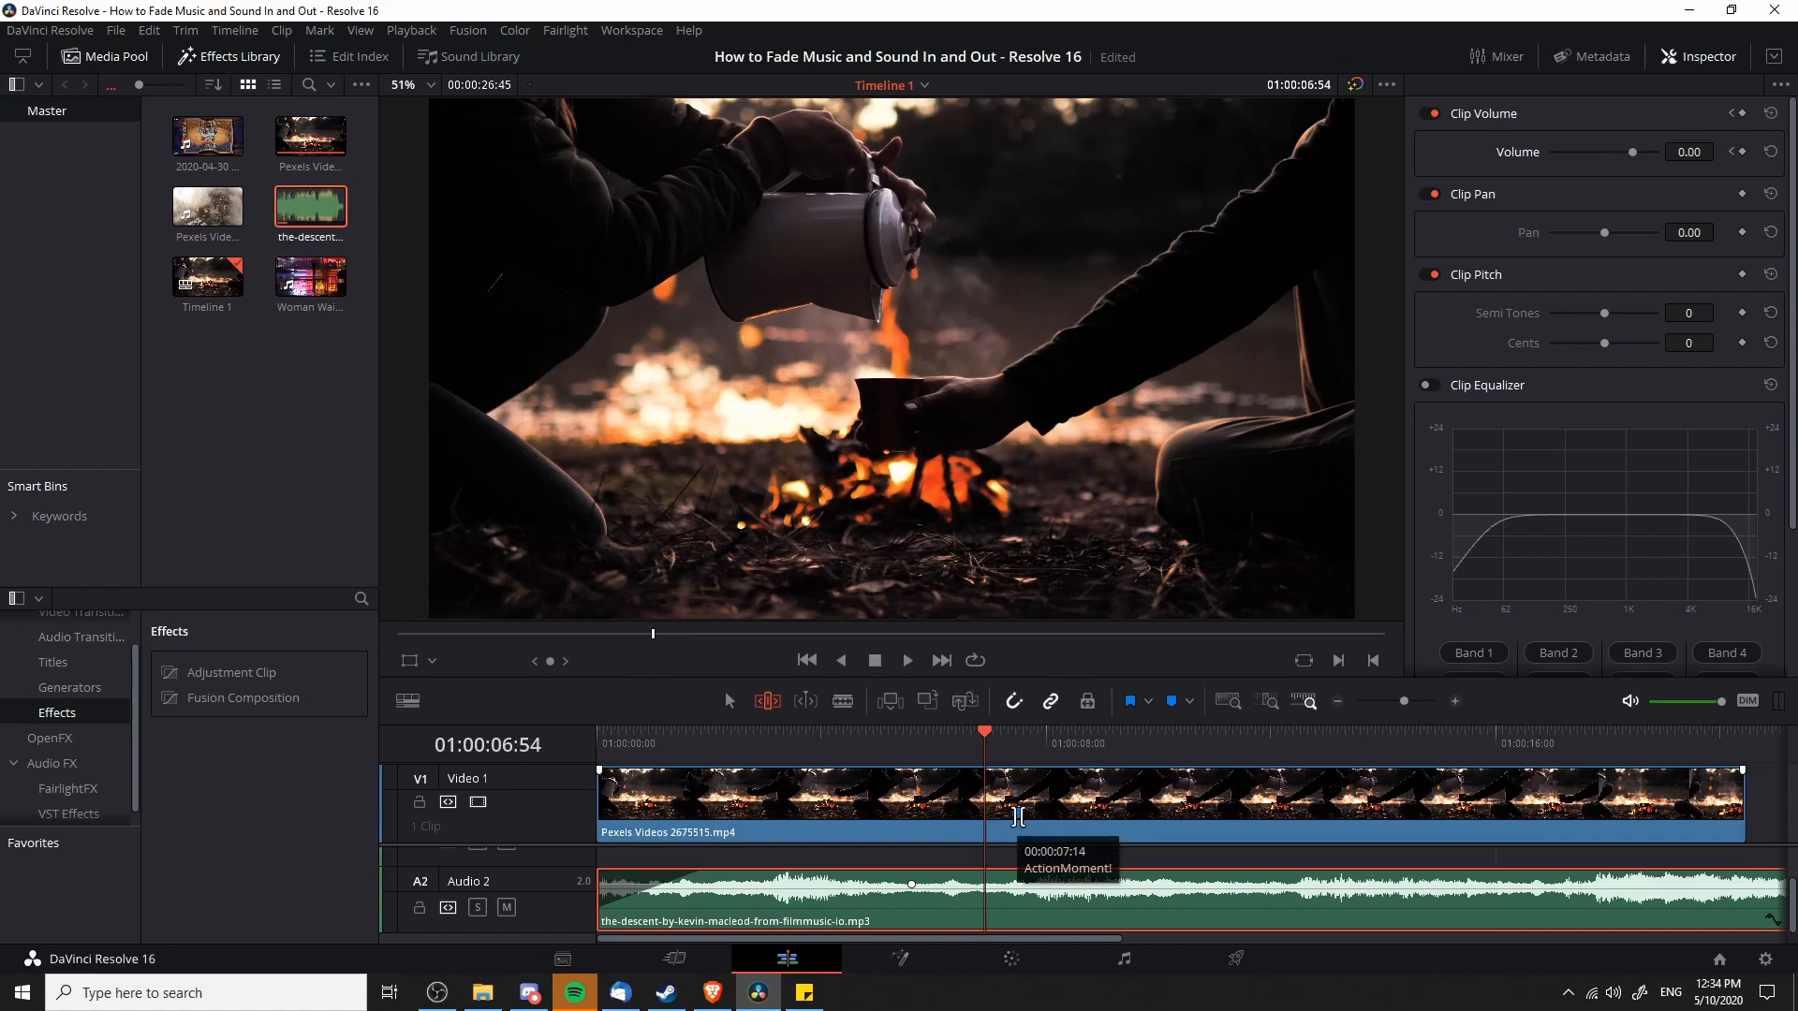
pyautogui.moveTo(1021, 755)
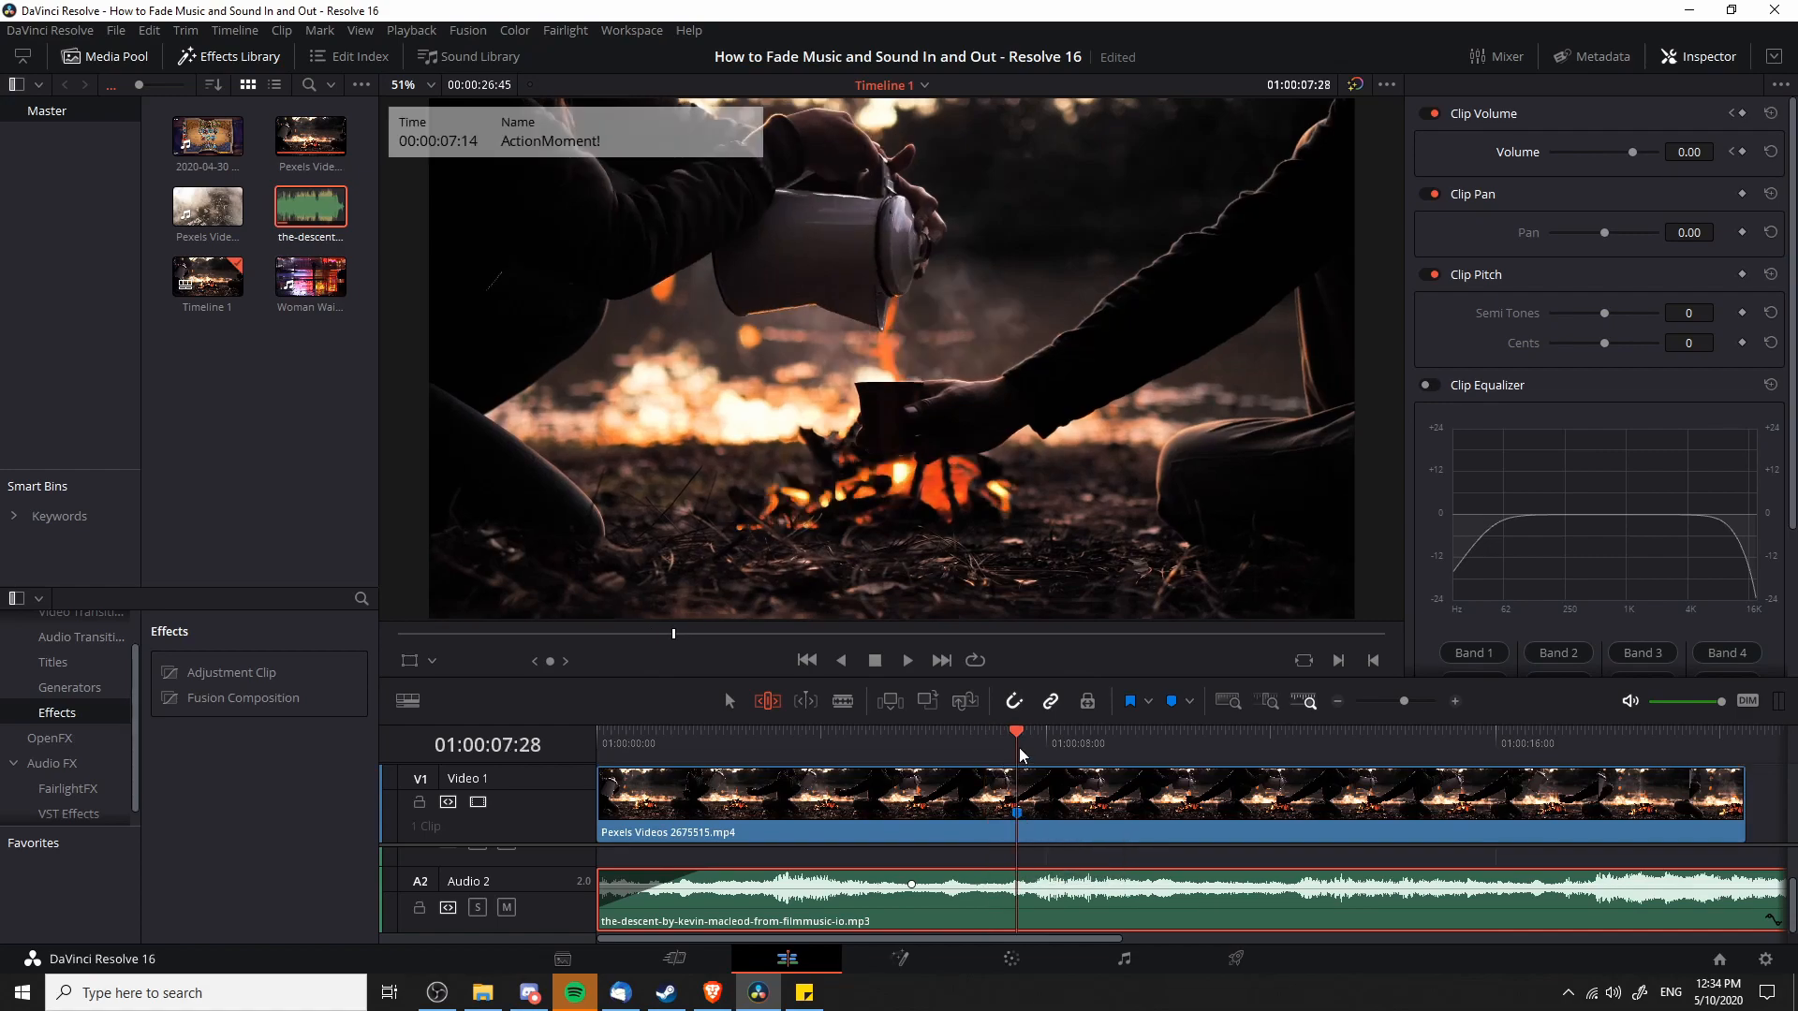
# Keyframe the A2 music at −15 dB, returning to 0 dB at the ActionMoment! marker
pyautogui.click(906, 660)
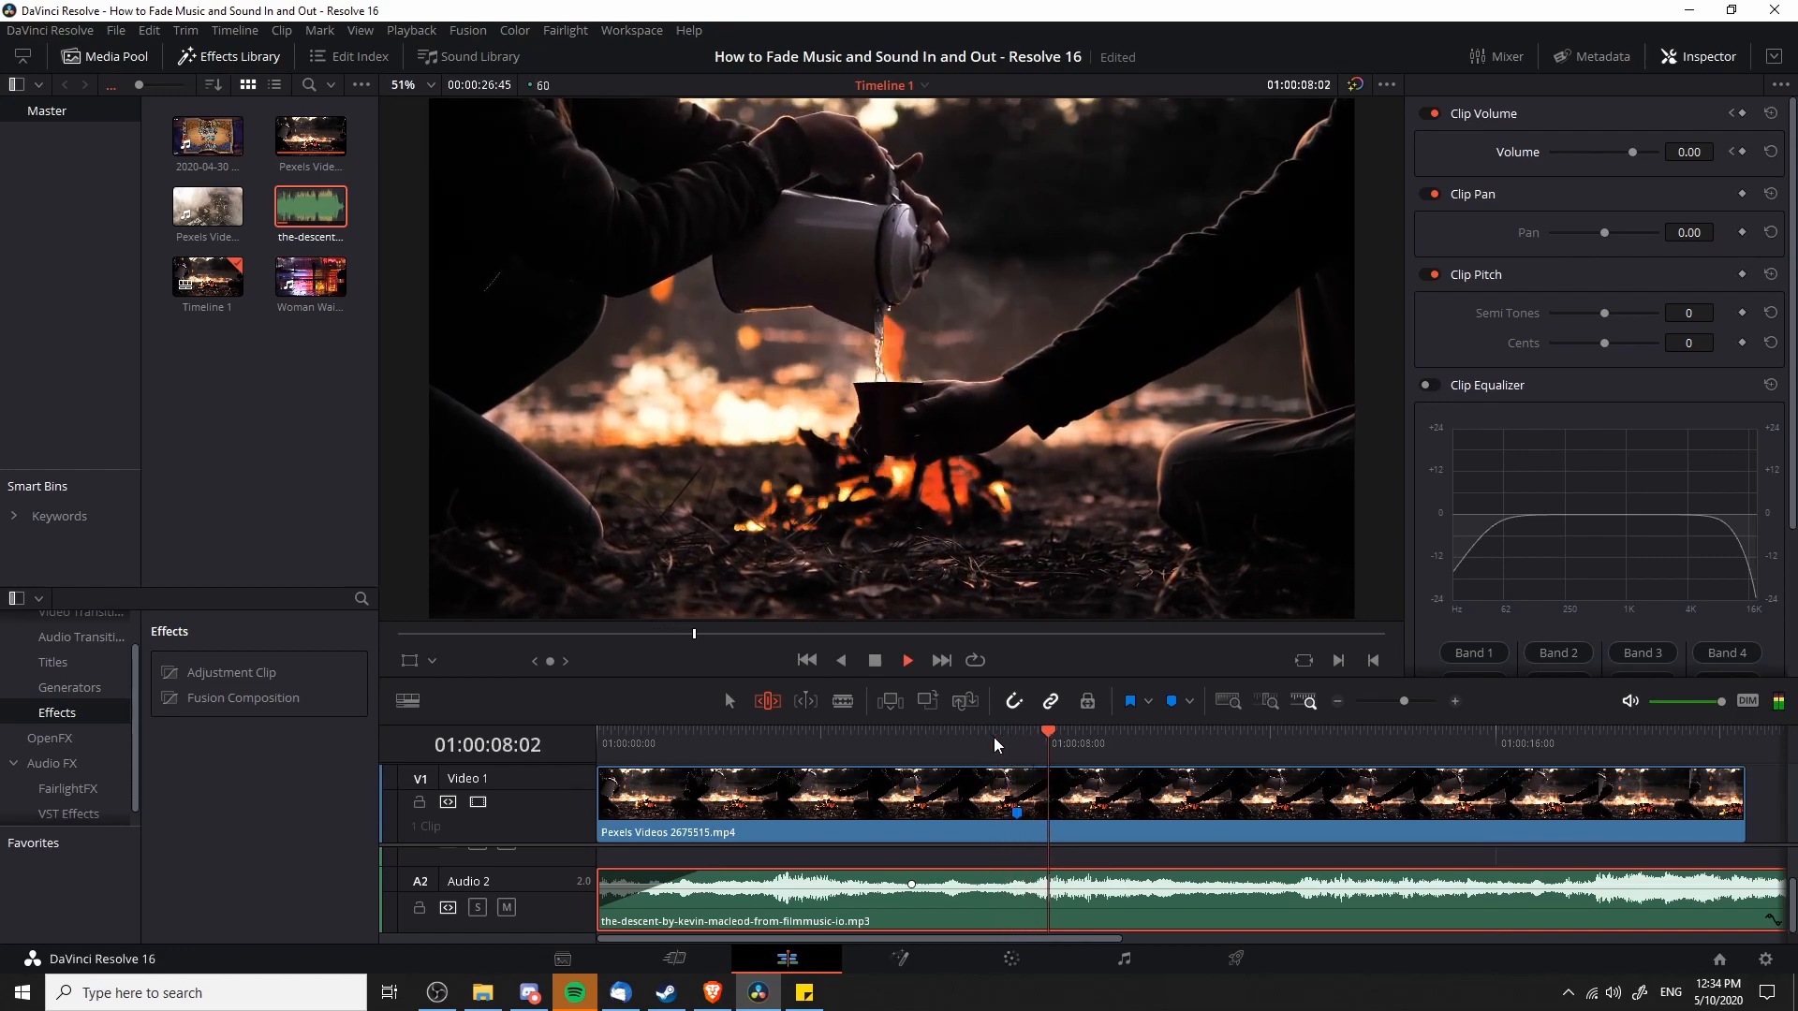
pyautogui.click(906, 659)
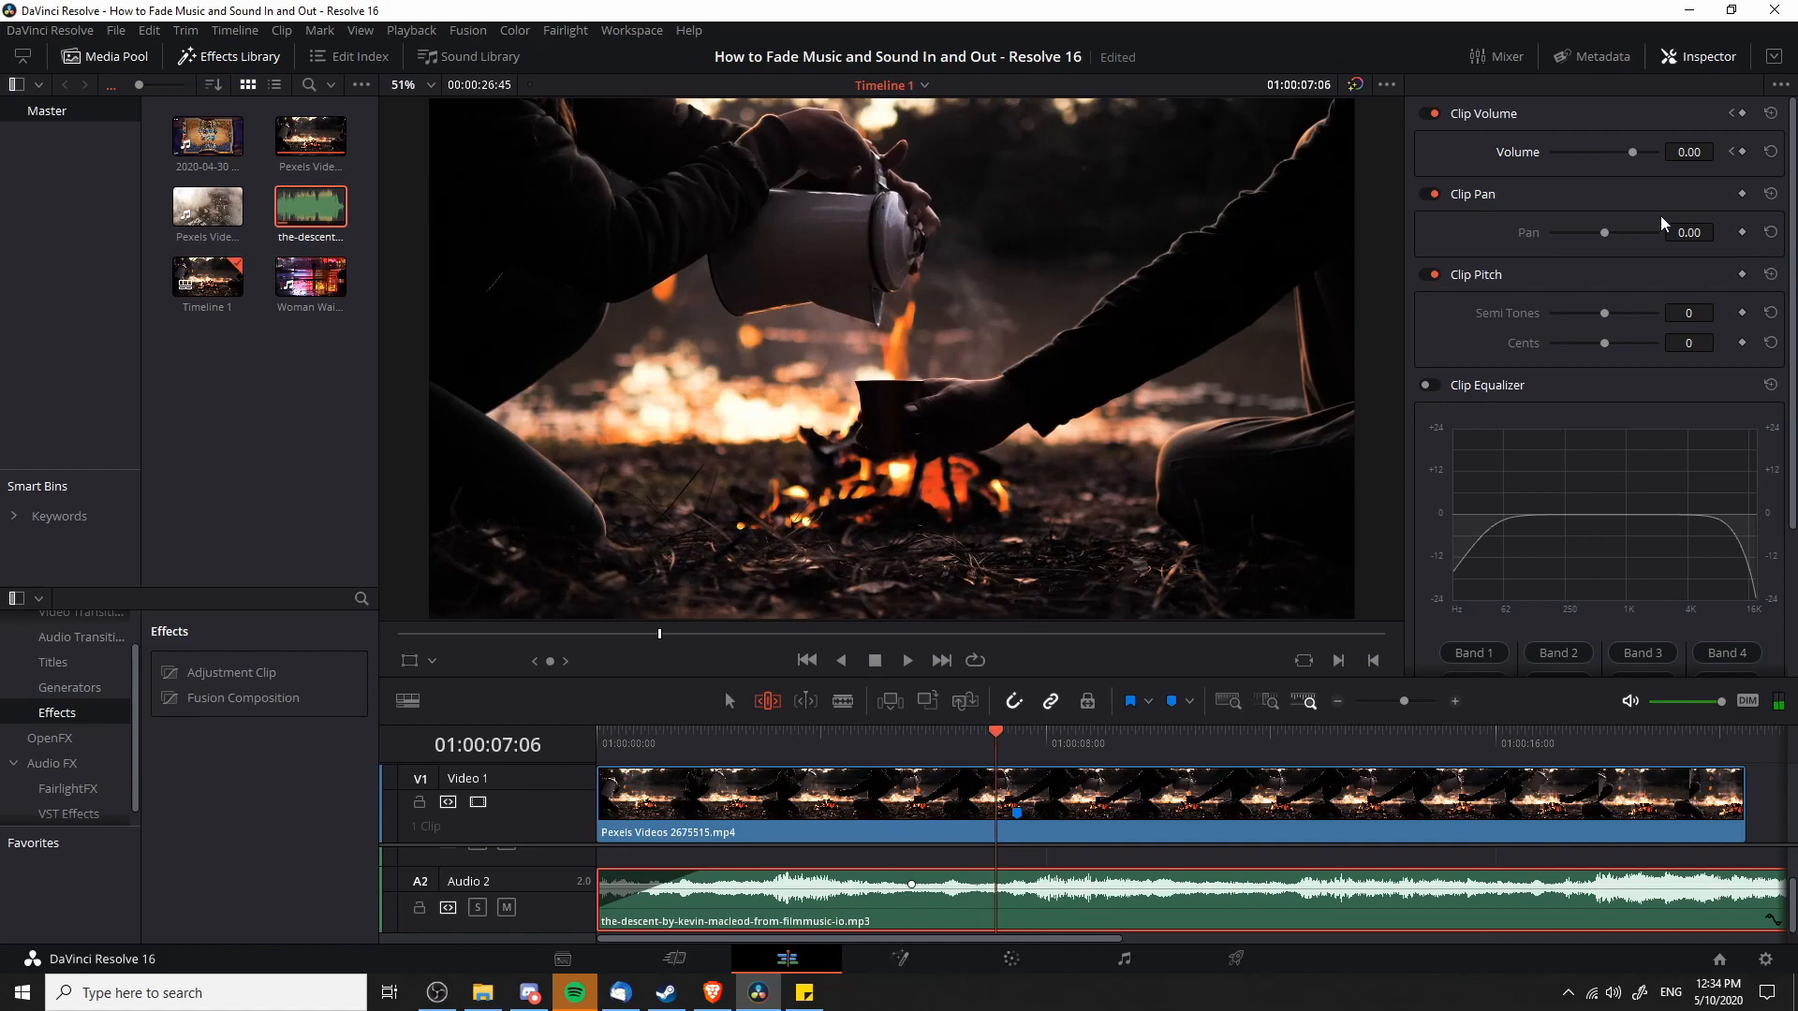
pyautogui.moveTo(1745, 172)
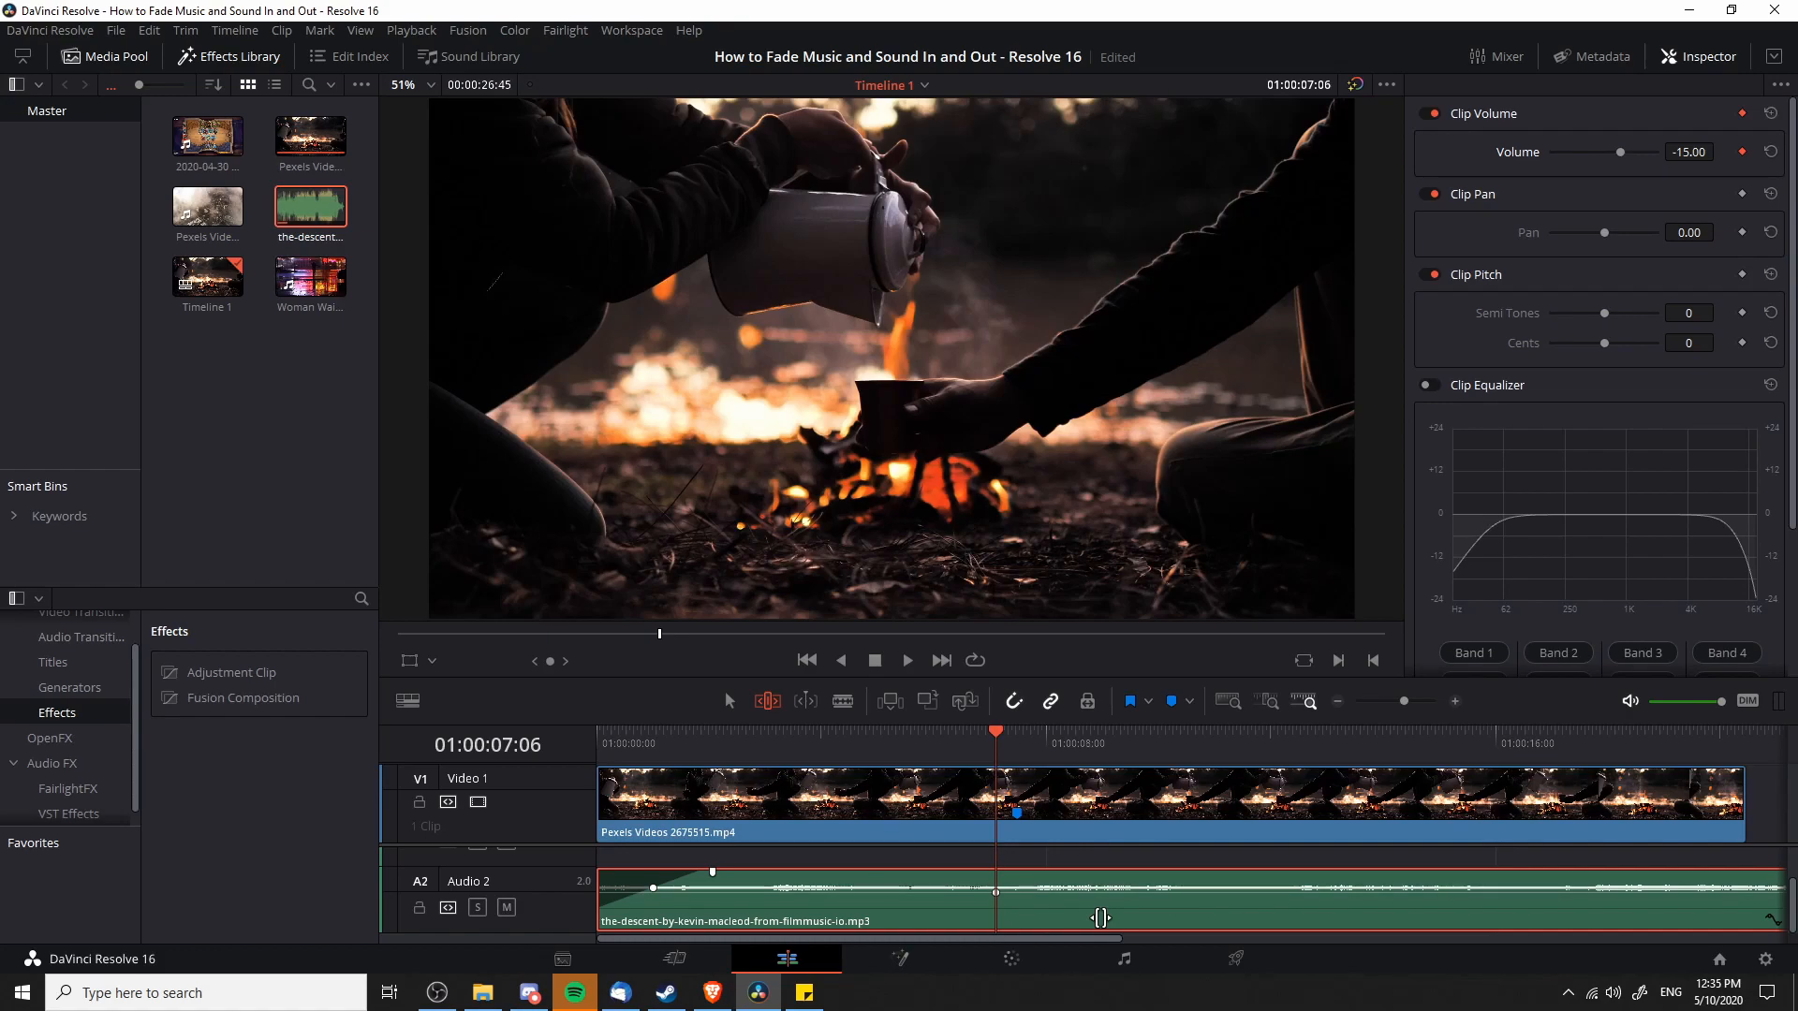
pyautogui.moveTo(1016, 738)
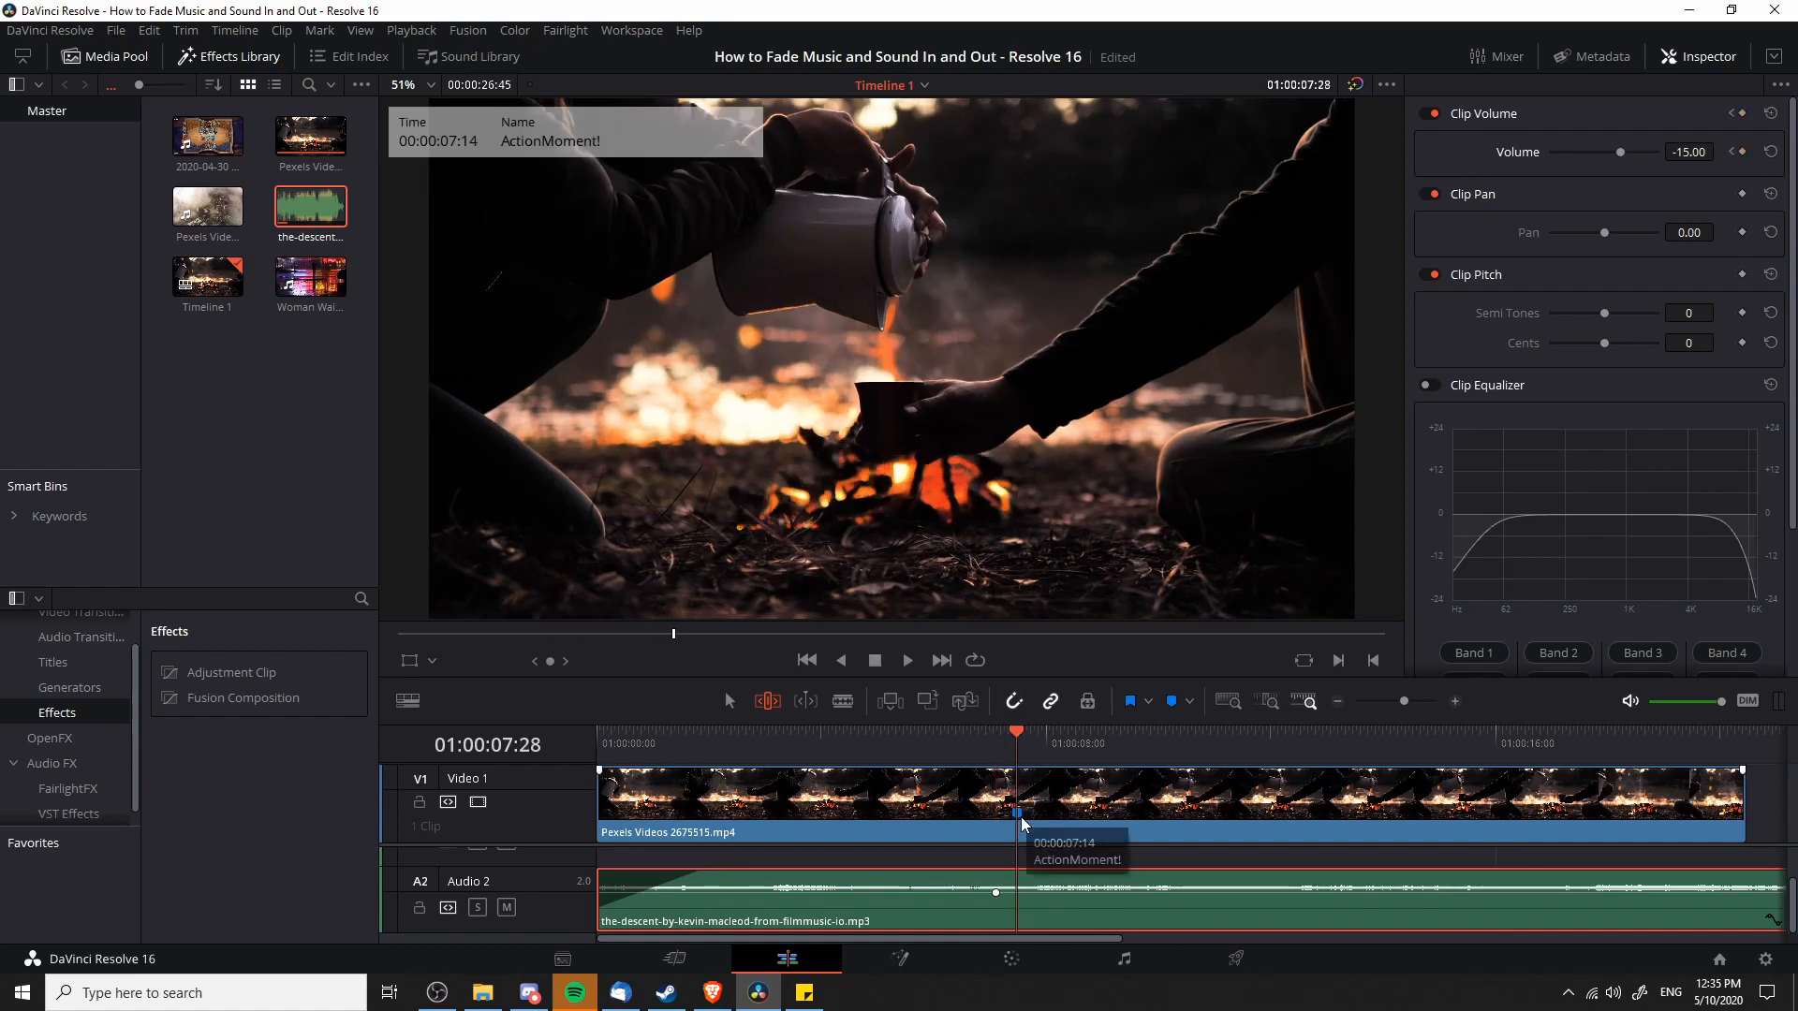
pyautogui.doubleClick(1687, 152)
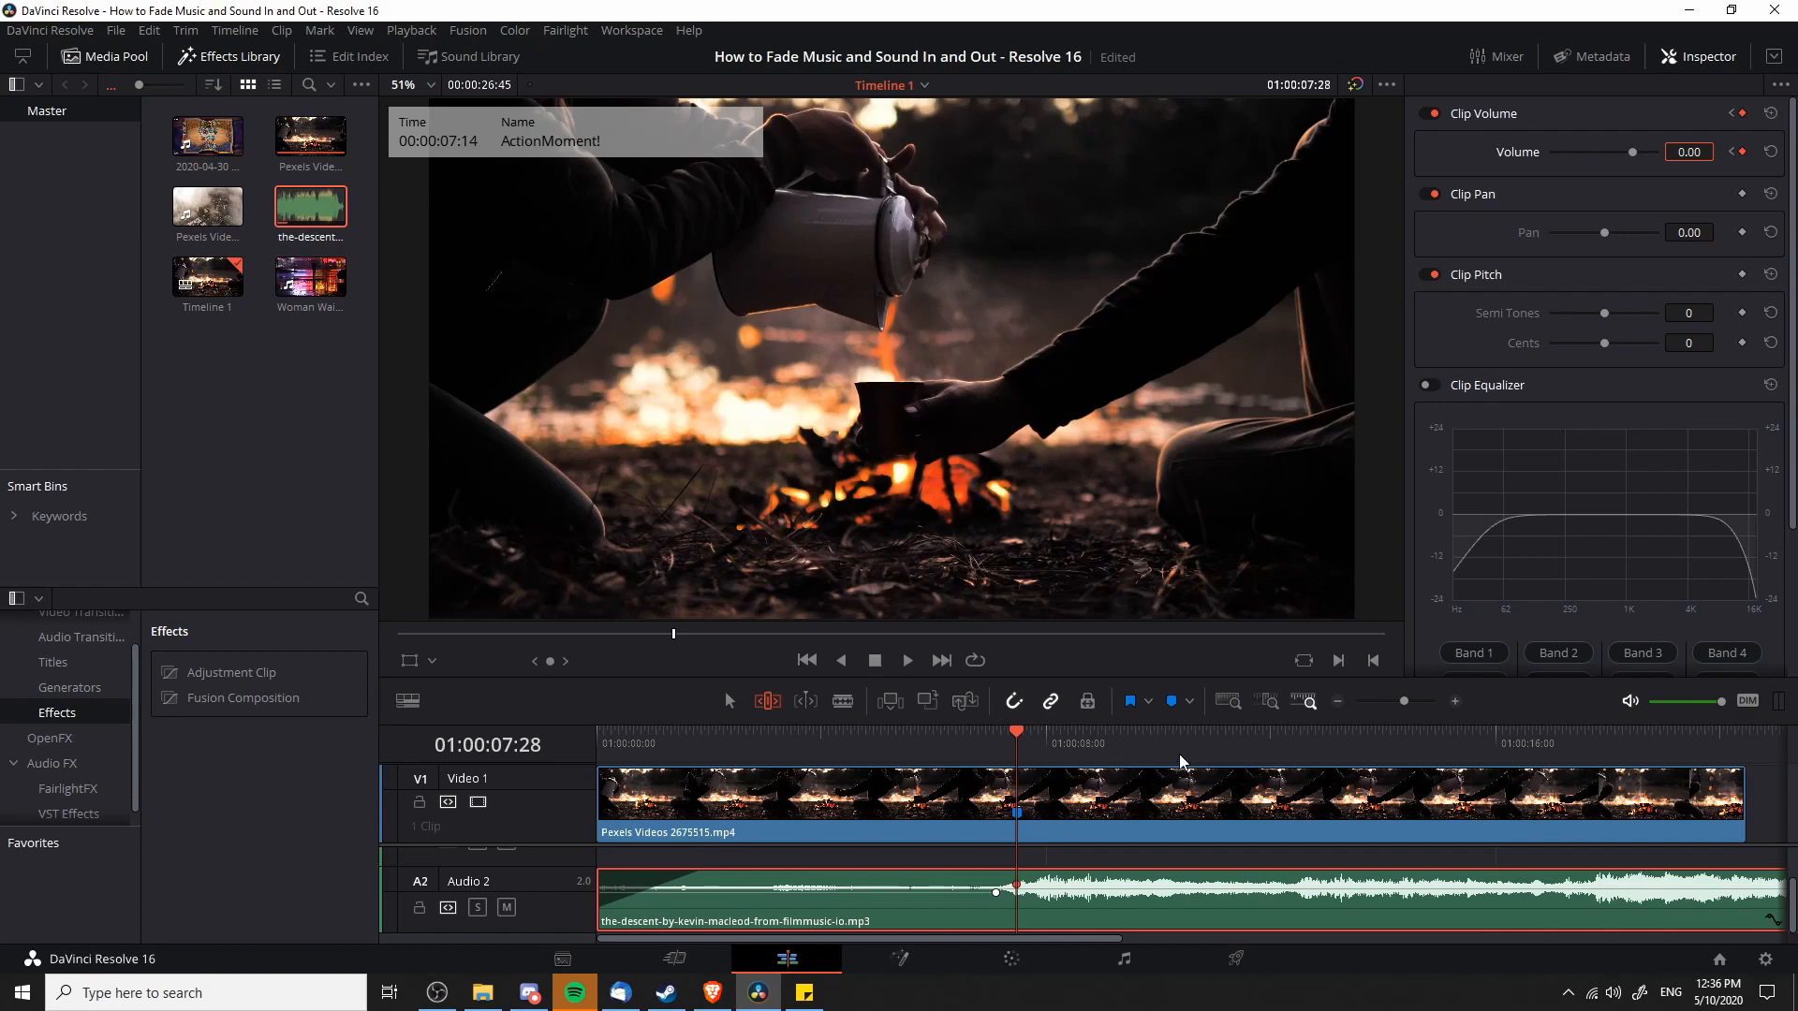
pyautogui.moveTo(1174, 768)
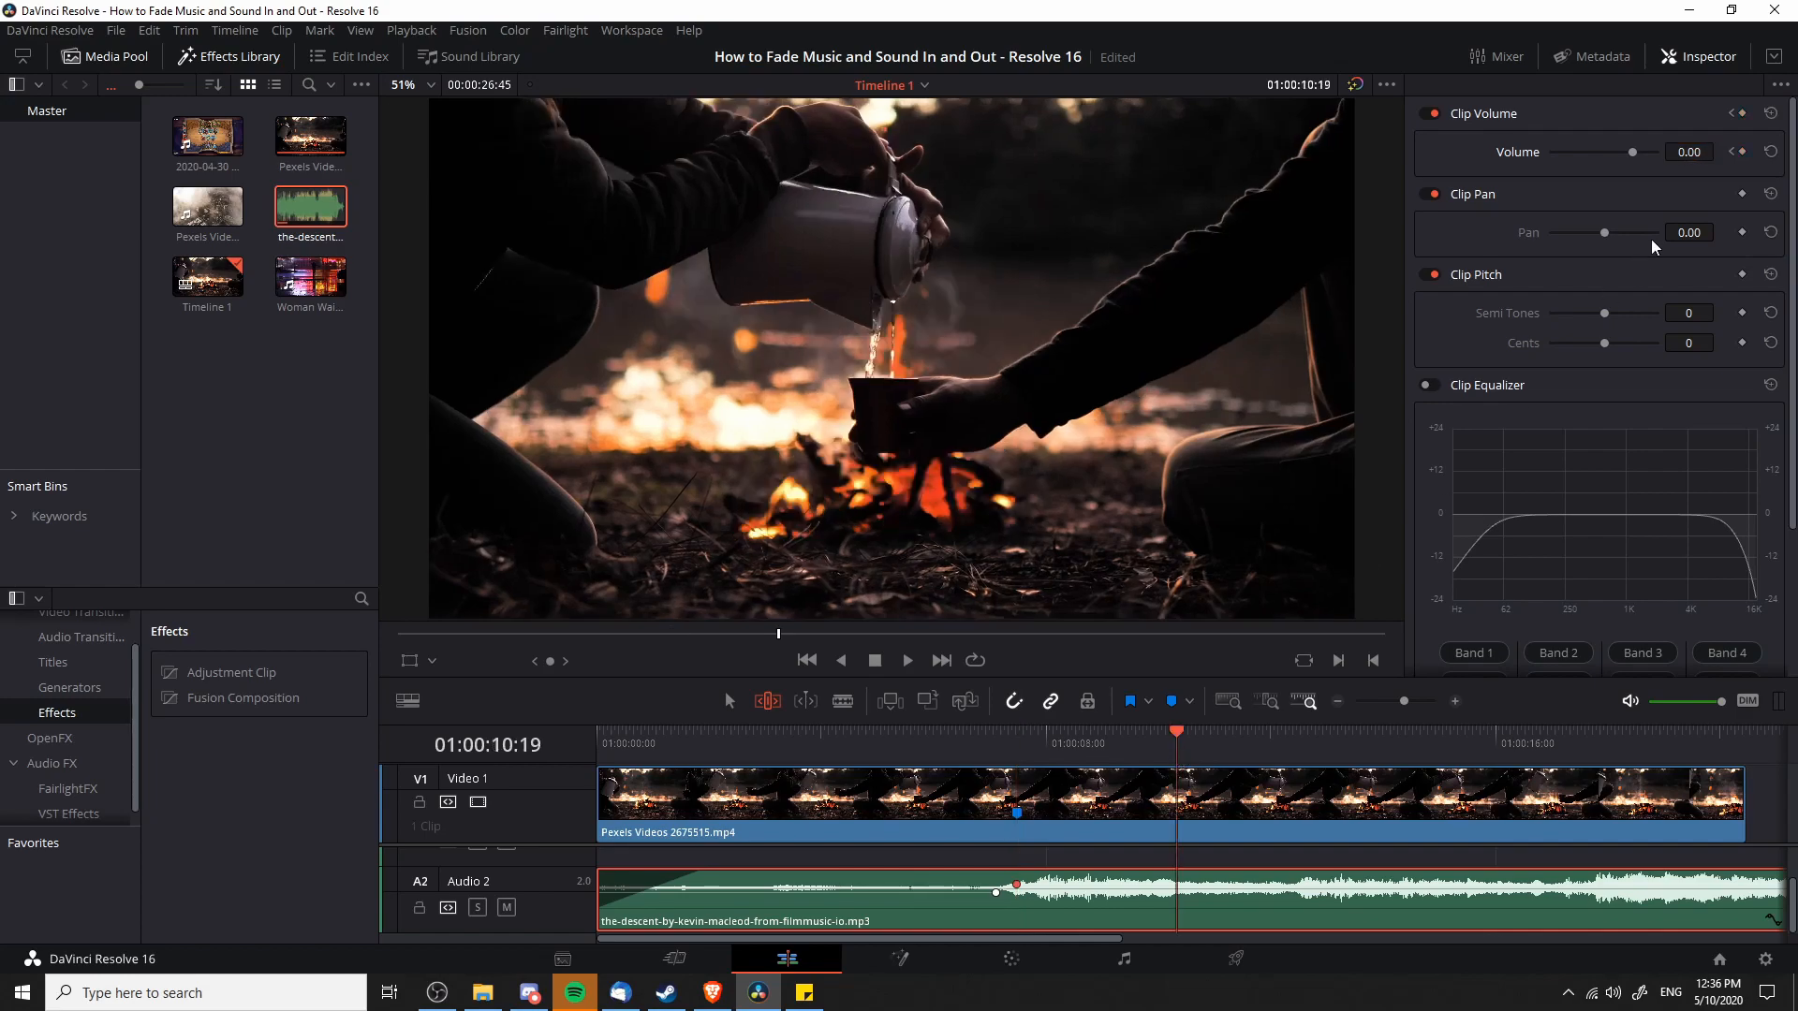
pyautogui.moveTo(1744, 157)
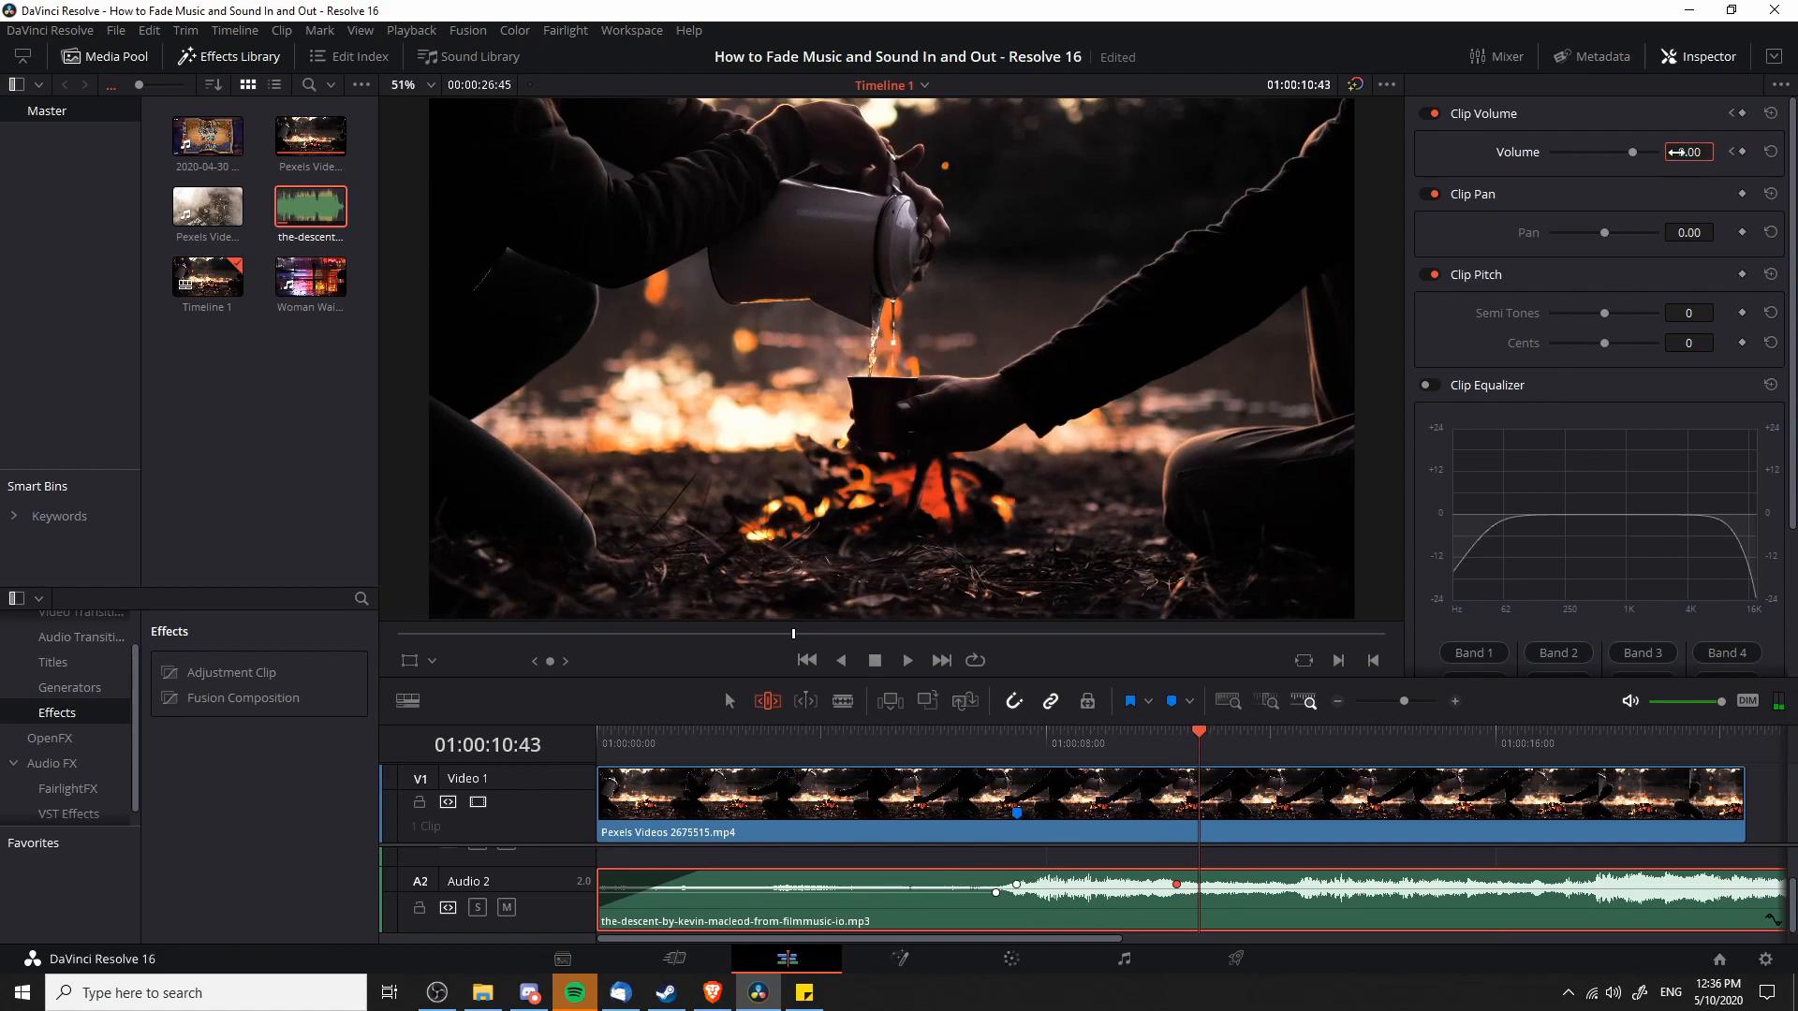
pyautogui.tripleClick(1687, 152)
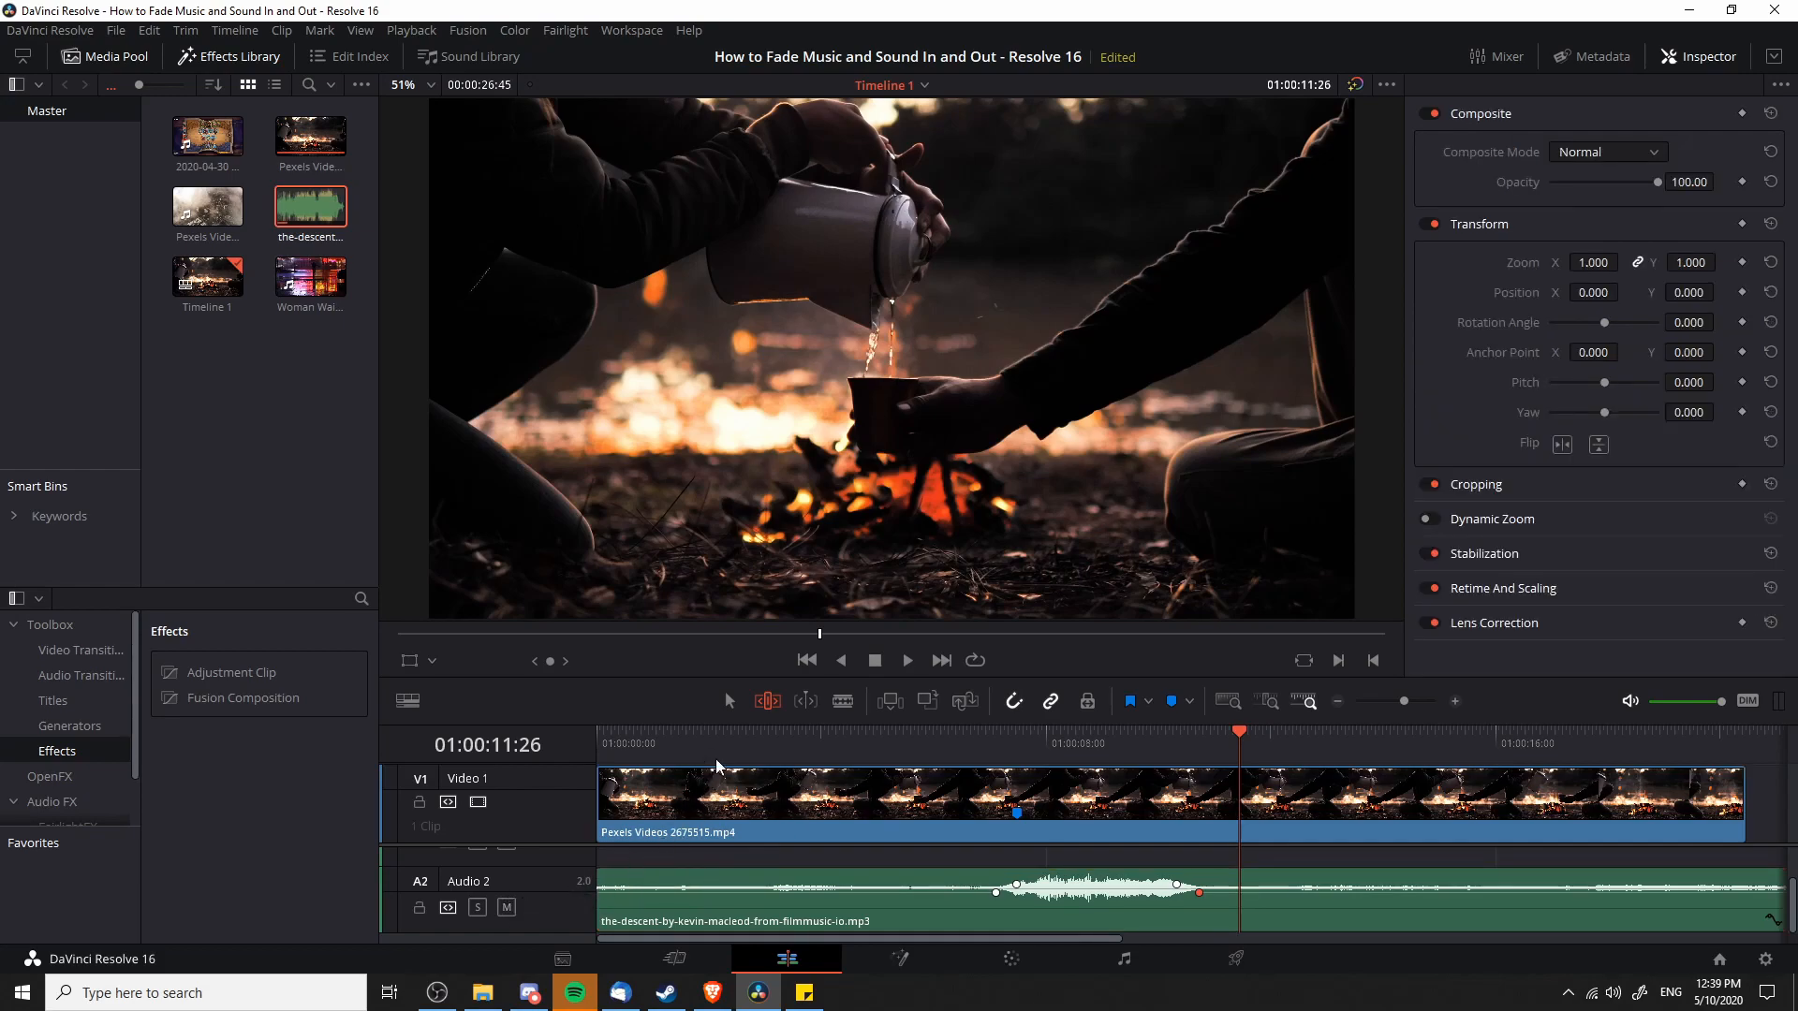
# Select the A2 music clip and jump to its very start for the −100 dB keyframe
pyautogui.click(698, 743)
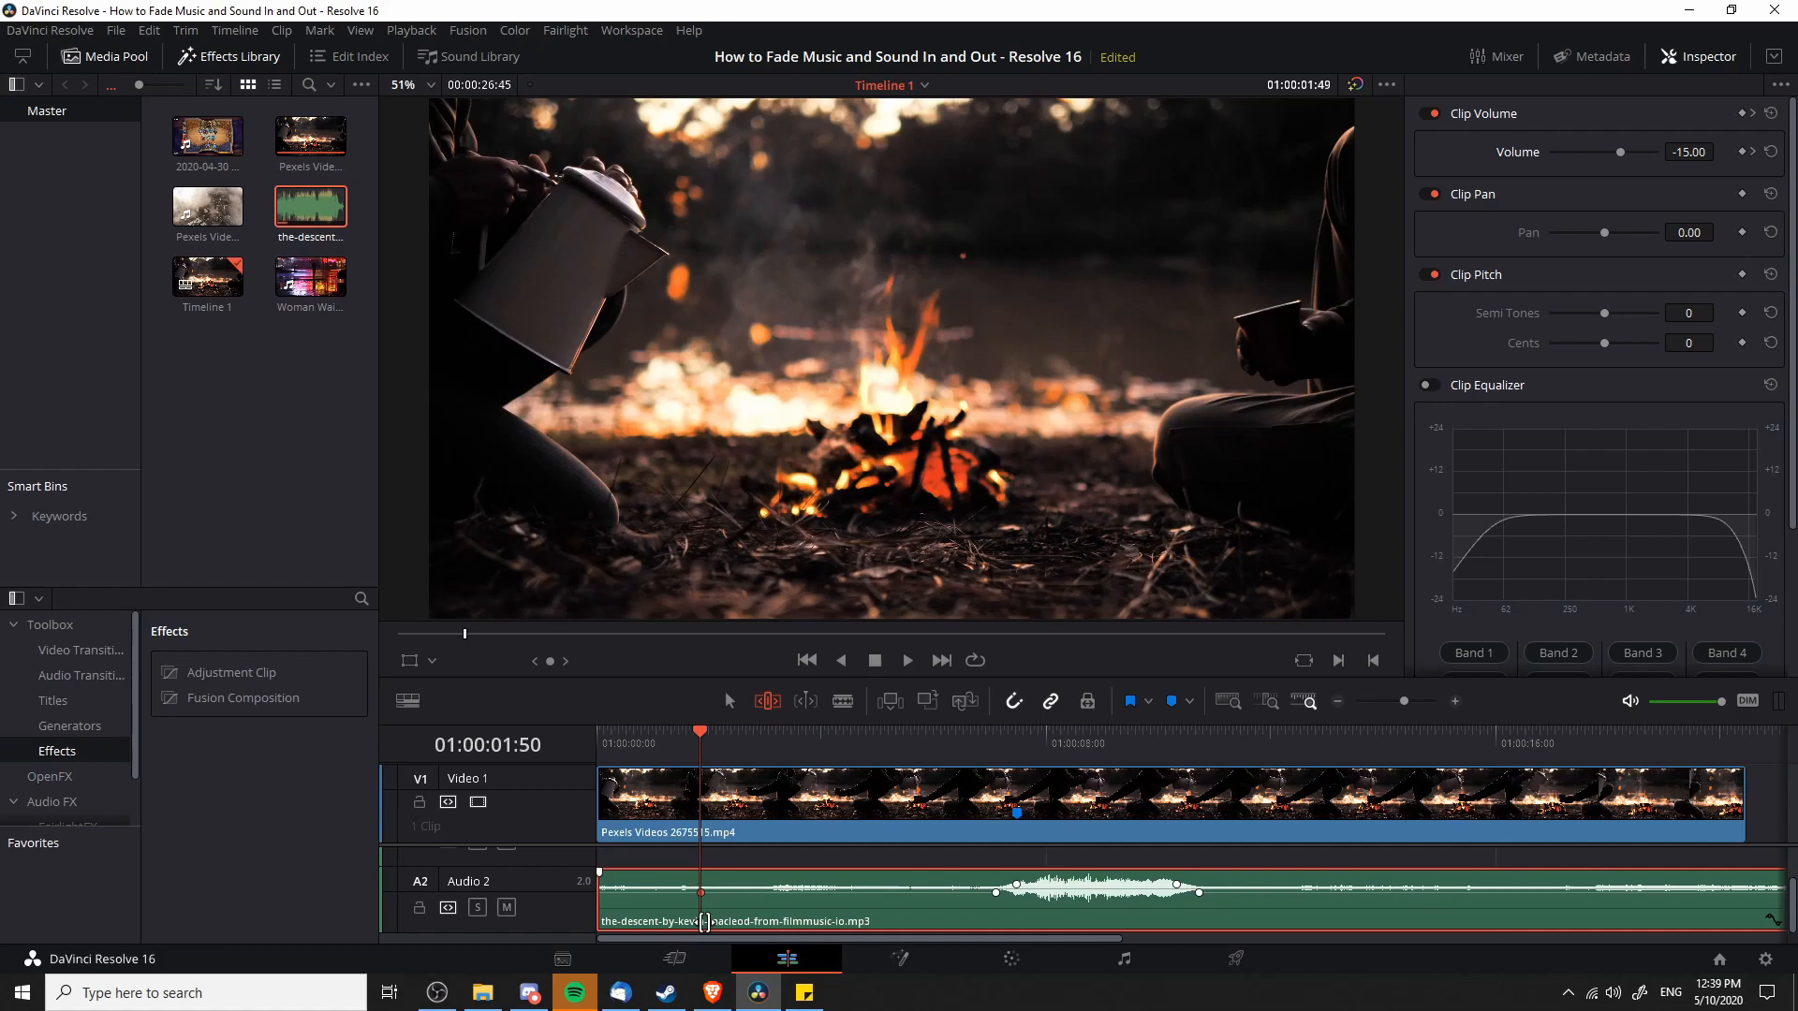
pyautogui.click(805, 659)
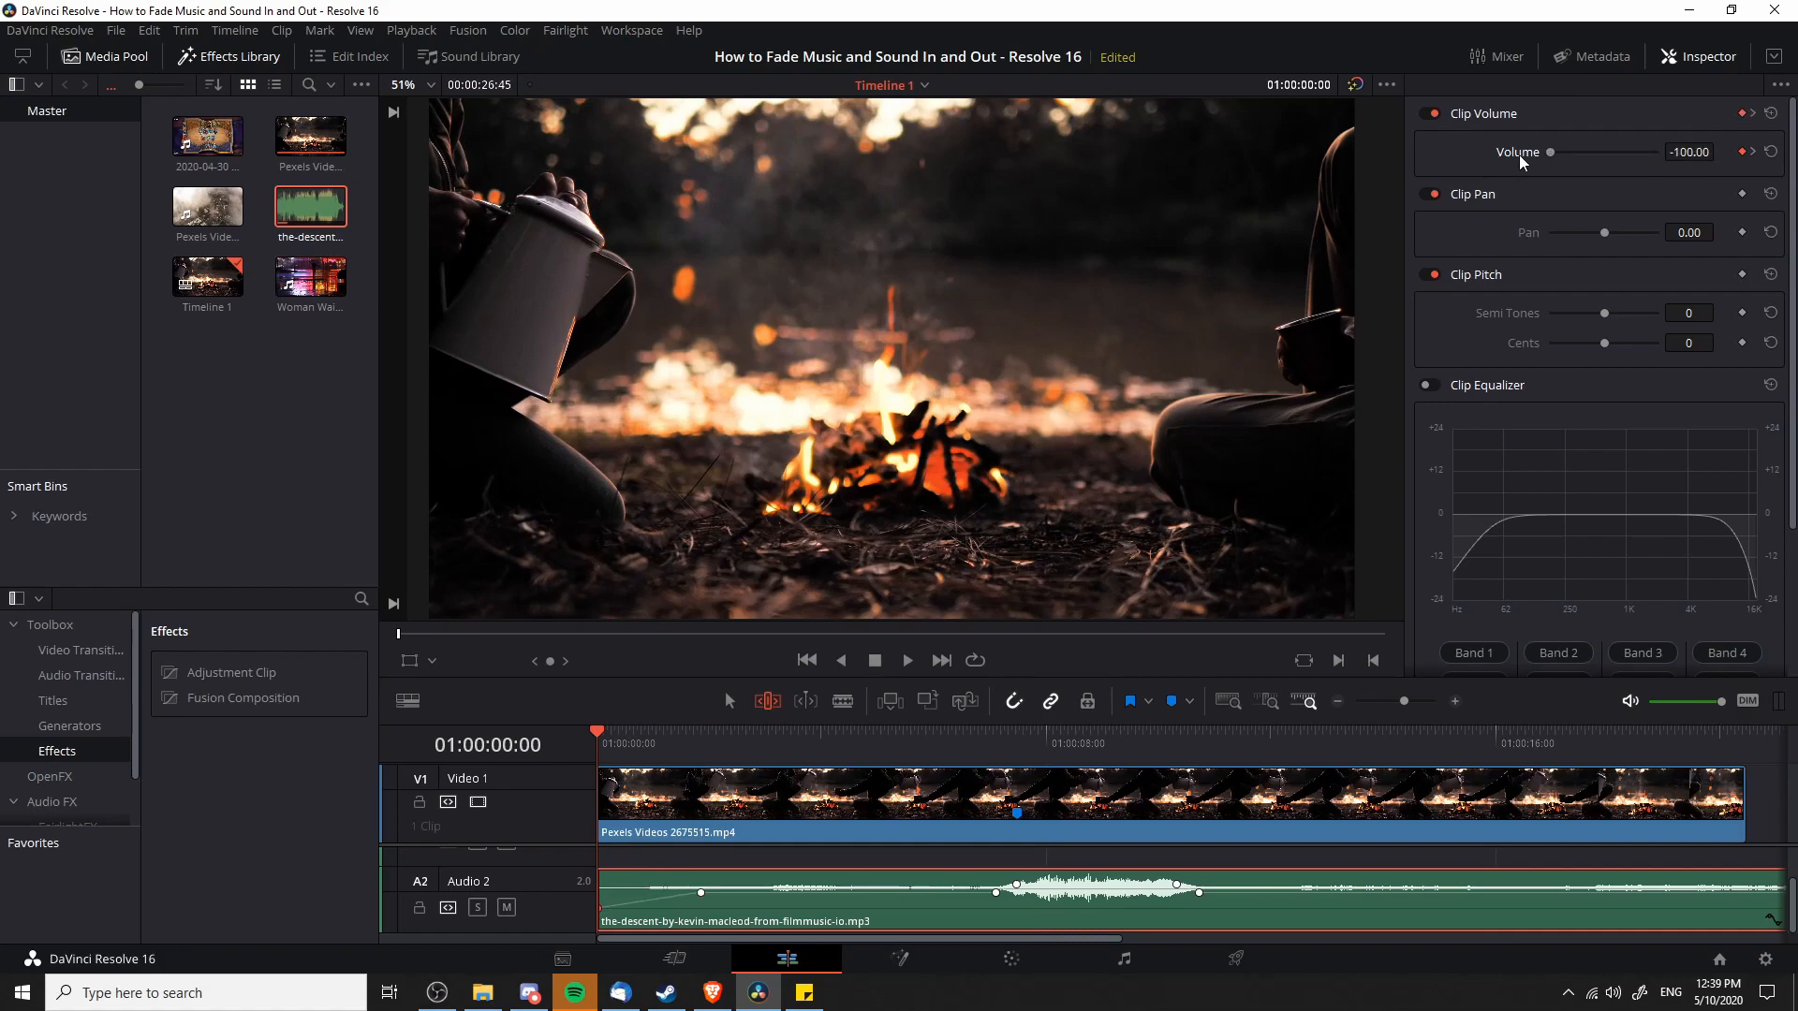
pyautogui.moveTo(683, 694)
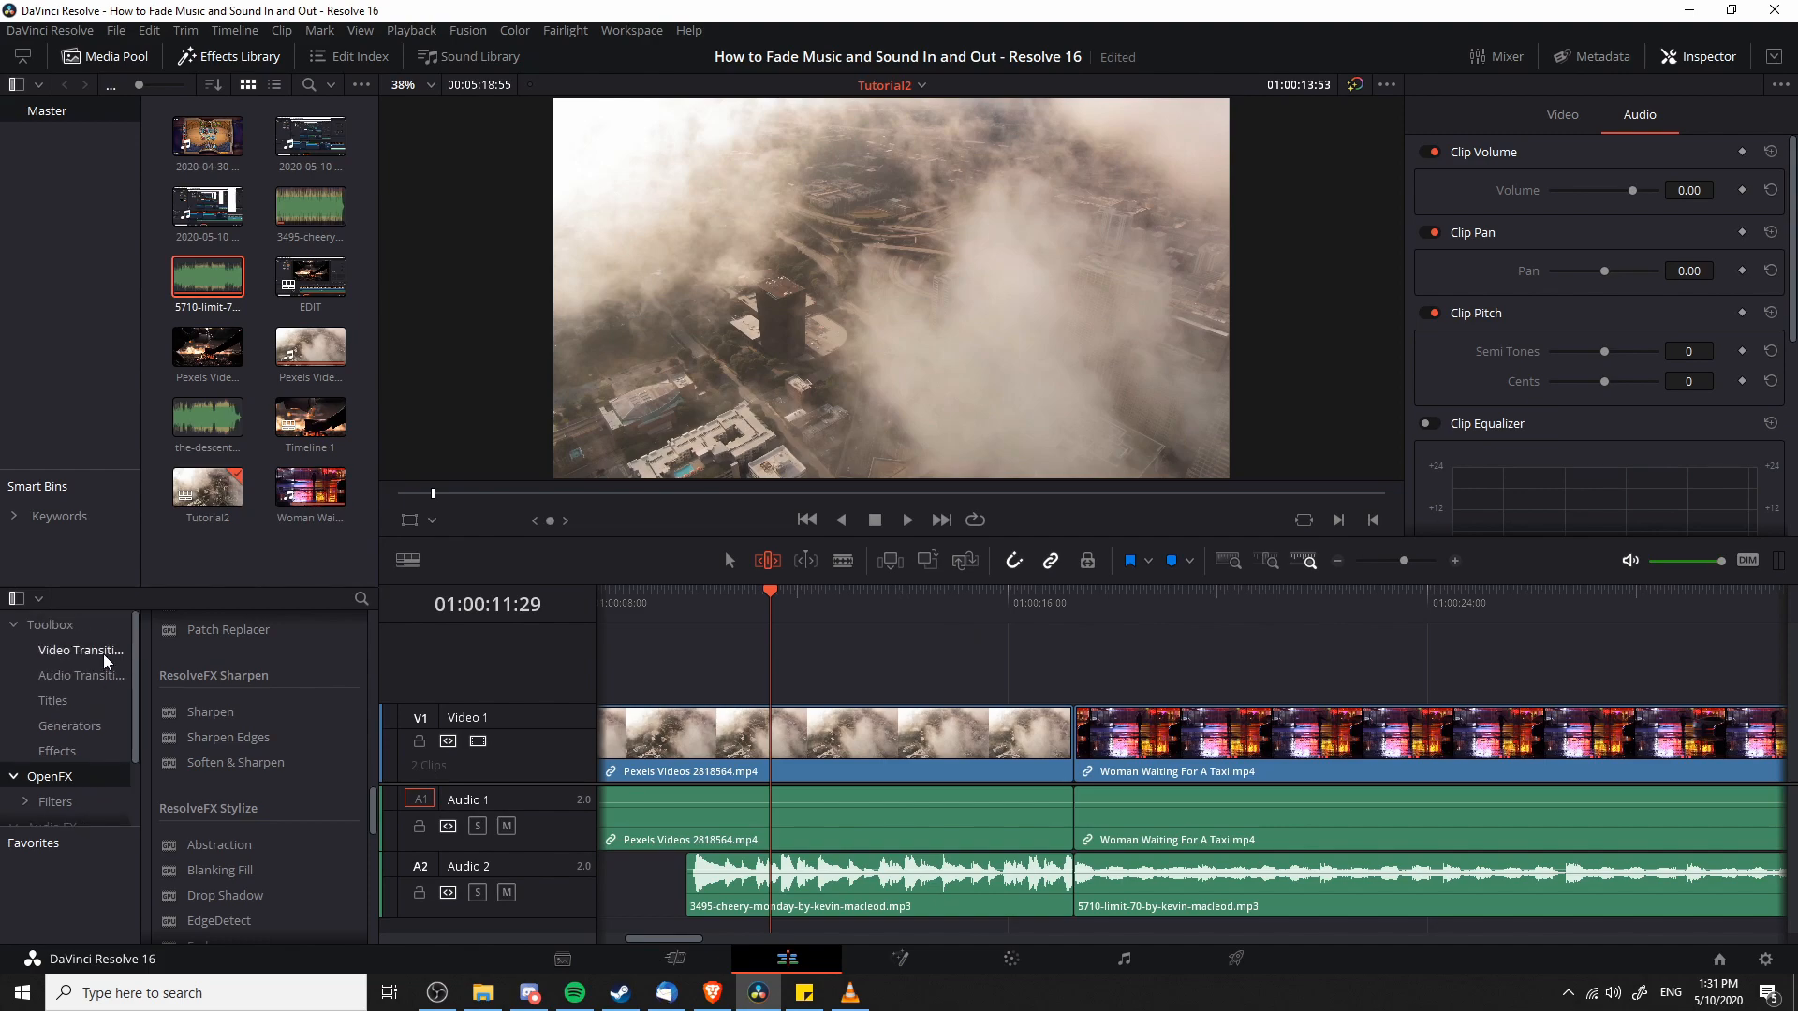
# Show the Audio Transitions Cross Fade presets and the transition choices at the A2 cut
pyautogui.click(81, 650)
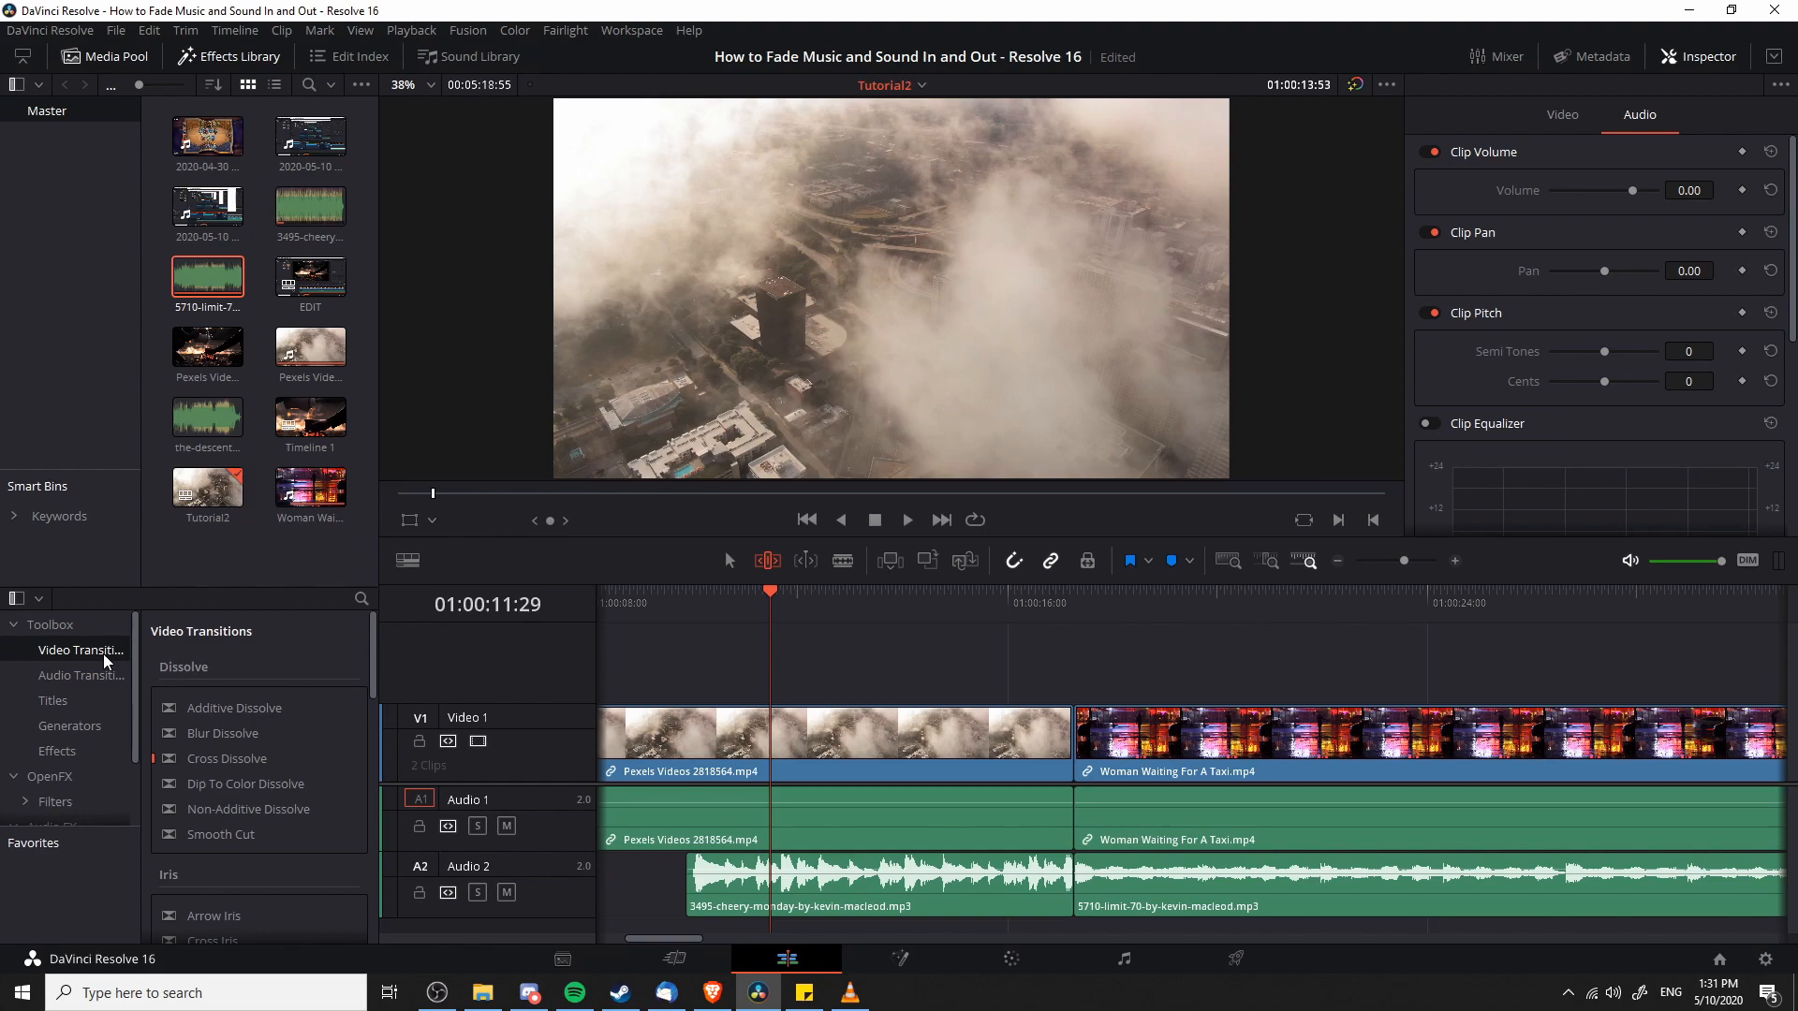
pyautogui.click(81, 676)
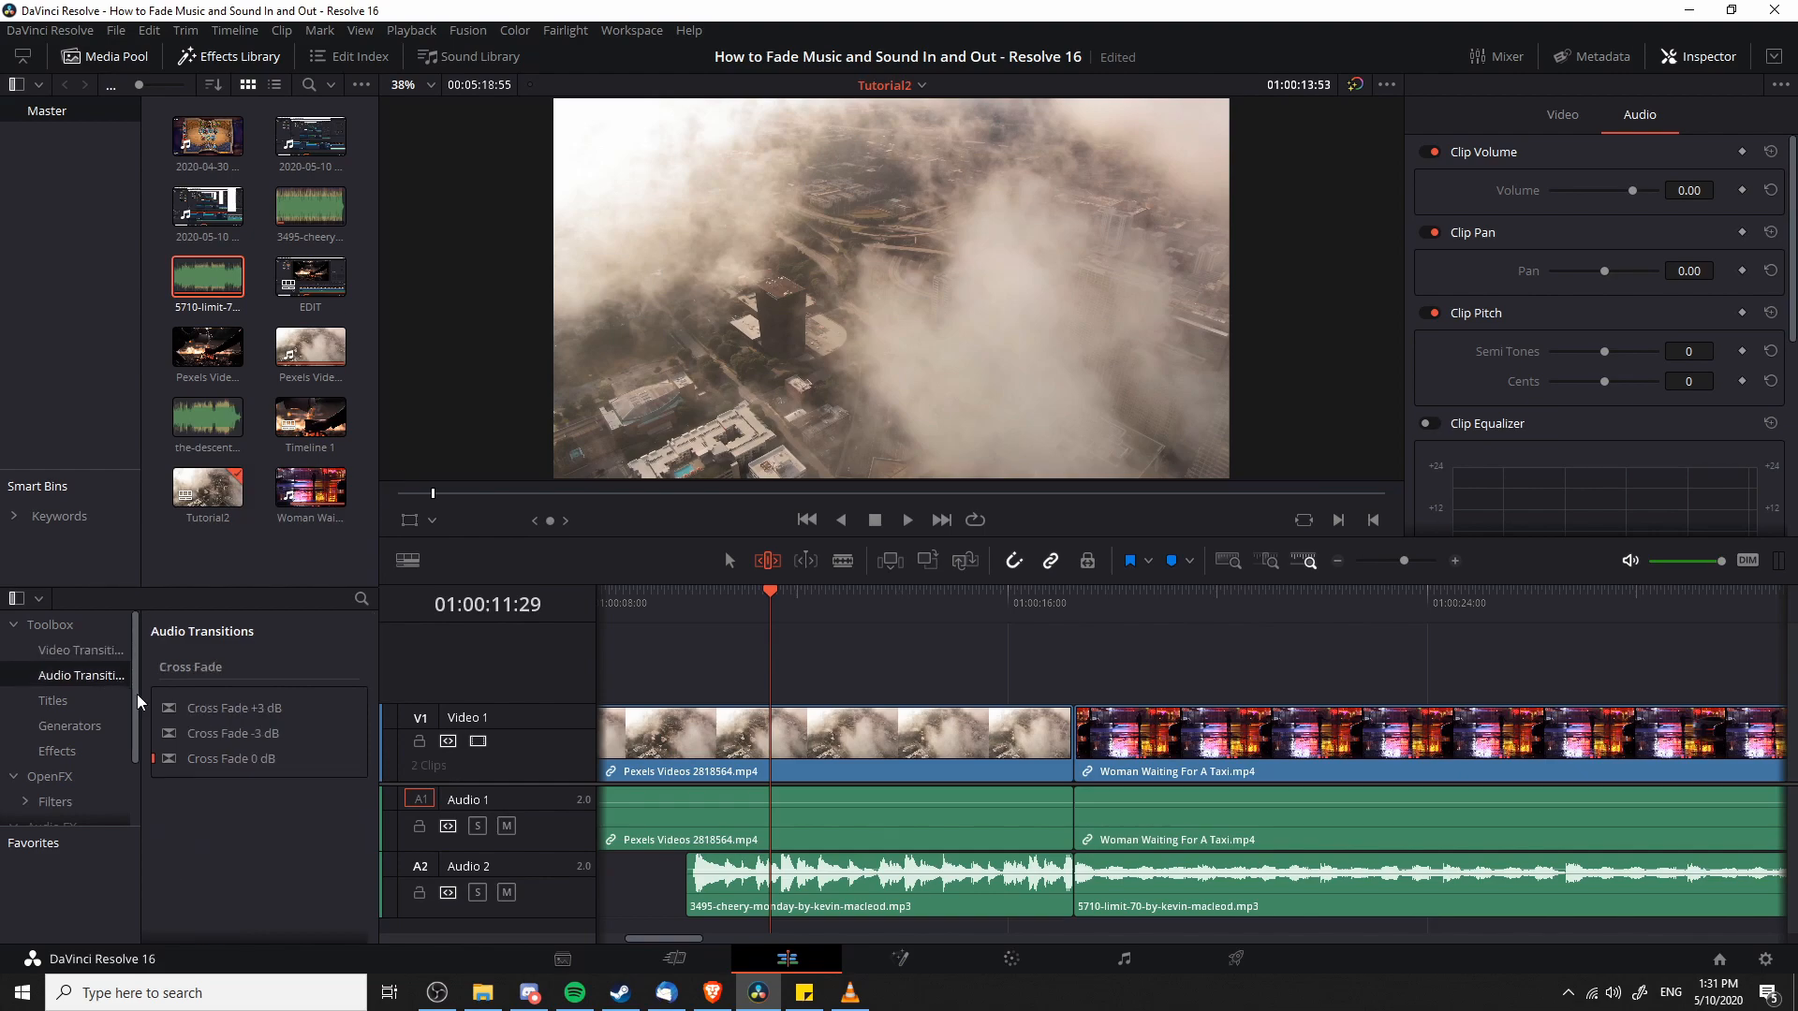
pyautogui.moveTo(226, 790)
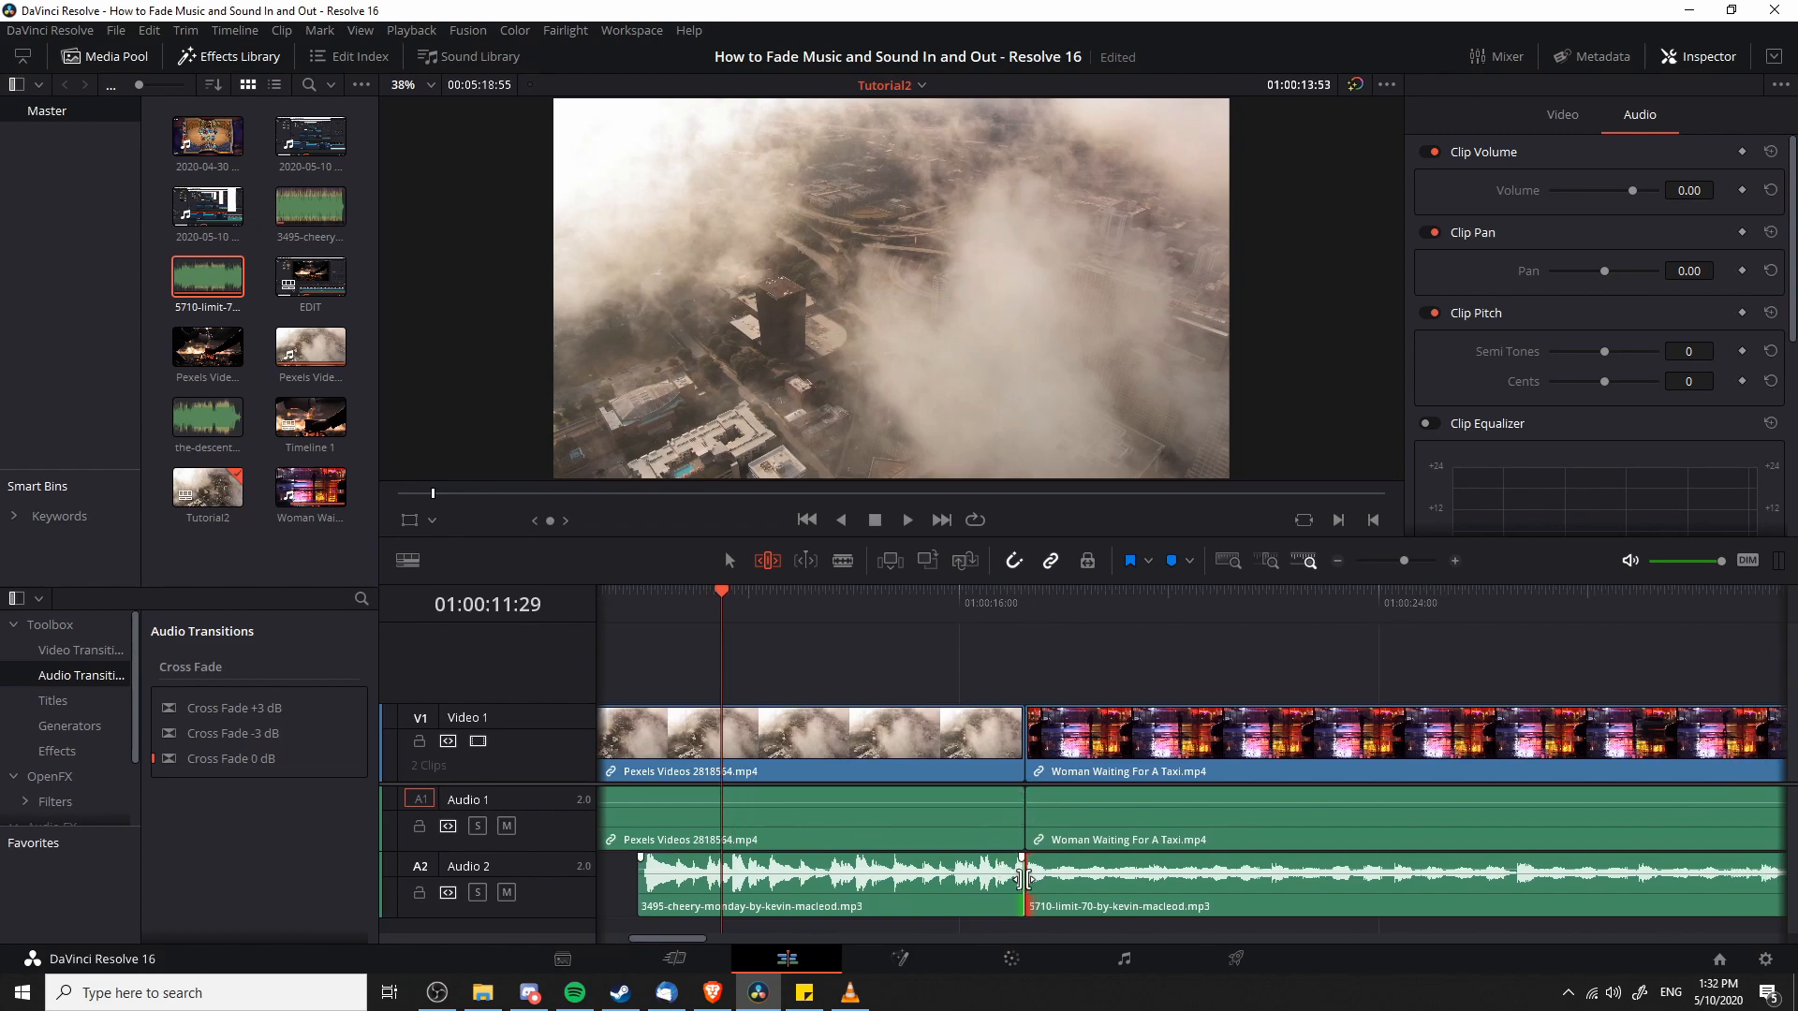
pyautogui.rightClick(1023, 876)
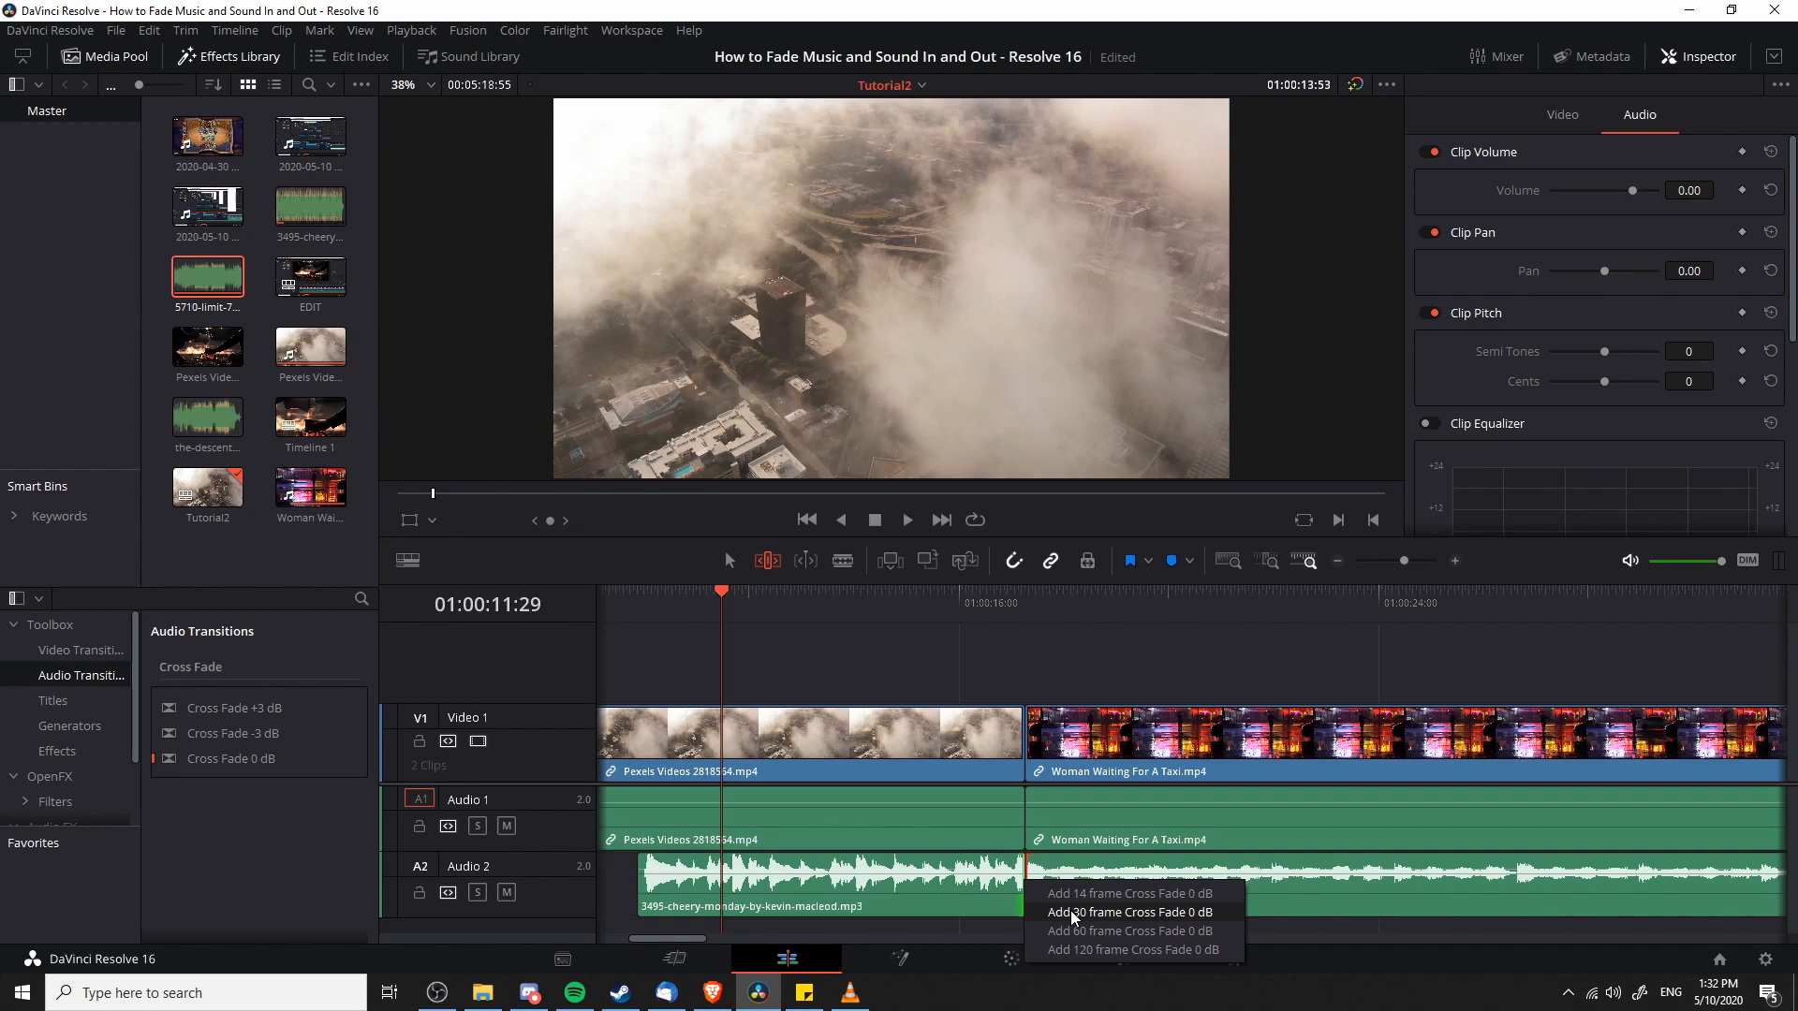
pyautogui.moveTo(1136, 920)
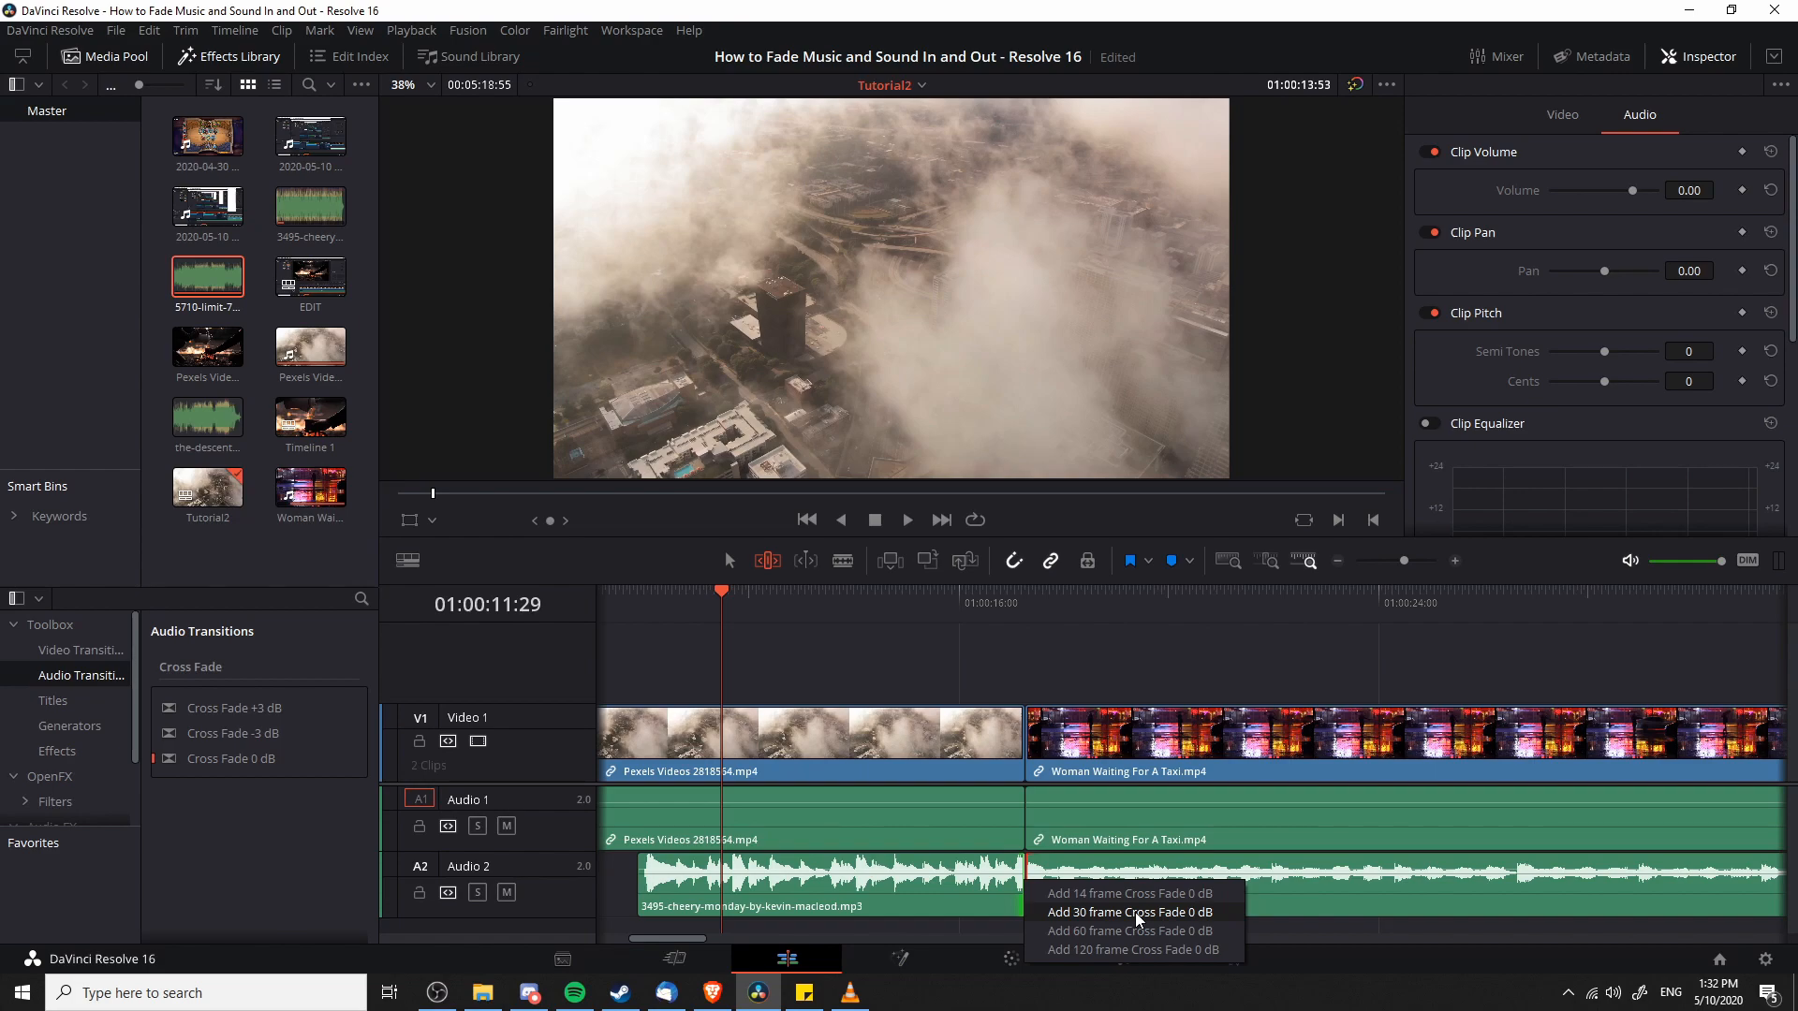
# Request a 30-frame Cross Fade 0 dB at the A2 edit, raising the handles warning
pyautogui.click(1129, 912)
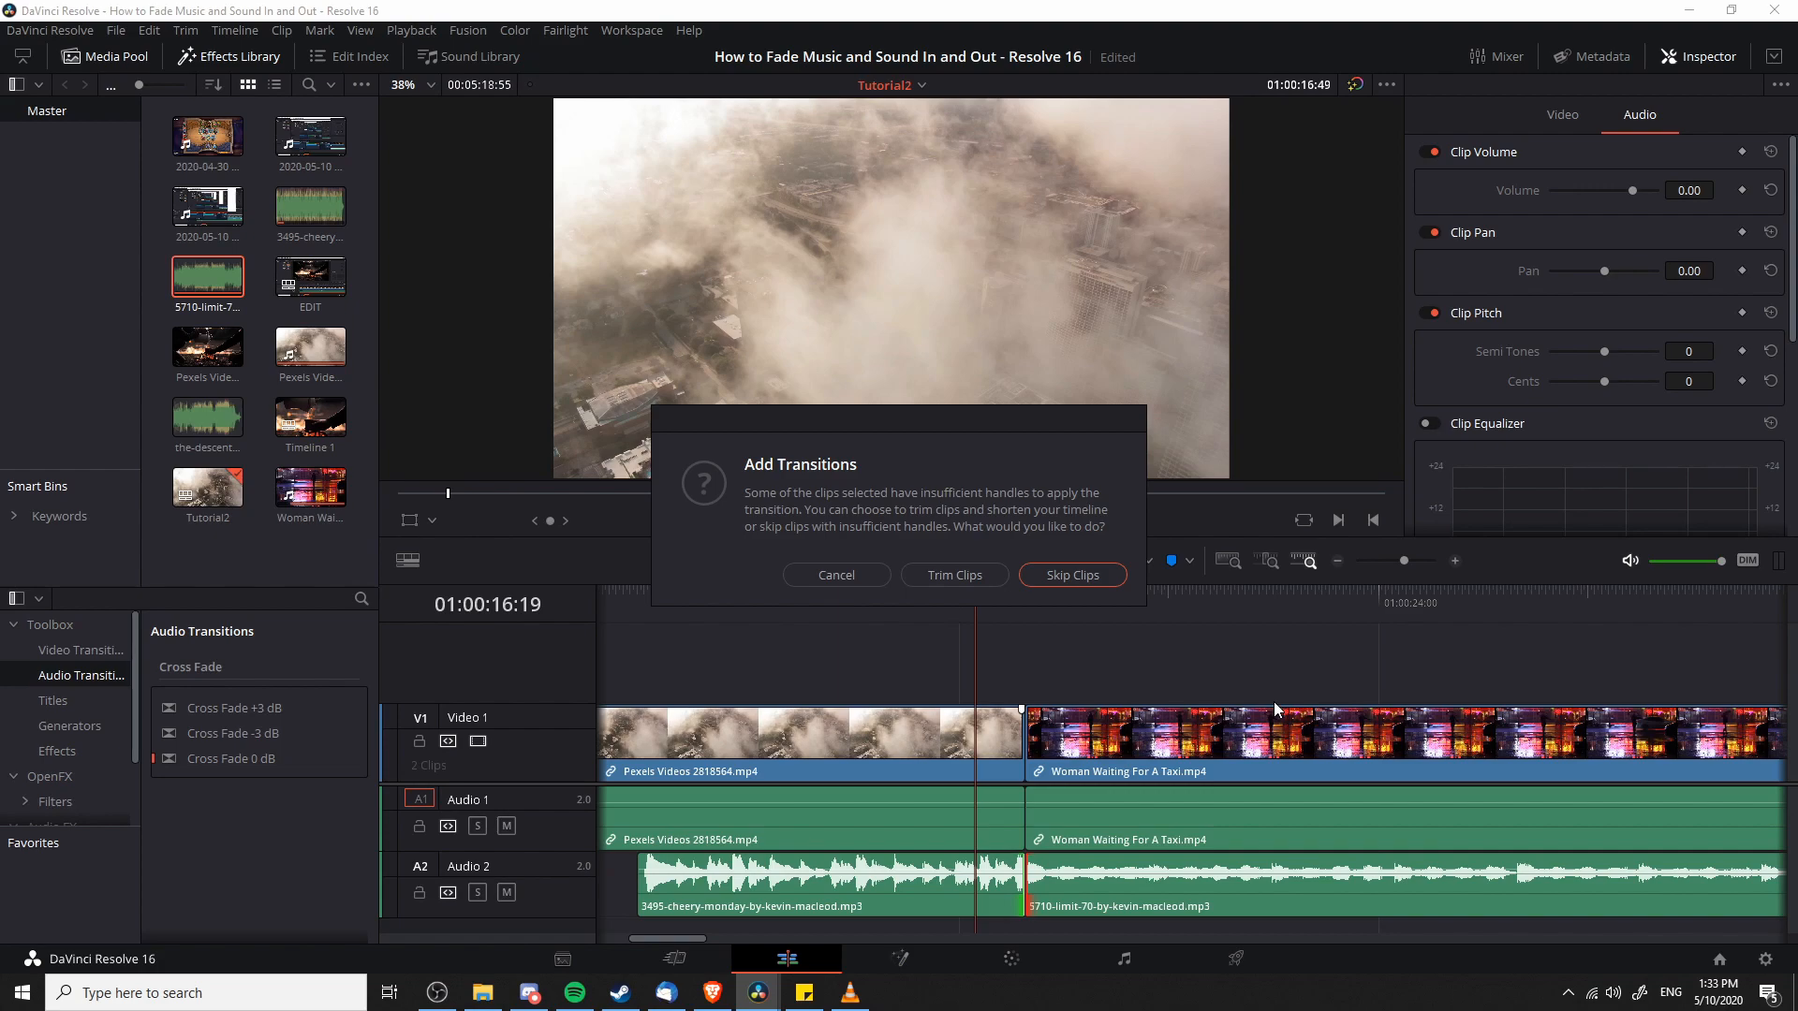
pyautogui.moveTo(1028, 902)
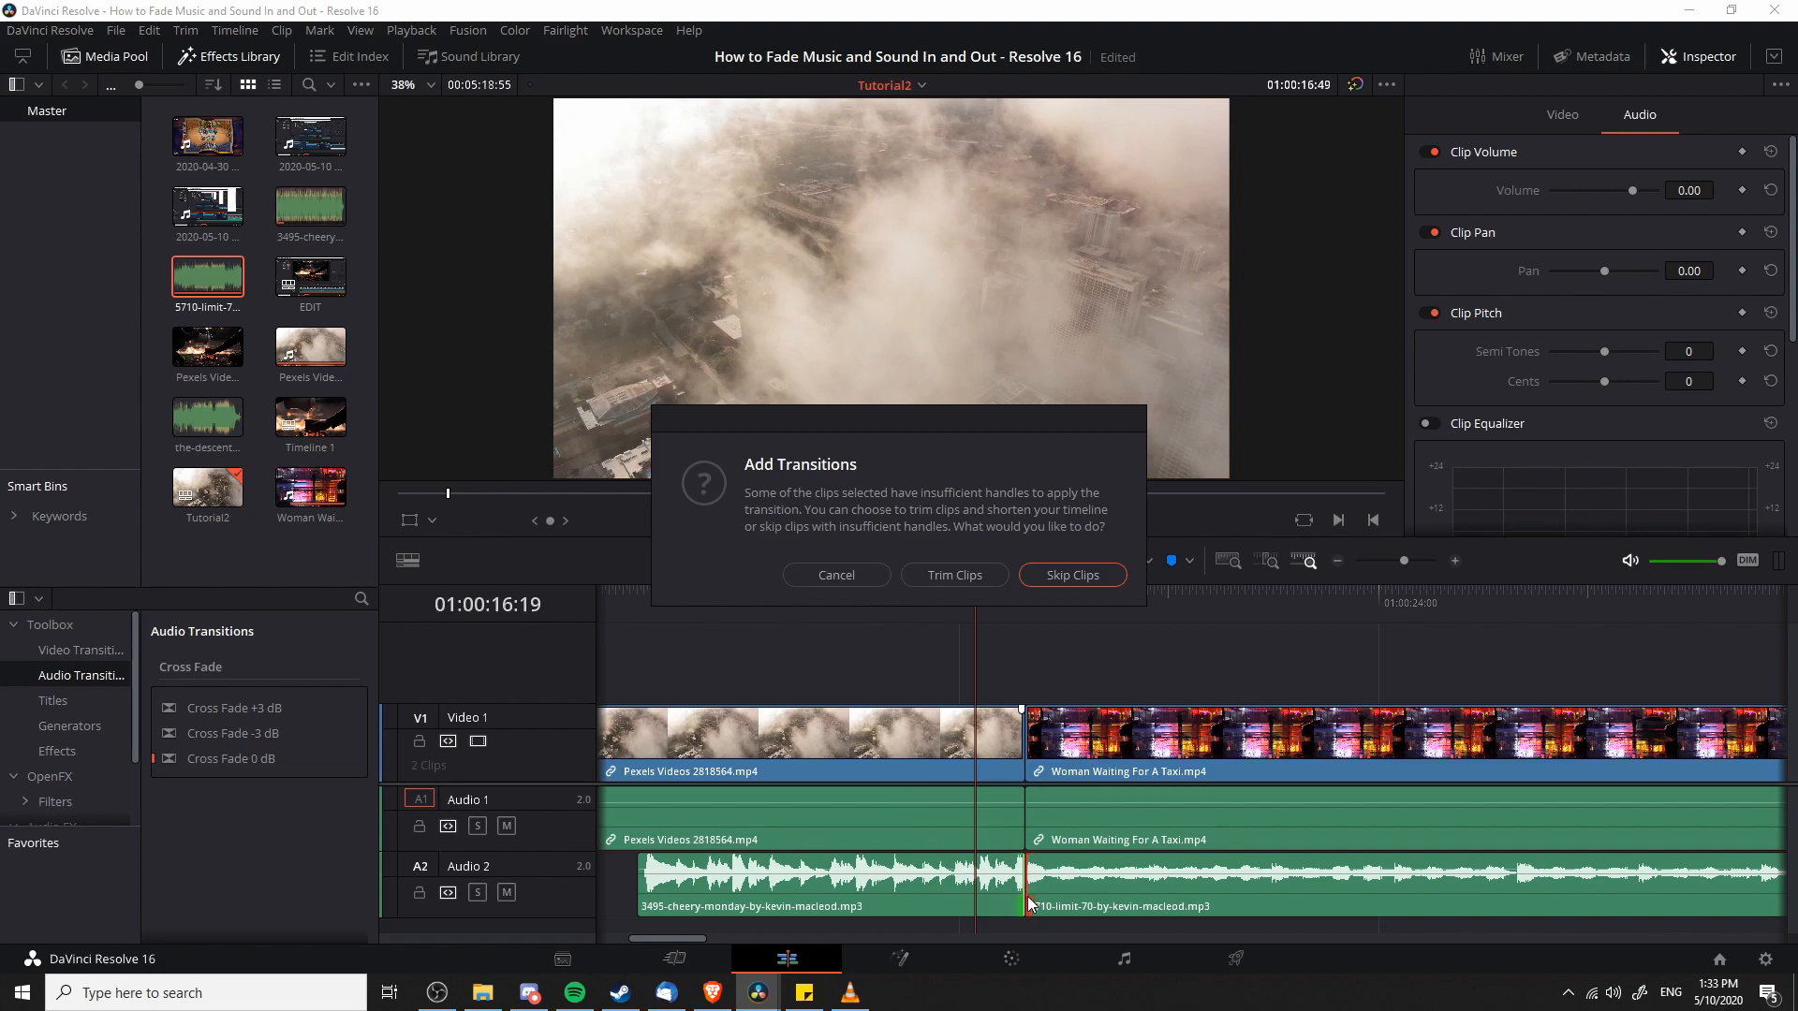
pyautogui.moveTo(1052, 901)
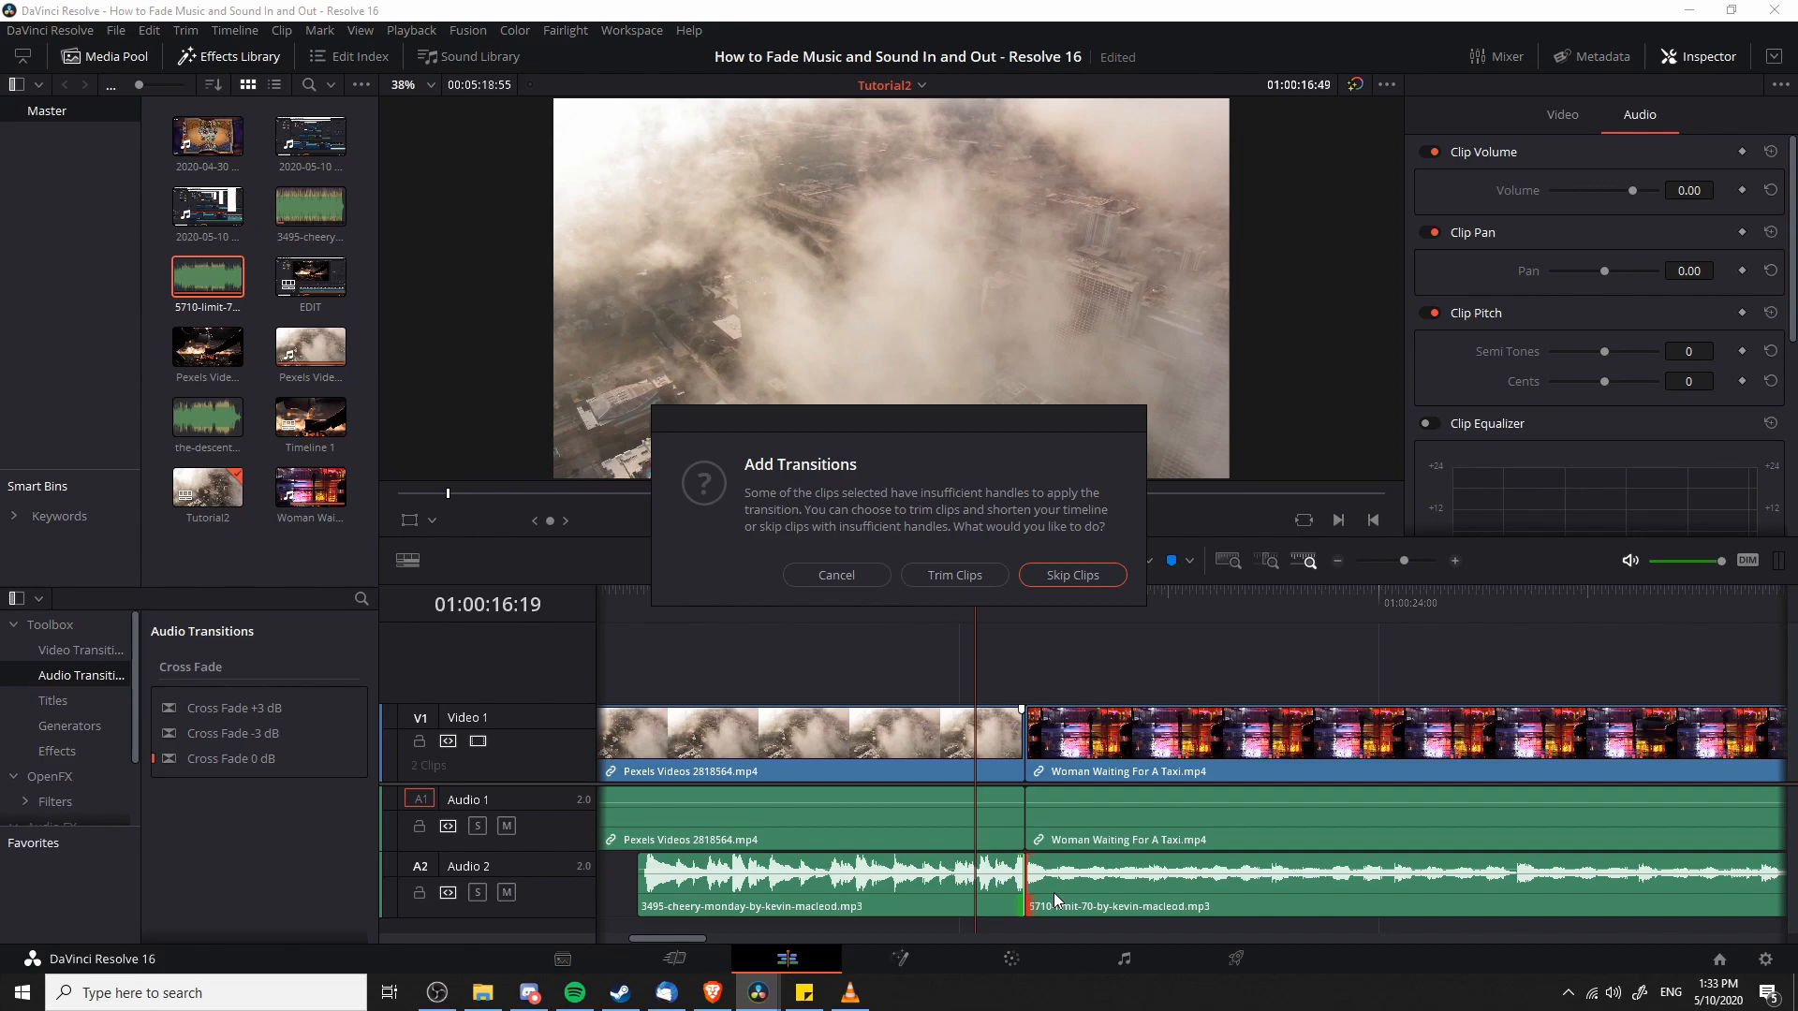
pyautogui.moveTo(1073, 893)
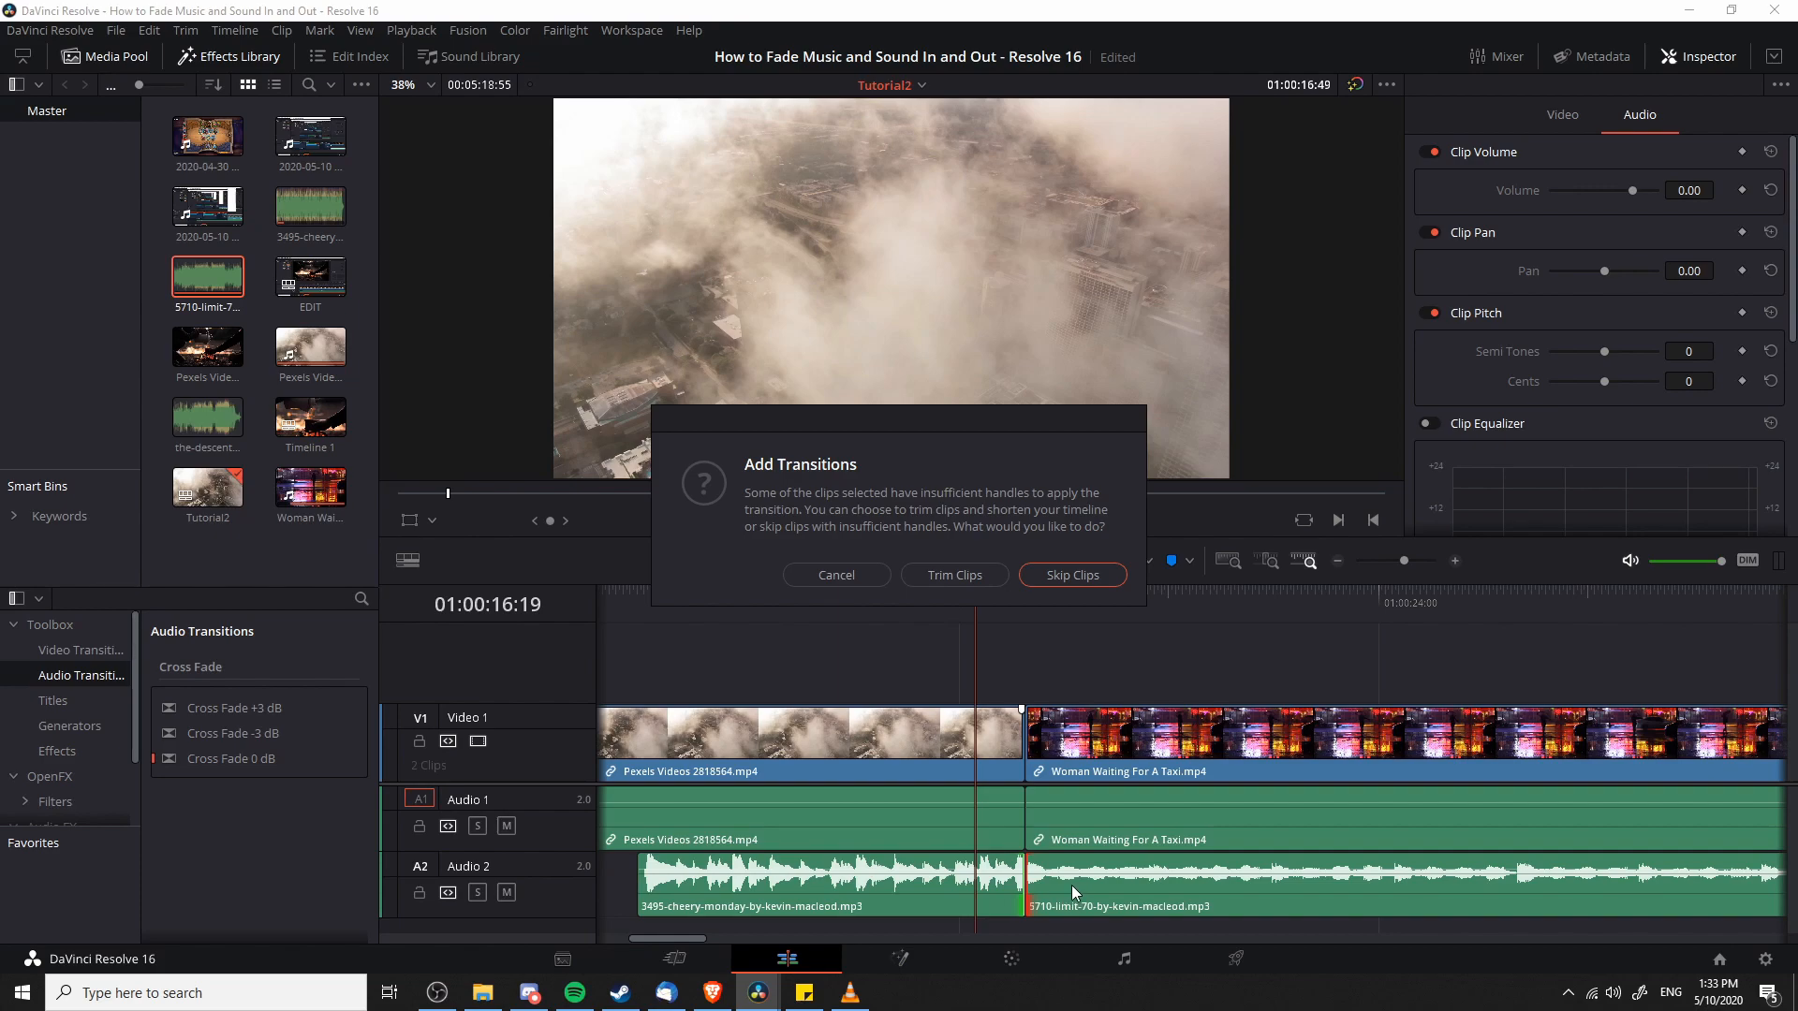
pyautogui.moveTo(1030, 881)
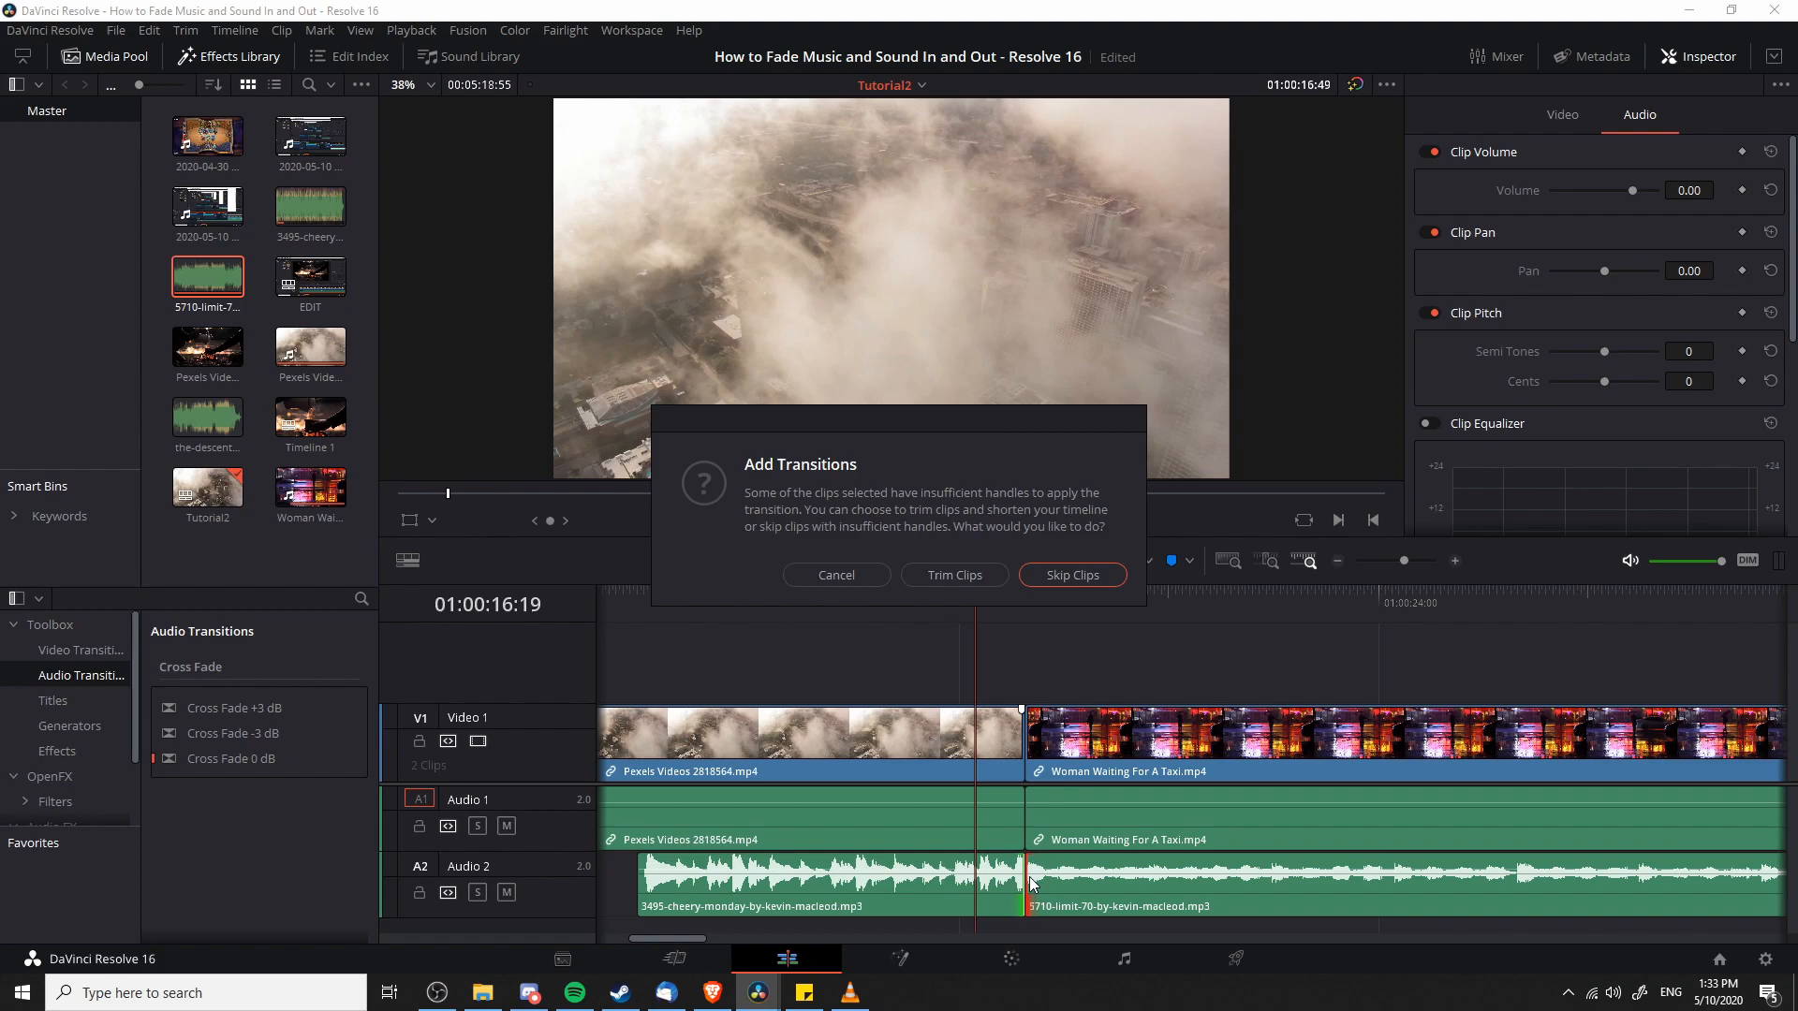
pyautogui.moveTo(1023, 831)
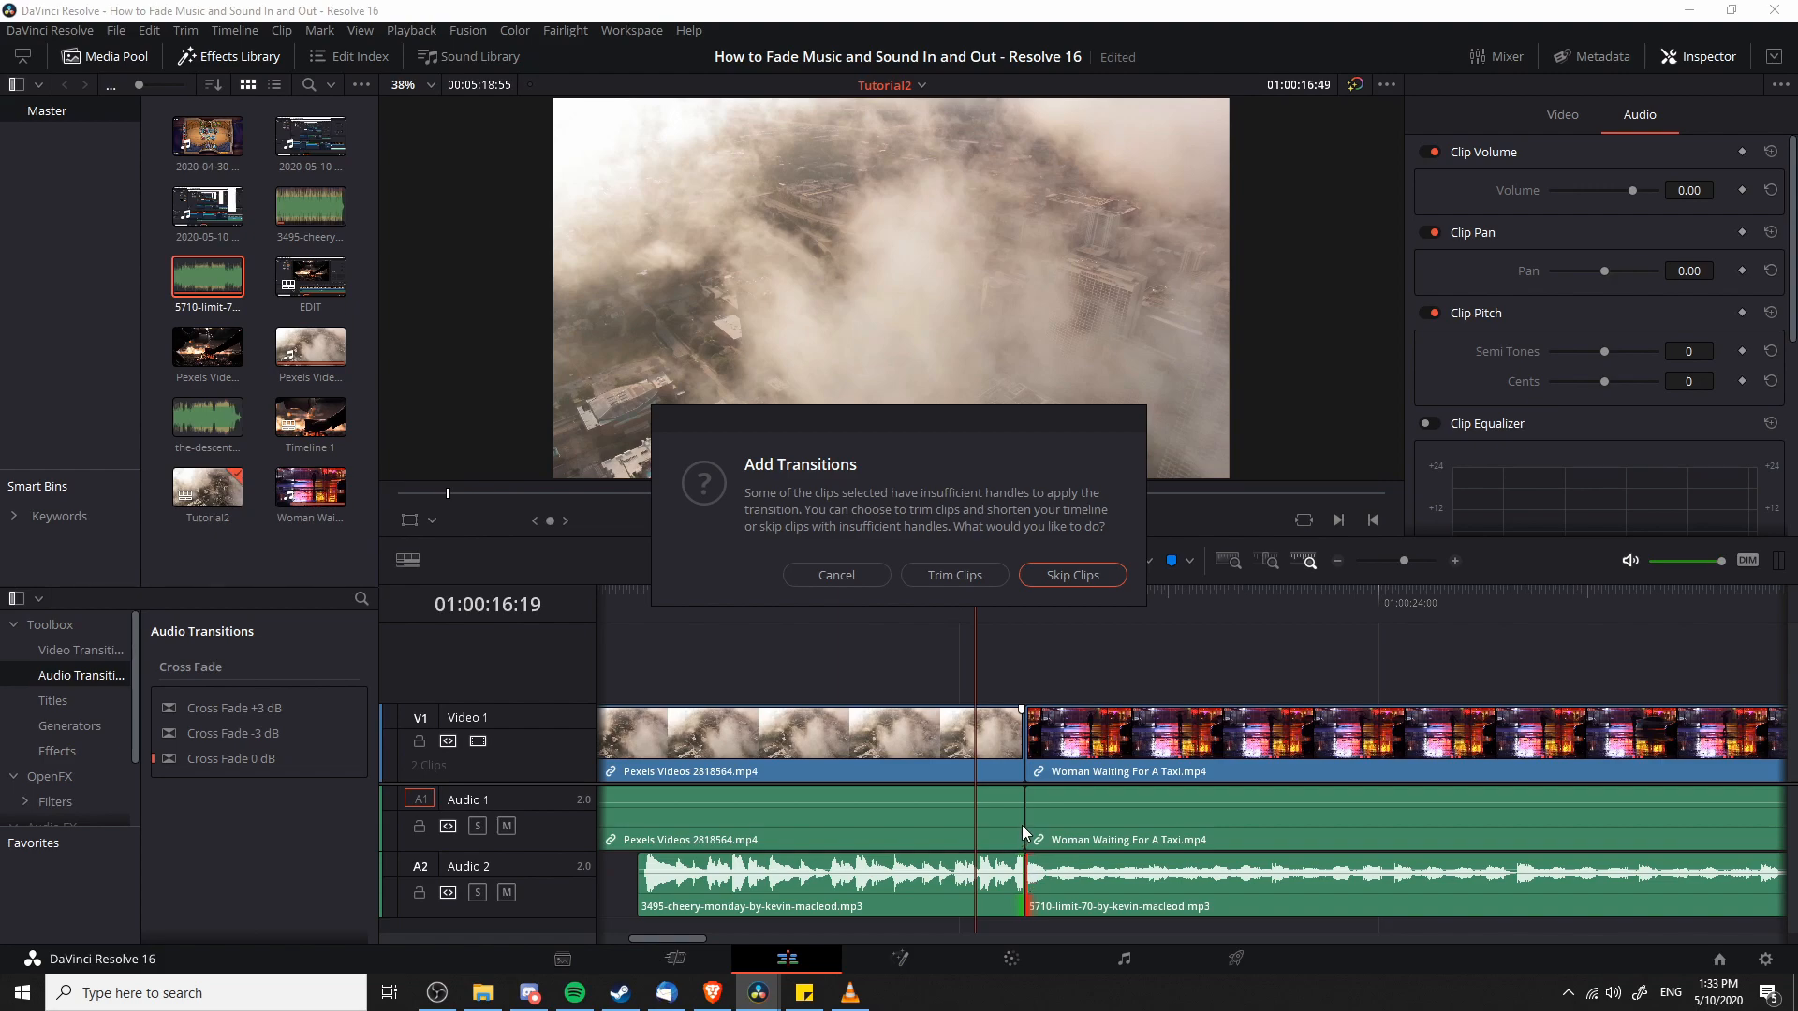
pyautogui.moveTo(1056, 768)
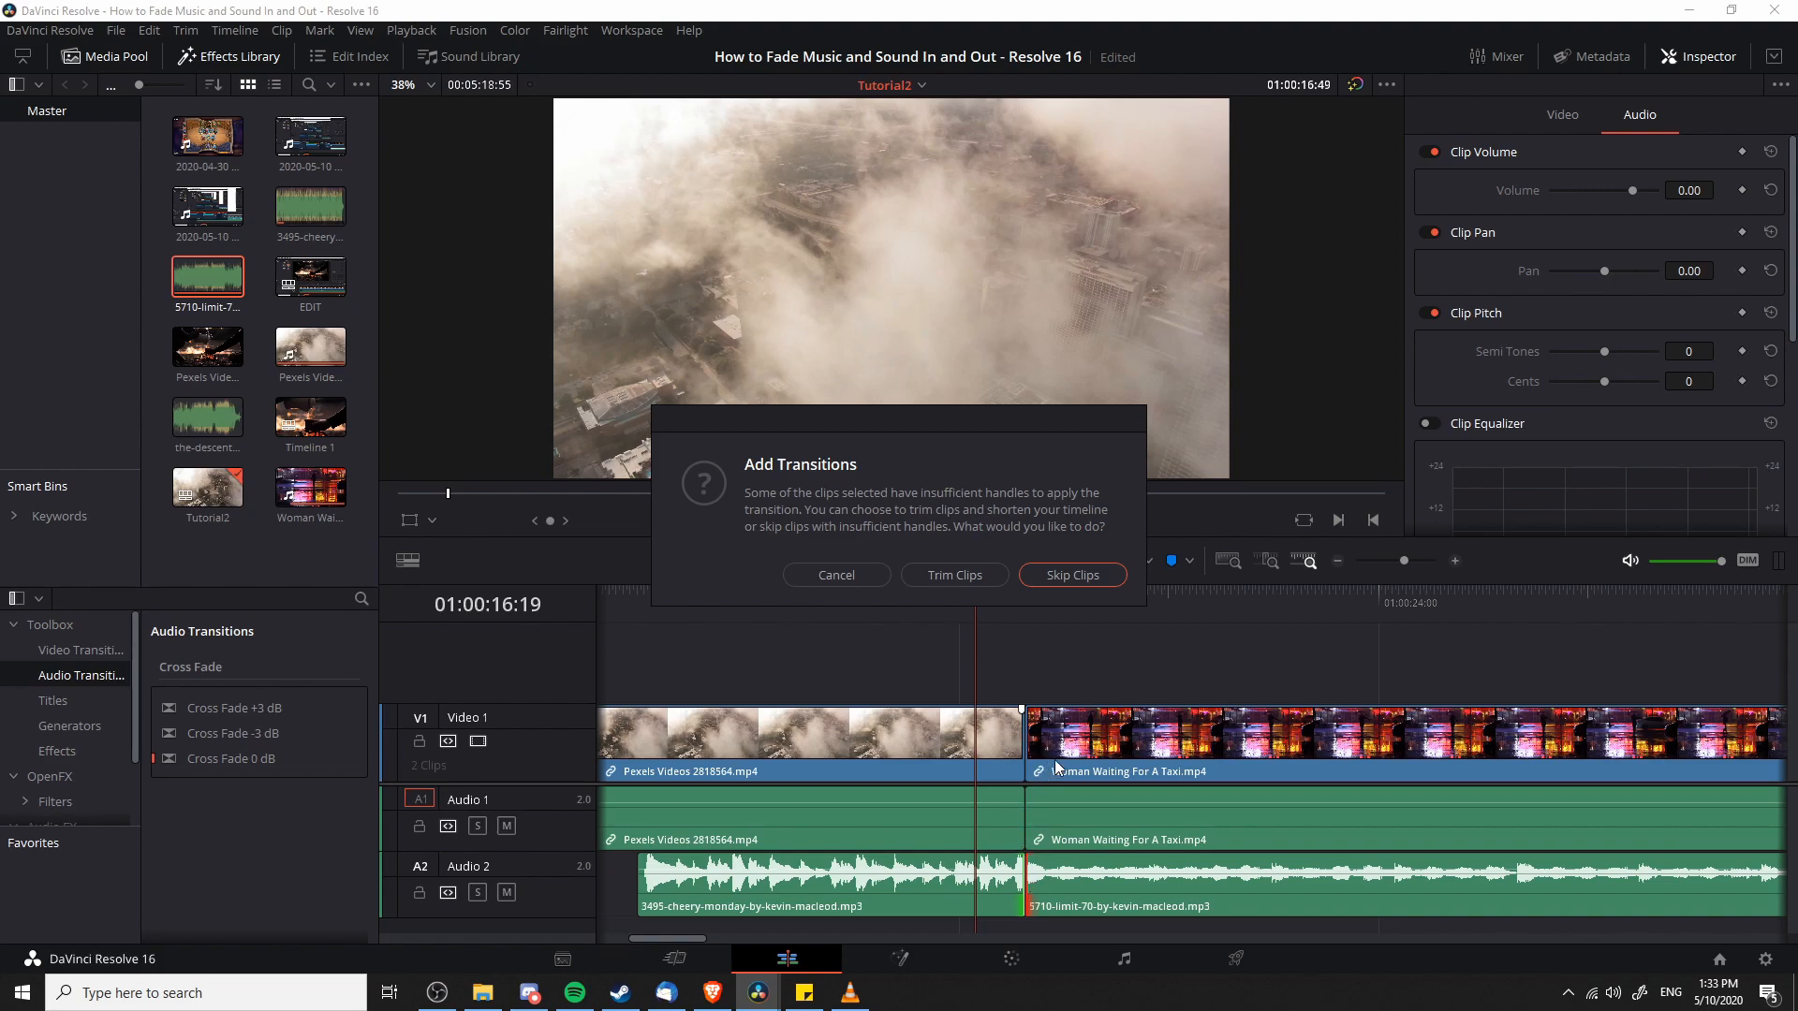
pyautogui.moveTo(1090, 792)
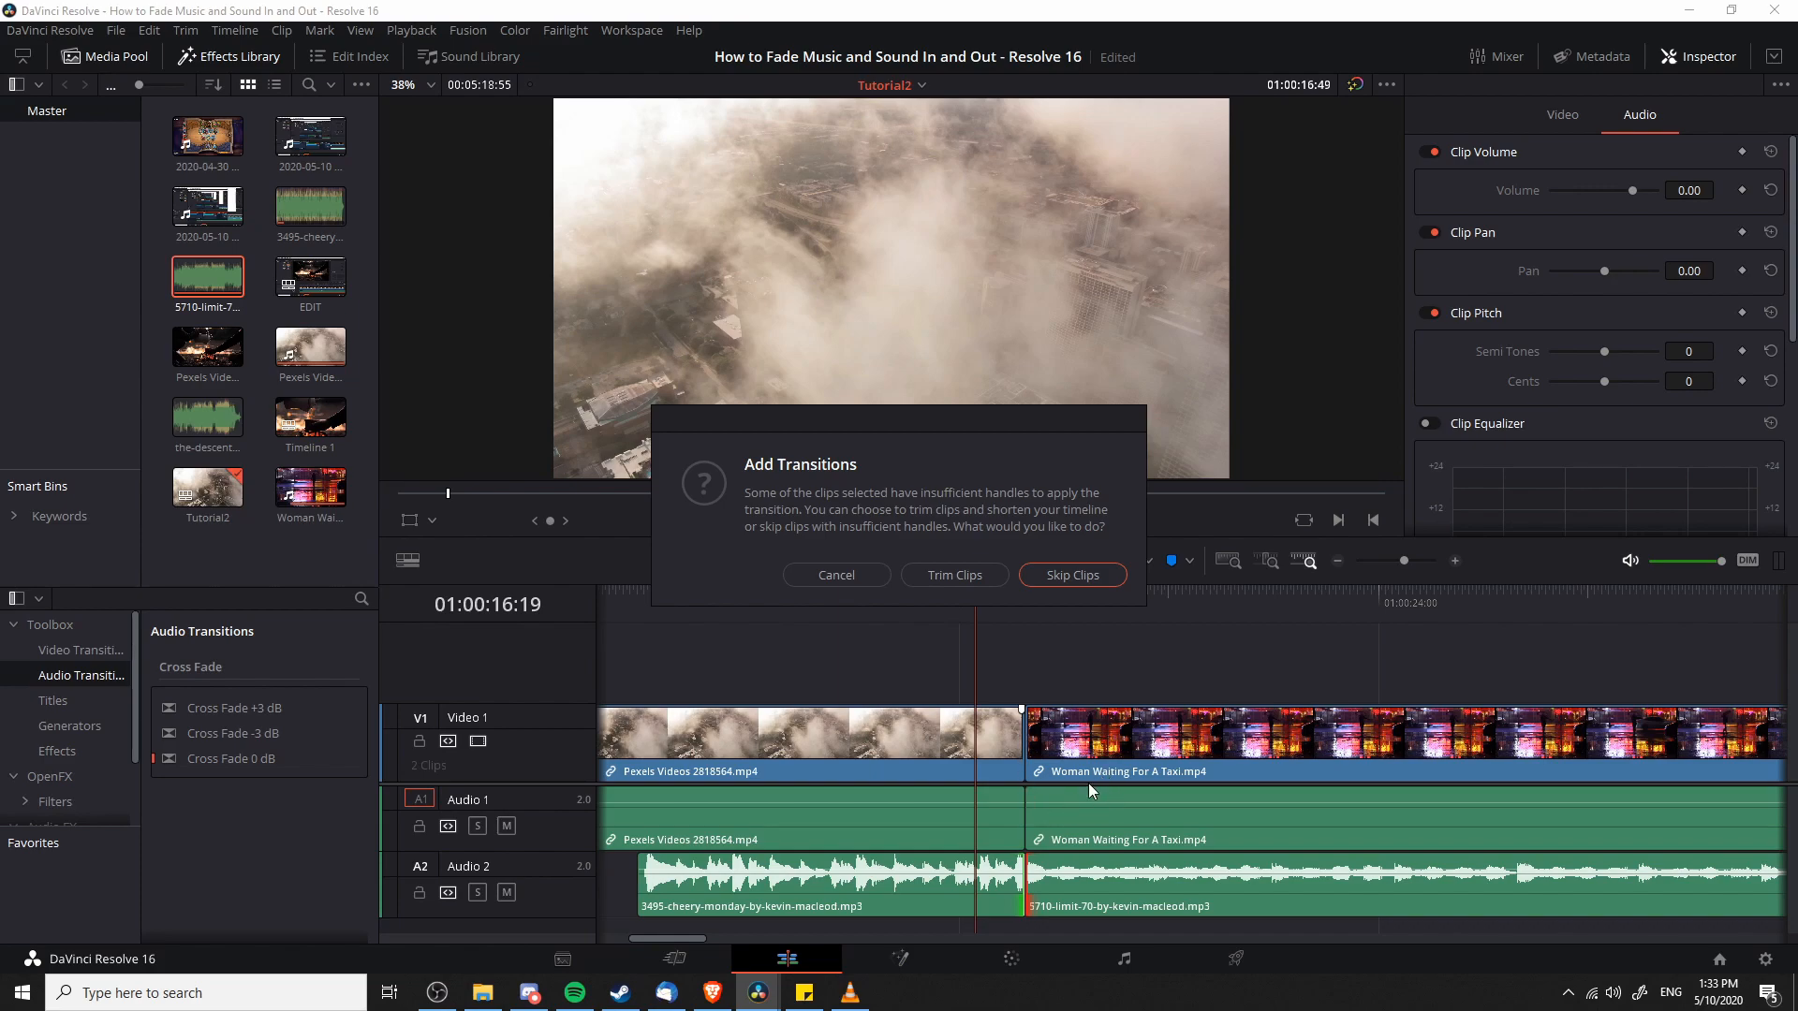
pyautogui.moveTo(835, 575)
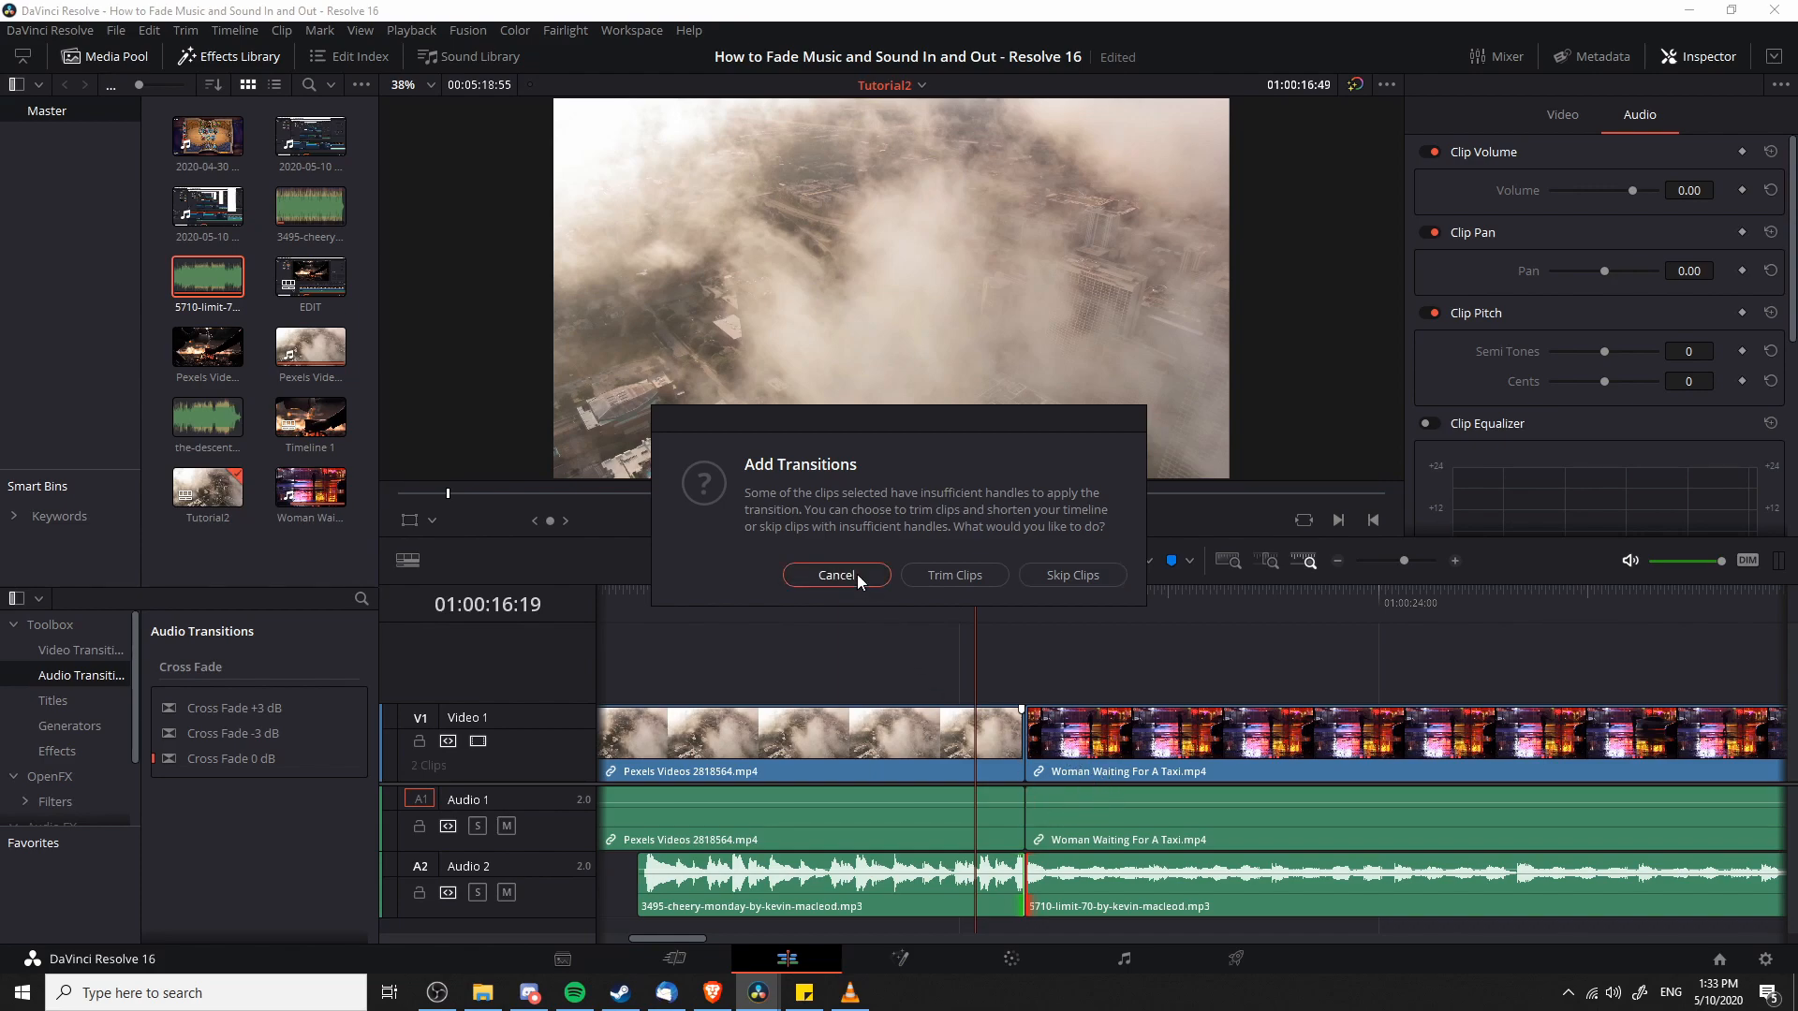
# Cancel out of the insufficient-handles Add Transitions warning
pyautogui.click(836, 575)
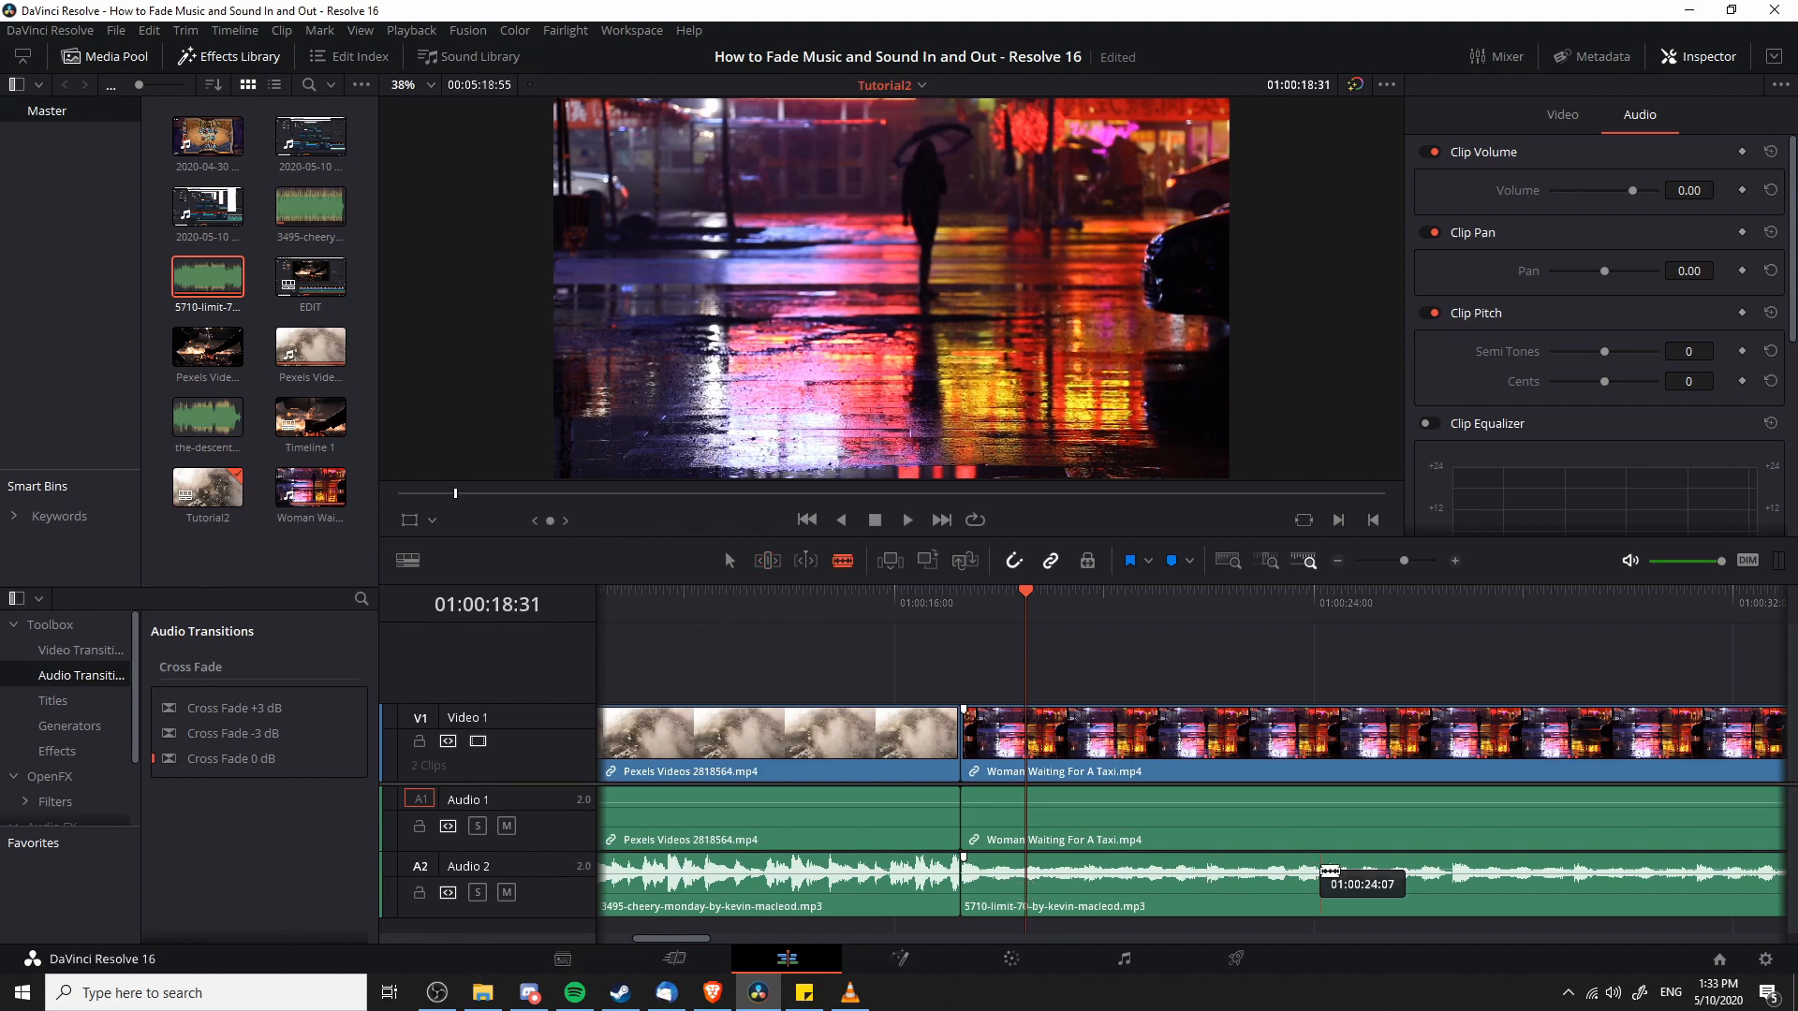
pyautogui.moveTo(1395, 880)
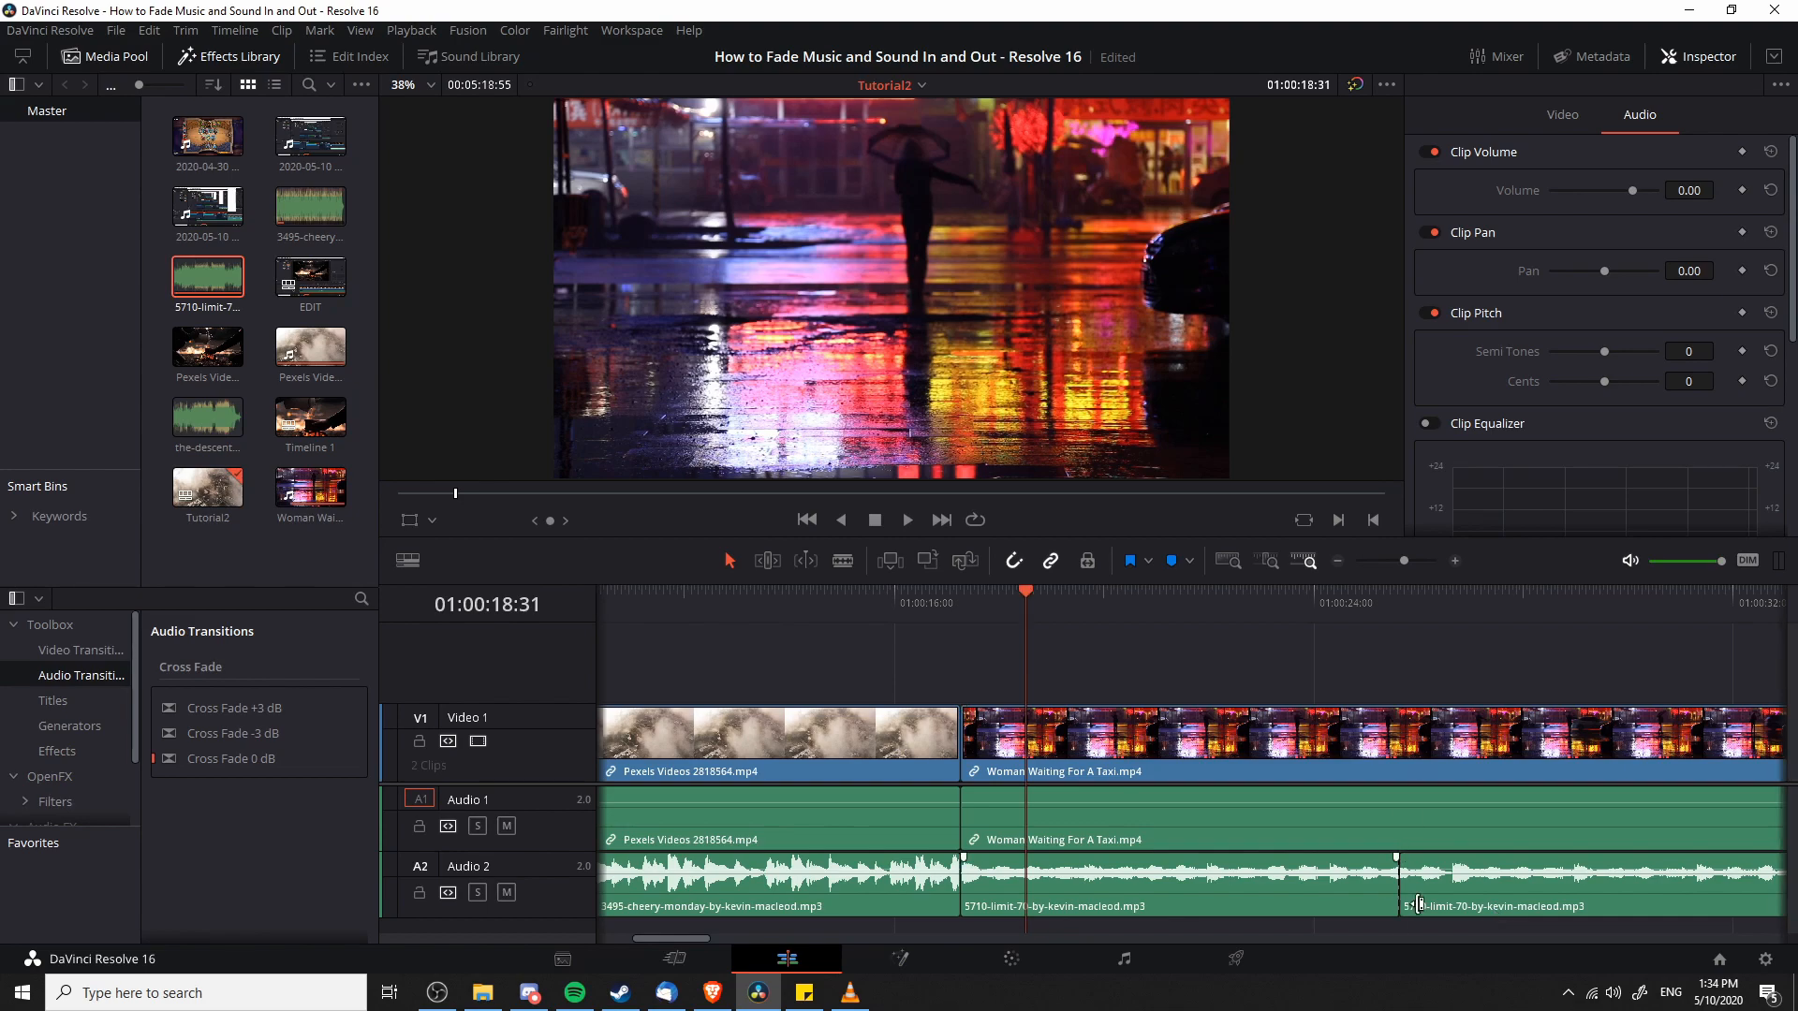
pyautogui.moveTo(1451, 897)
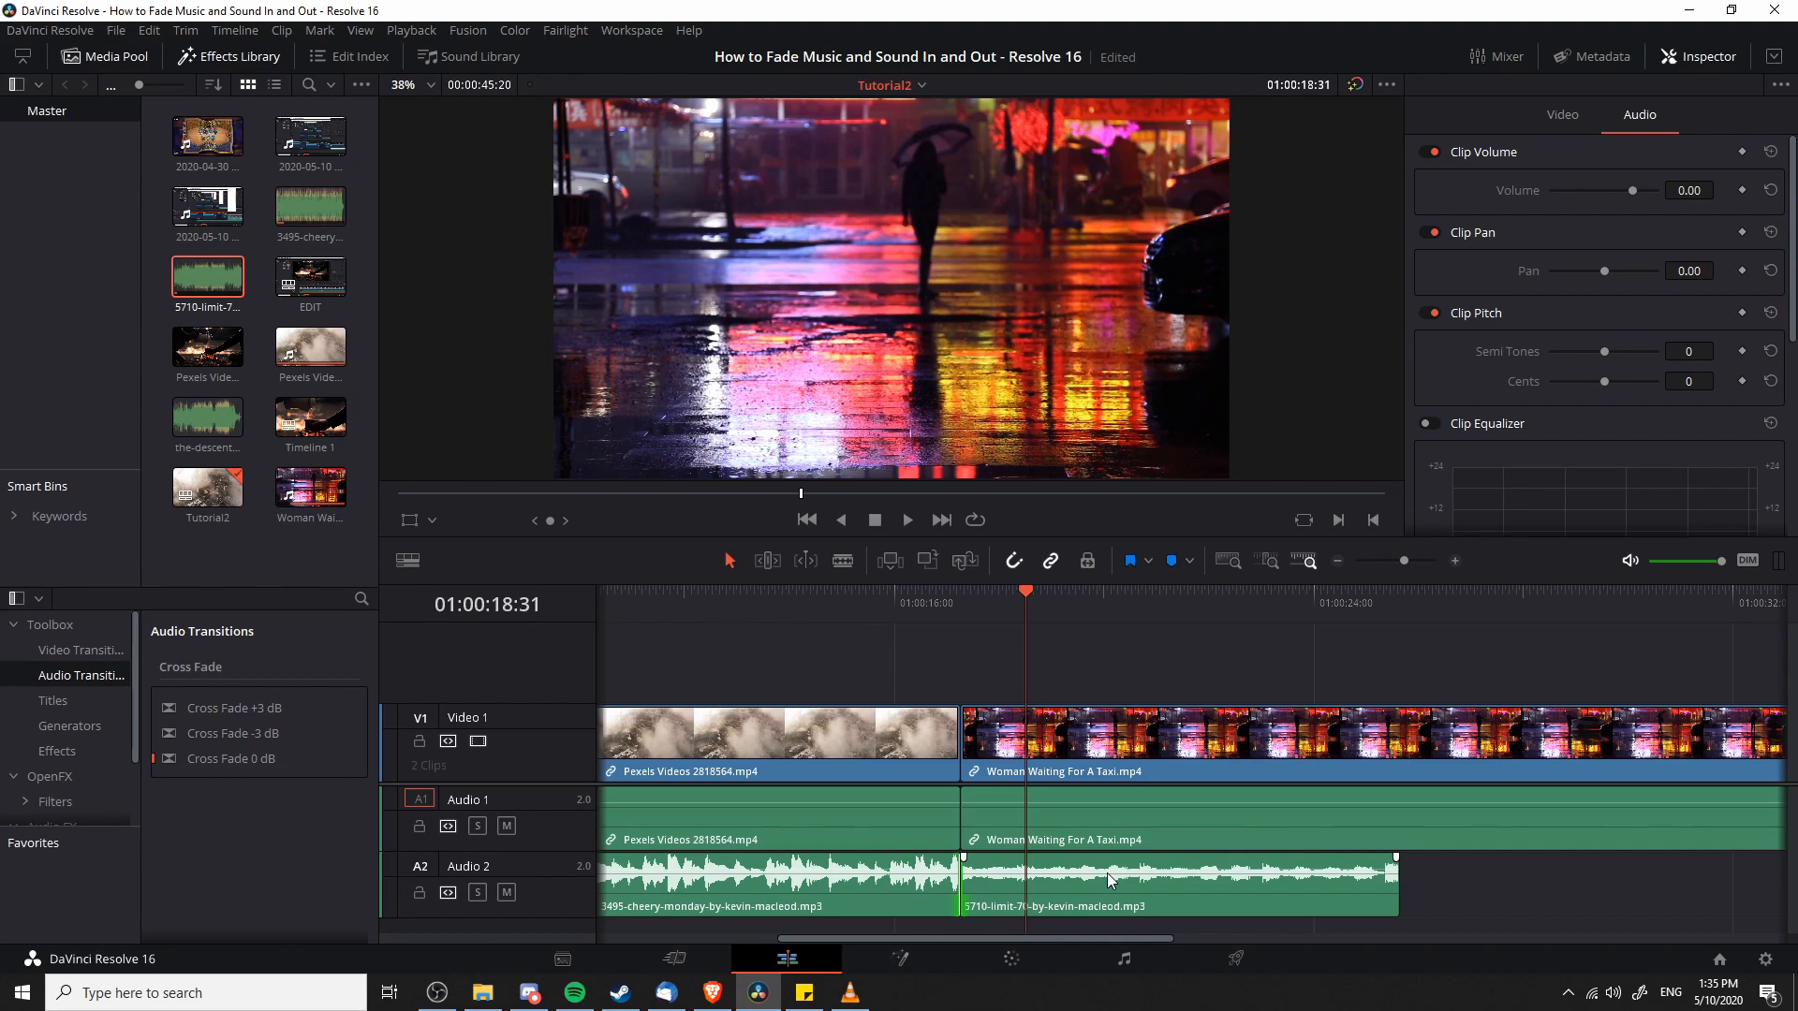
pyautogui.moveTo(1009, 880)
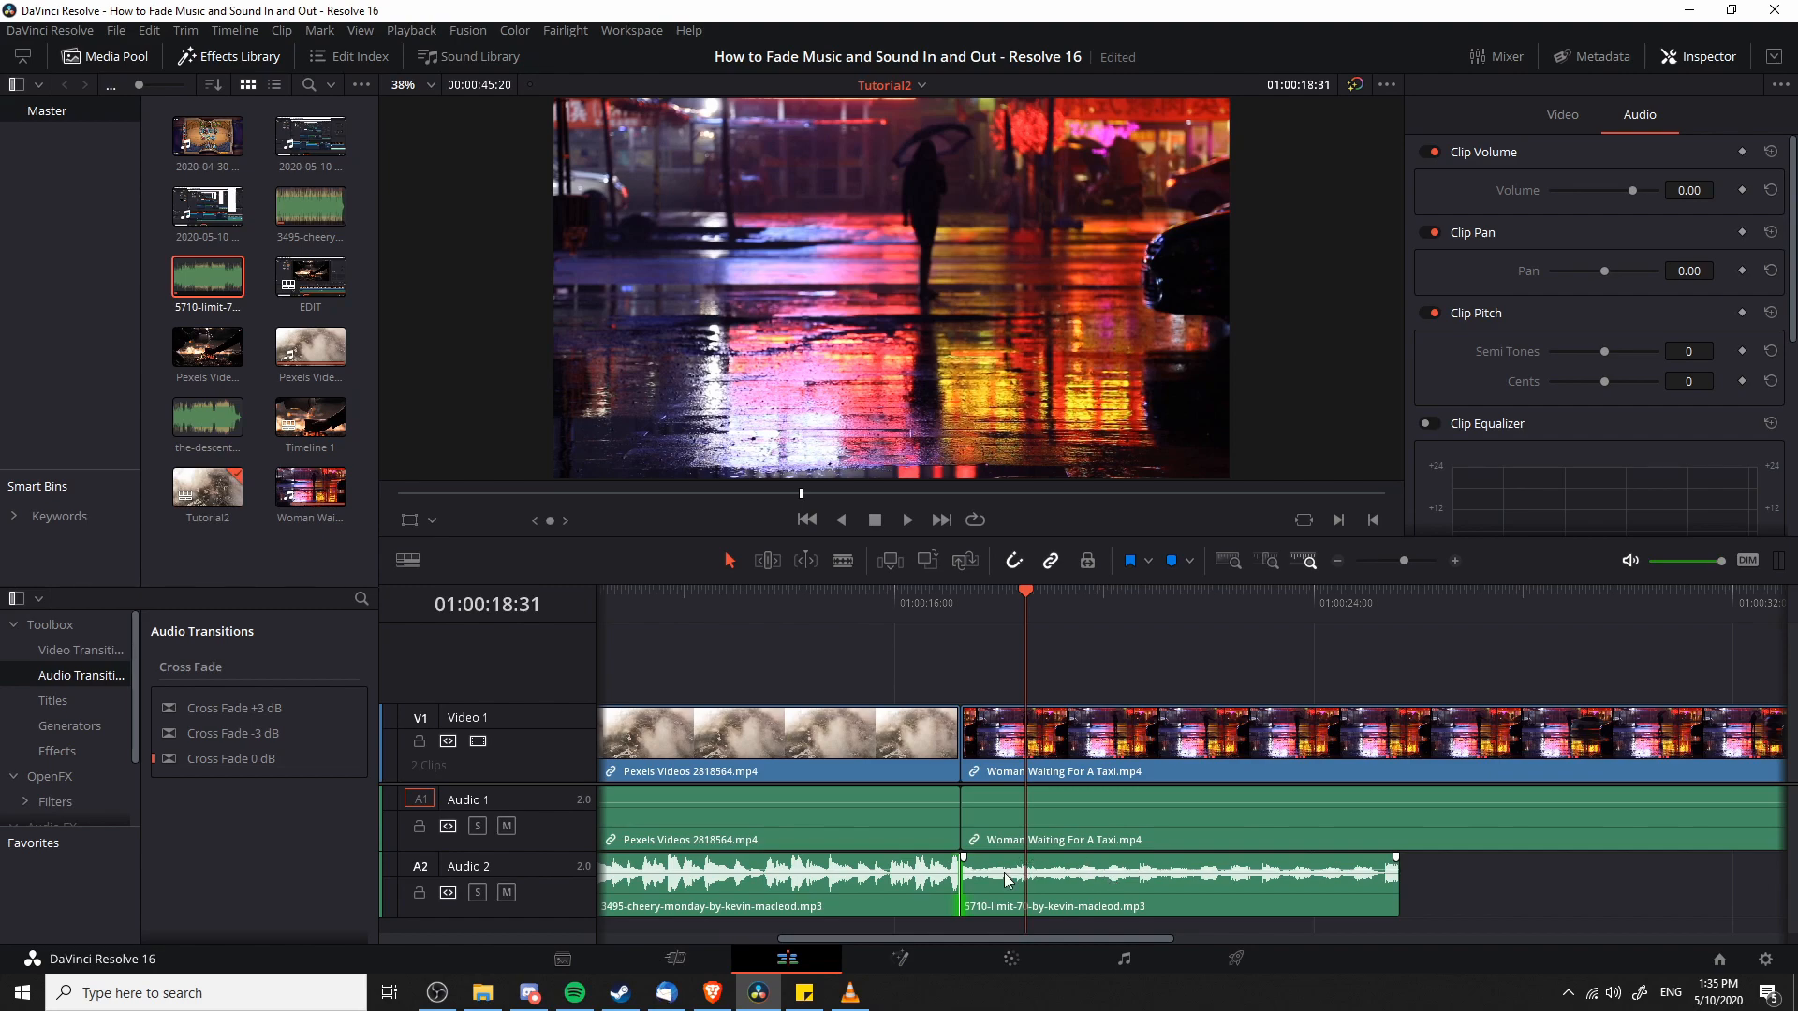
pyautogui.moveTo(959, 876)
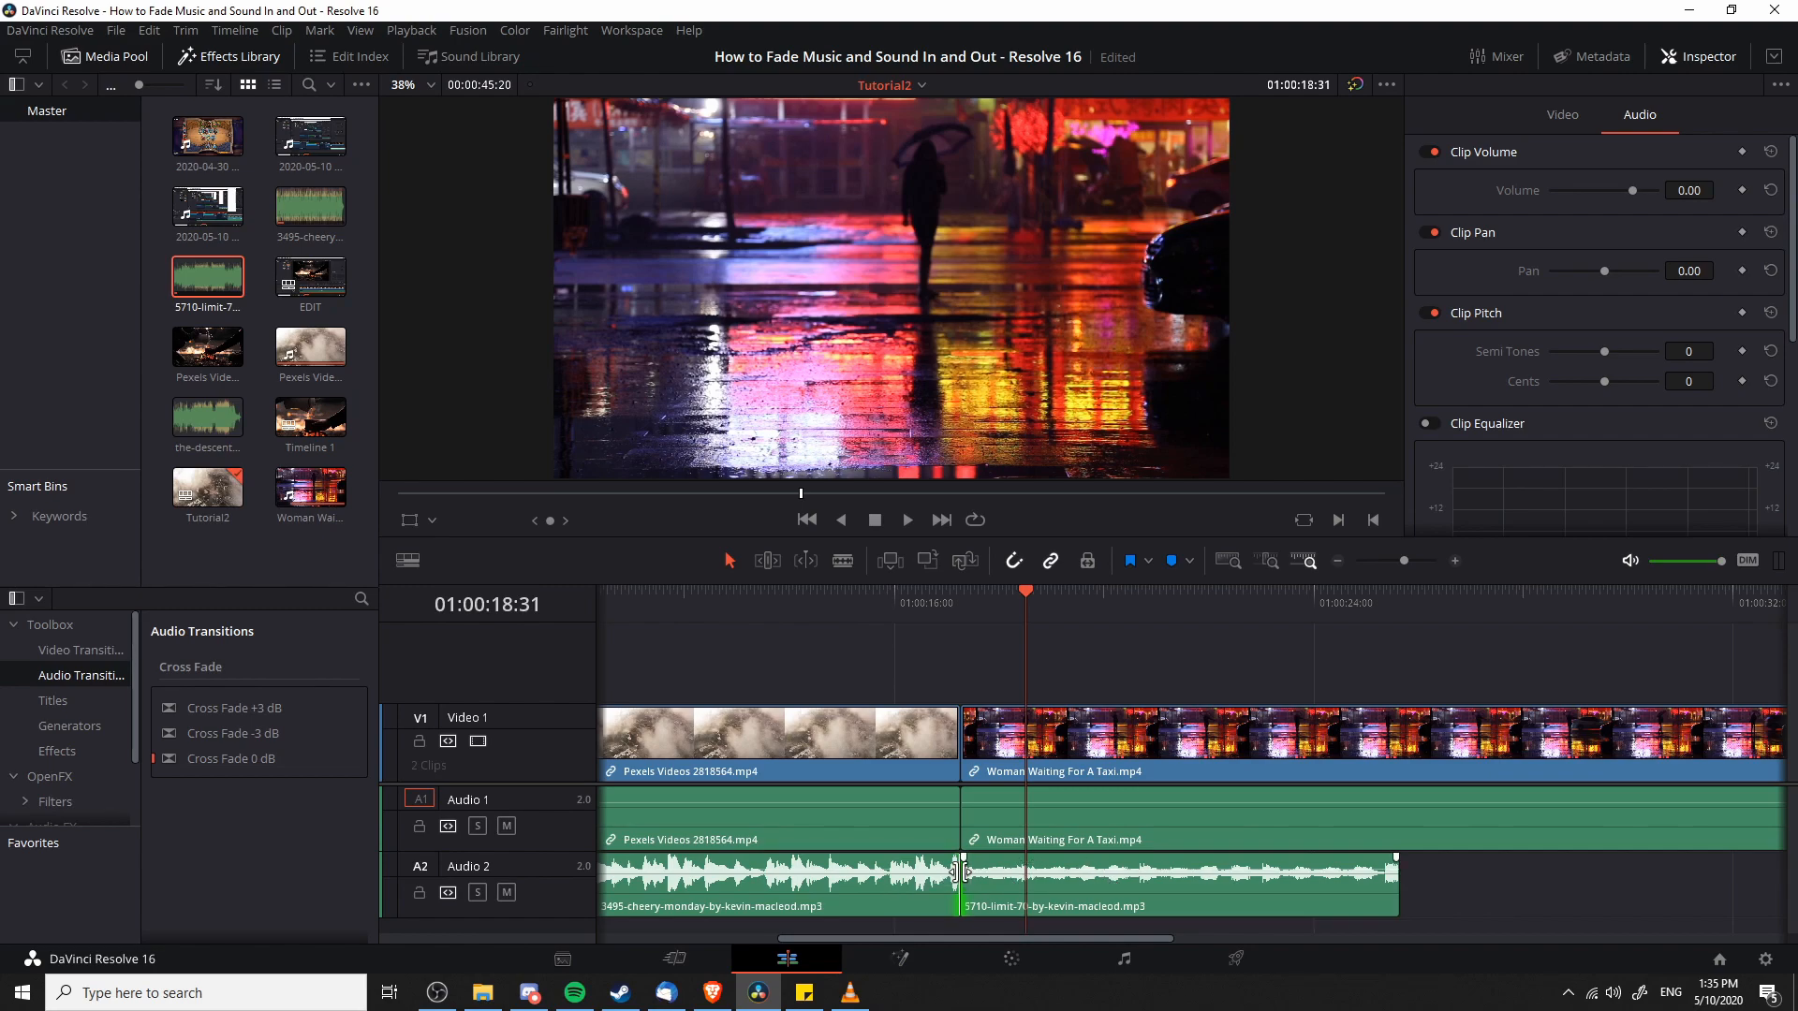
# Add a 30-frame Cross Fade 0 dB between the shortened A2 music clips
pyautogui.rightClick(961, 874)
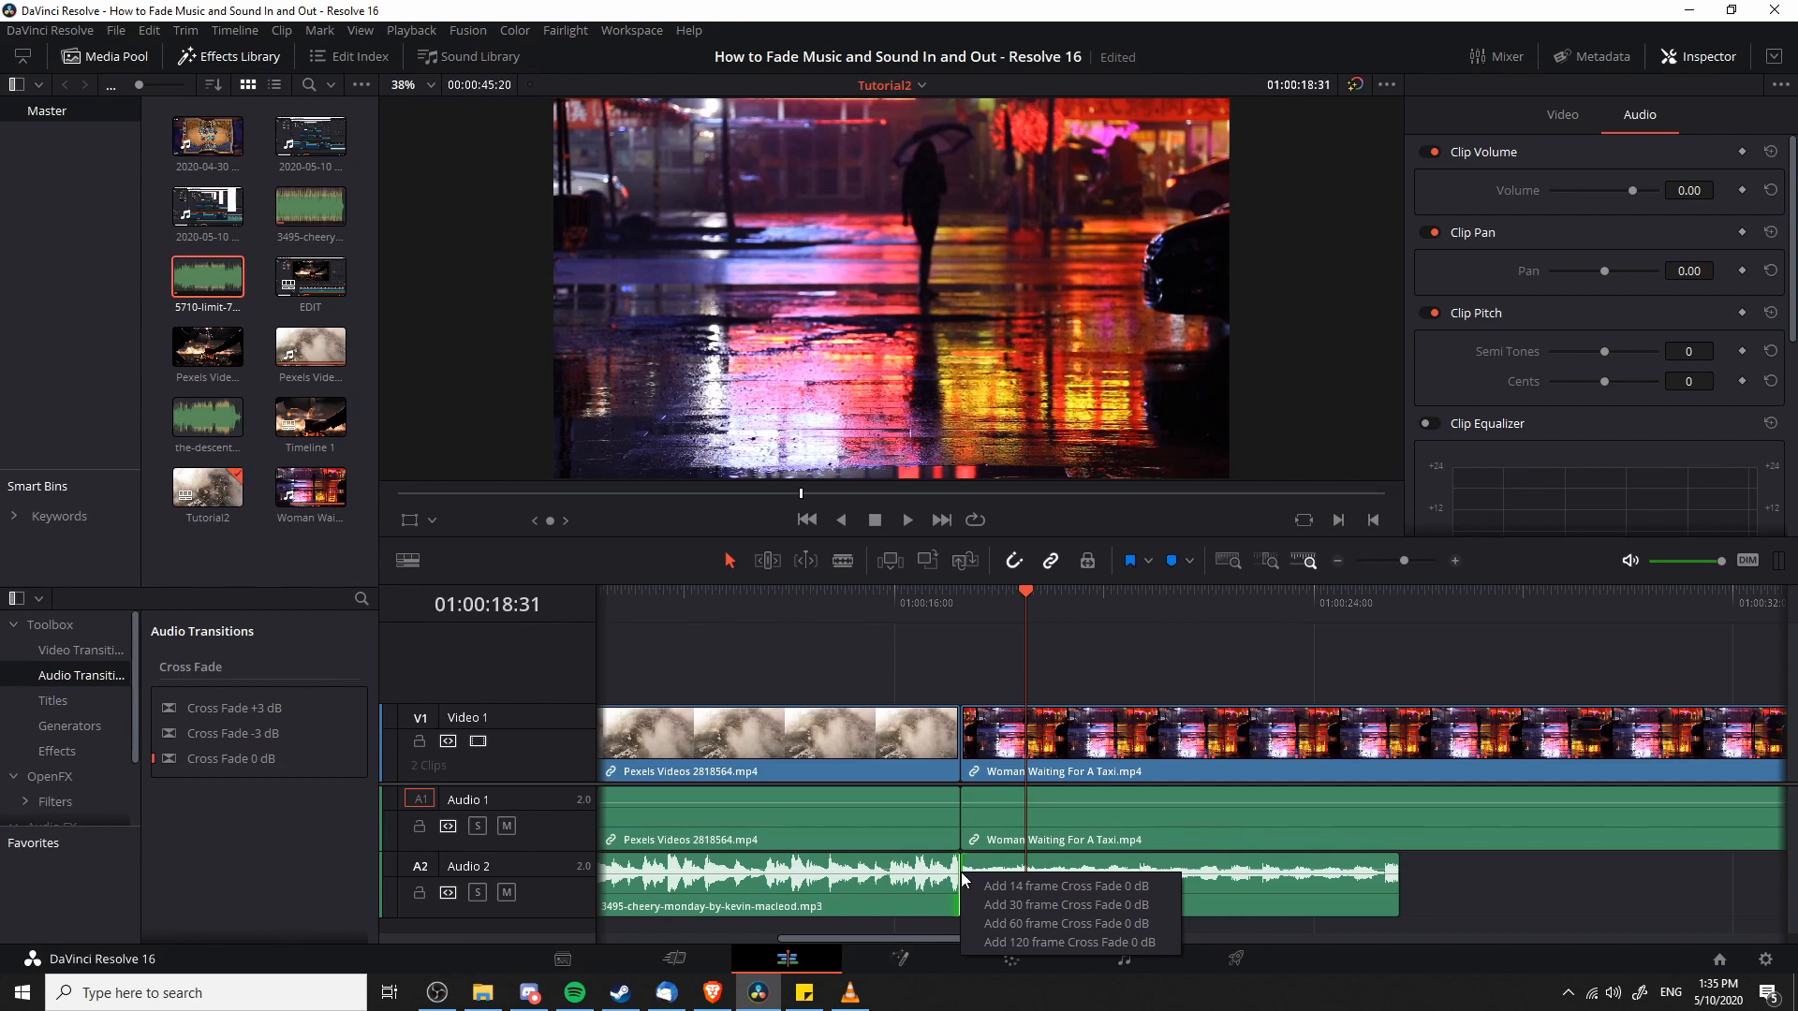
pyautogui.moveTo(1066, 886)
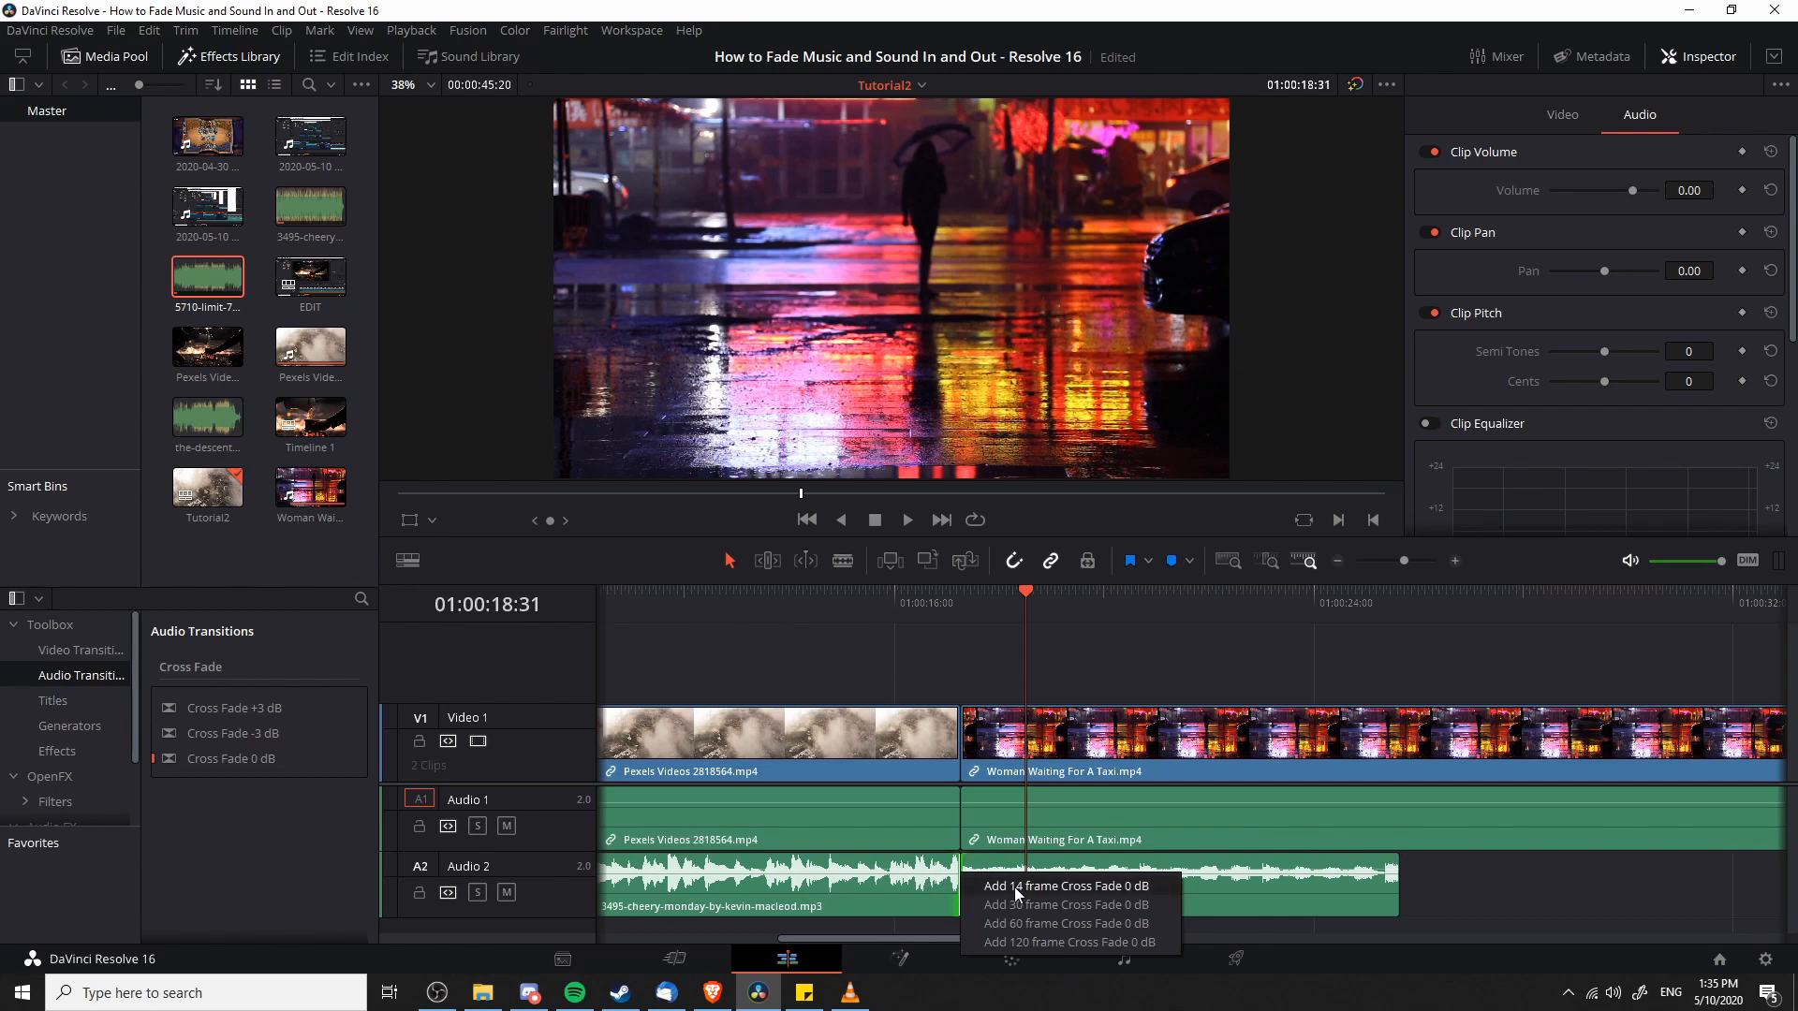
pyautogui.moveTo(1021, 904)
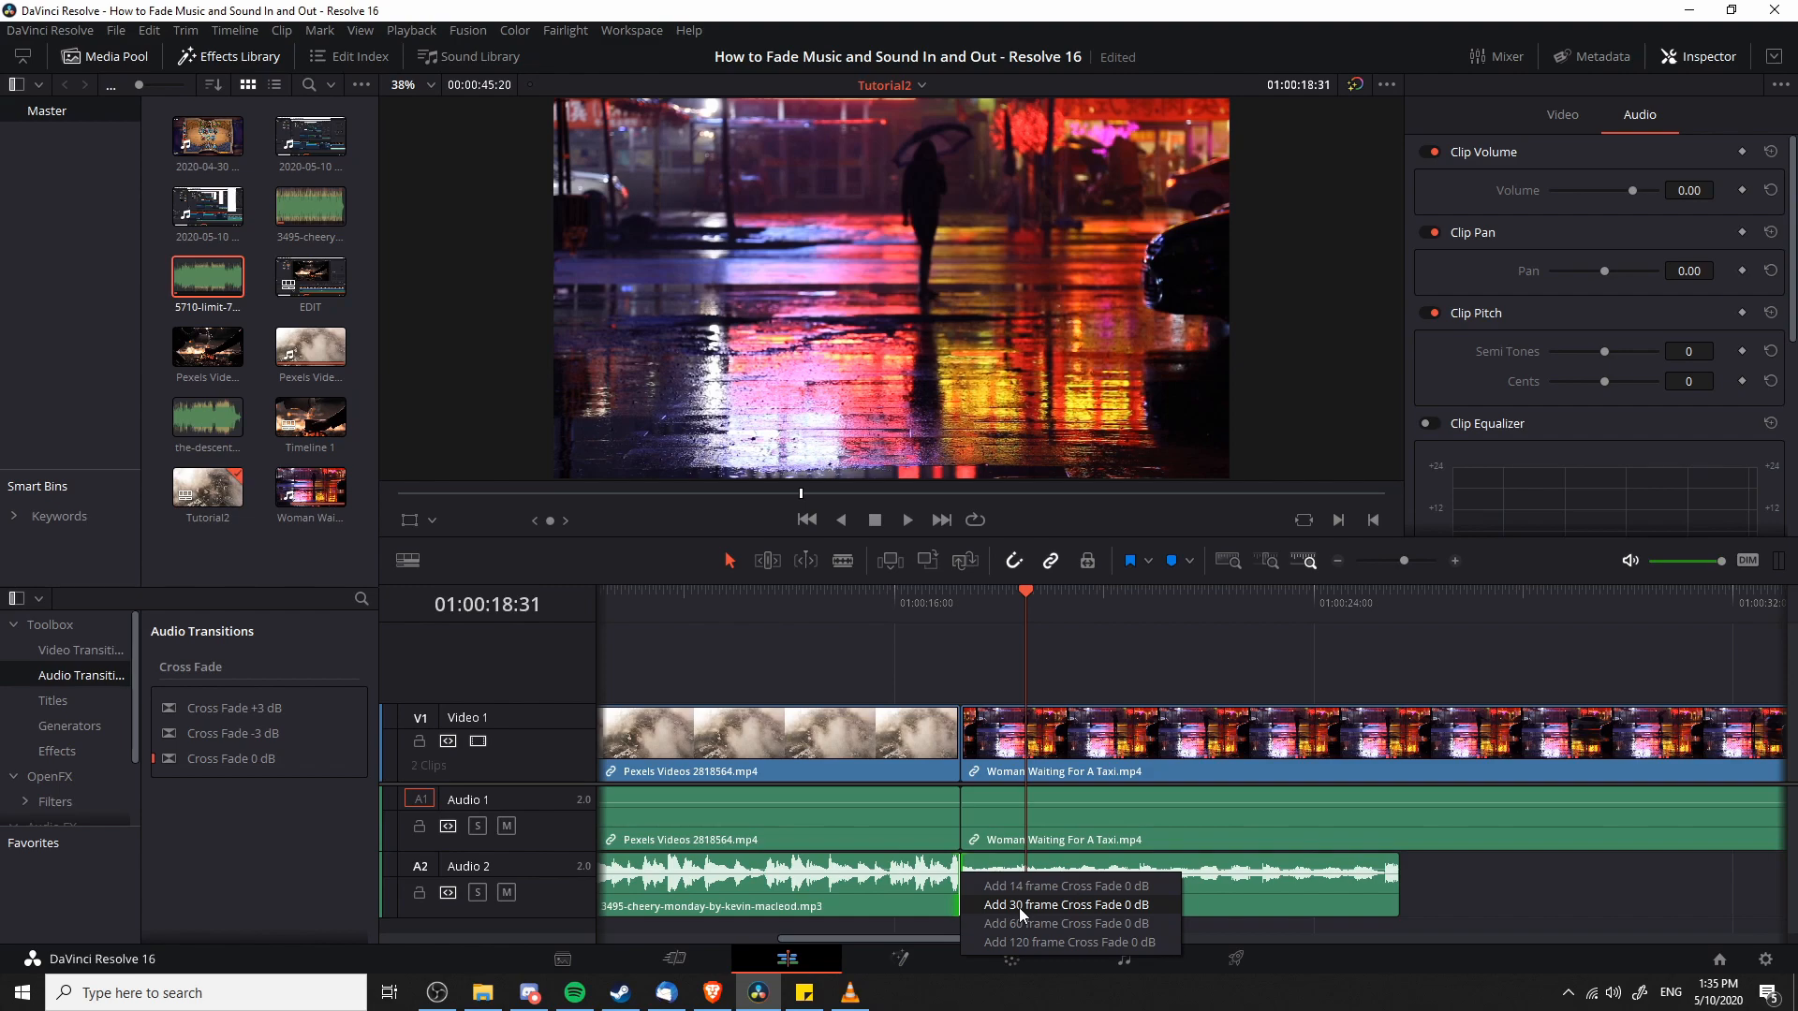
pyautogui.click(1066, 904)
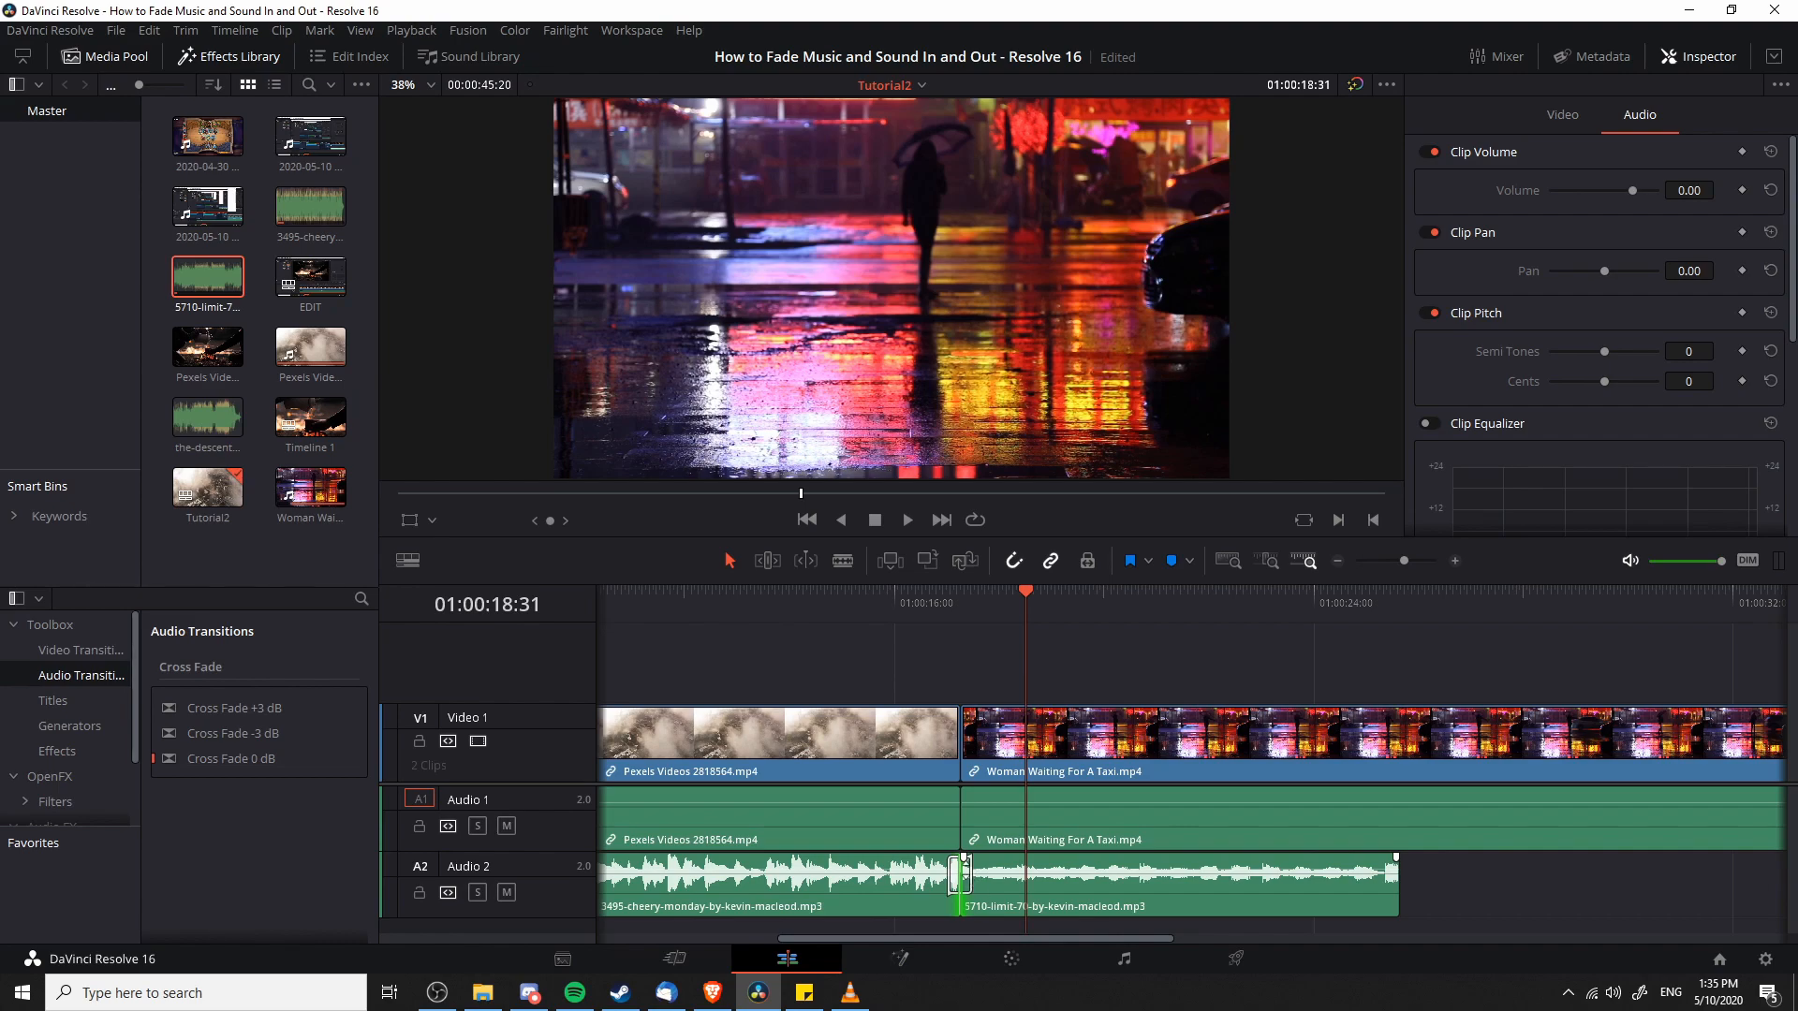
# Add a 30-frame Cross Fade 0 dB at the A2 join, confirming despite short handles
pyautogui.rightClick(960, 875)
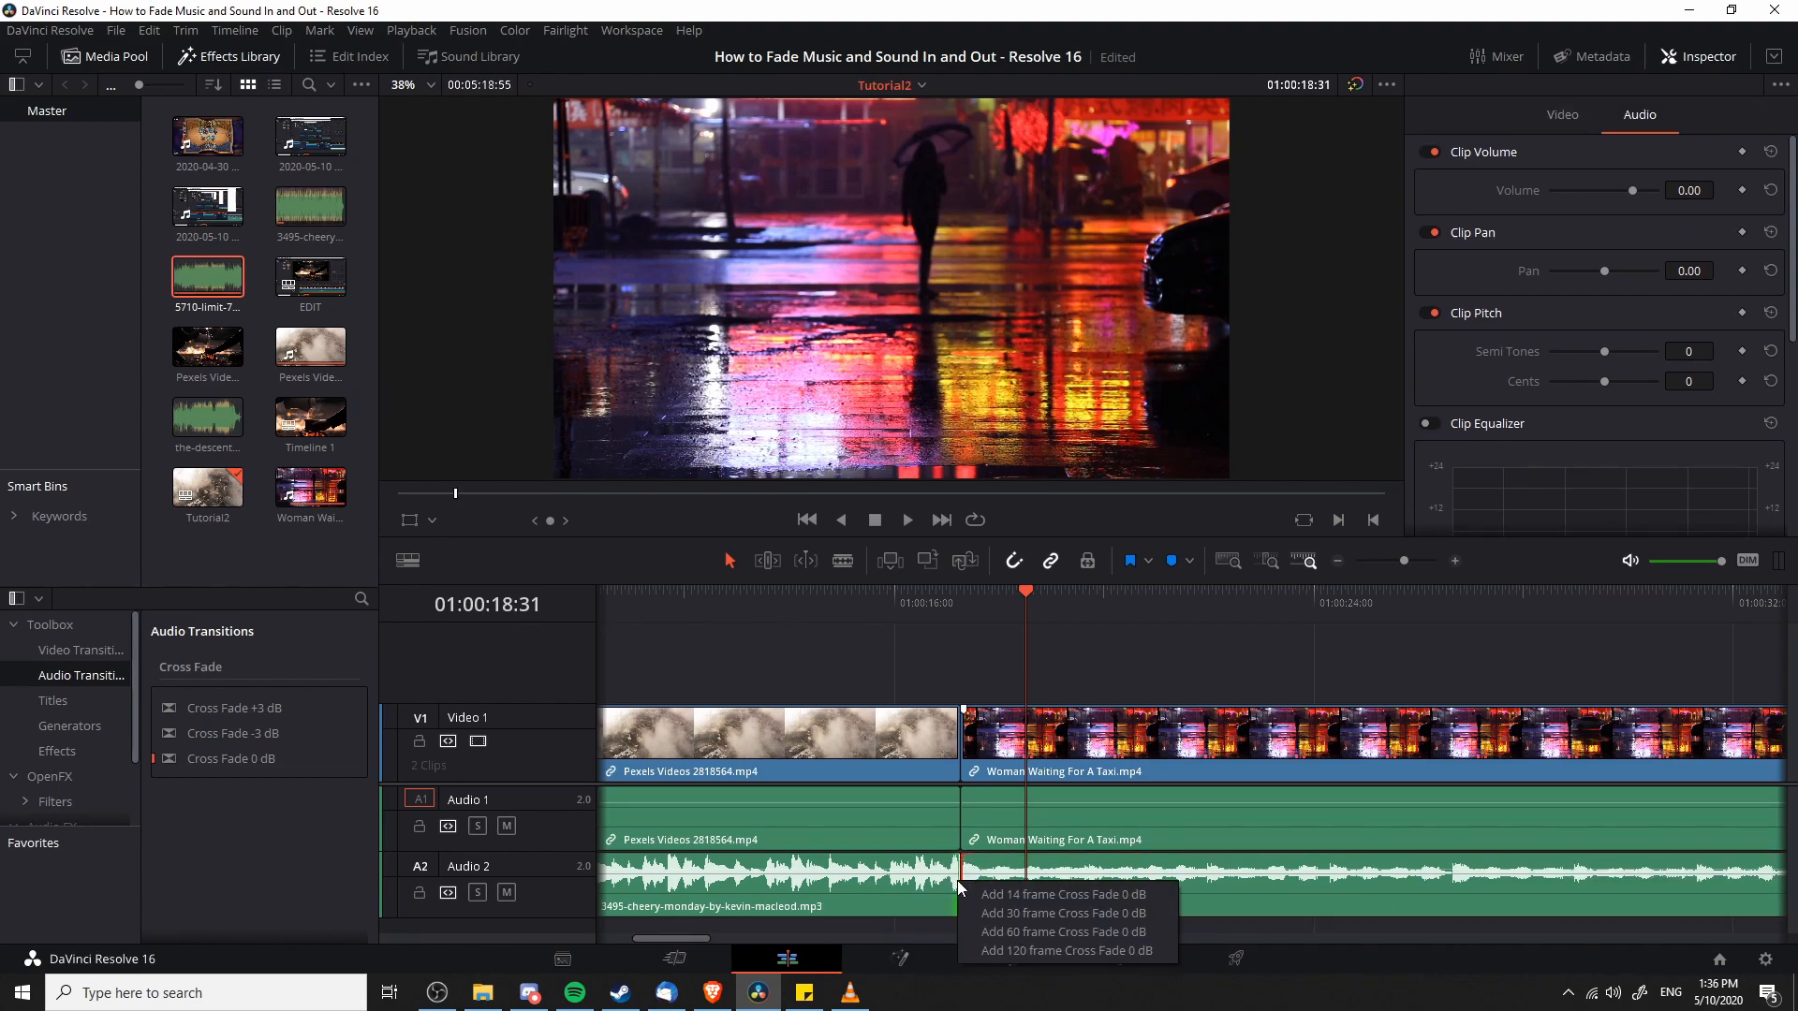
pyautogui.click(1060, 912)
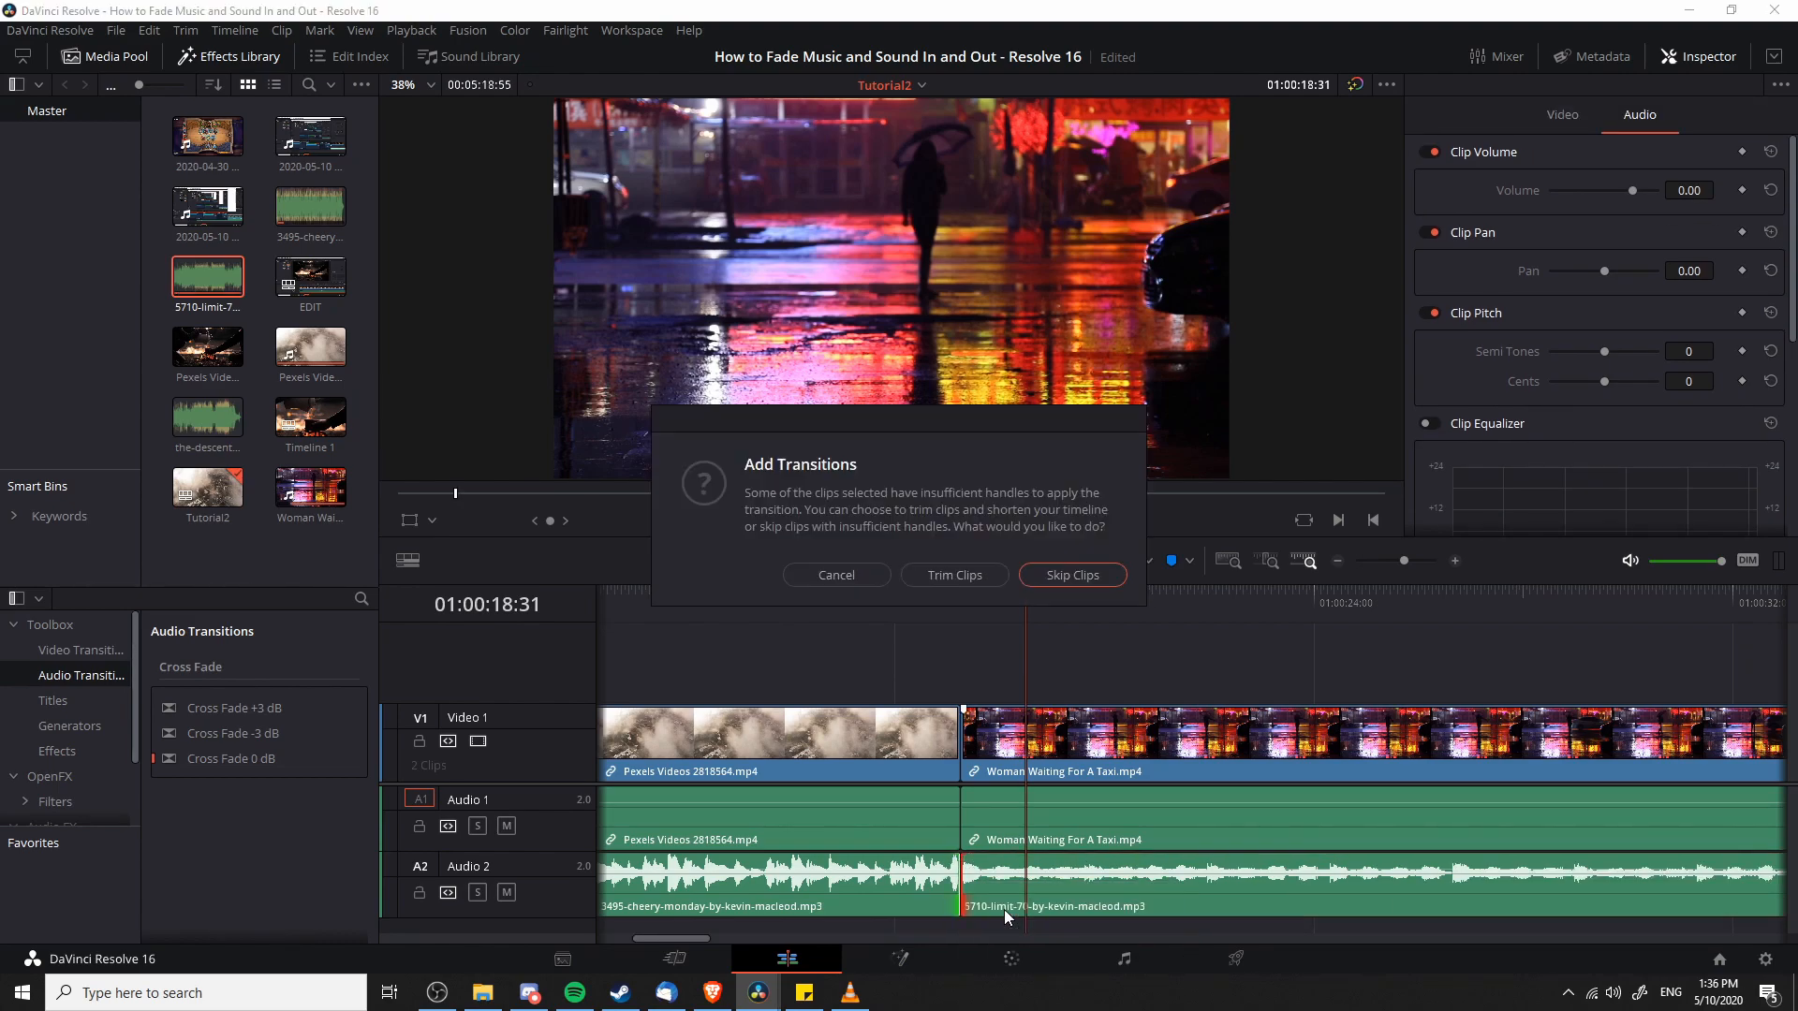
pyautogui.click(1071, 575)
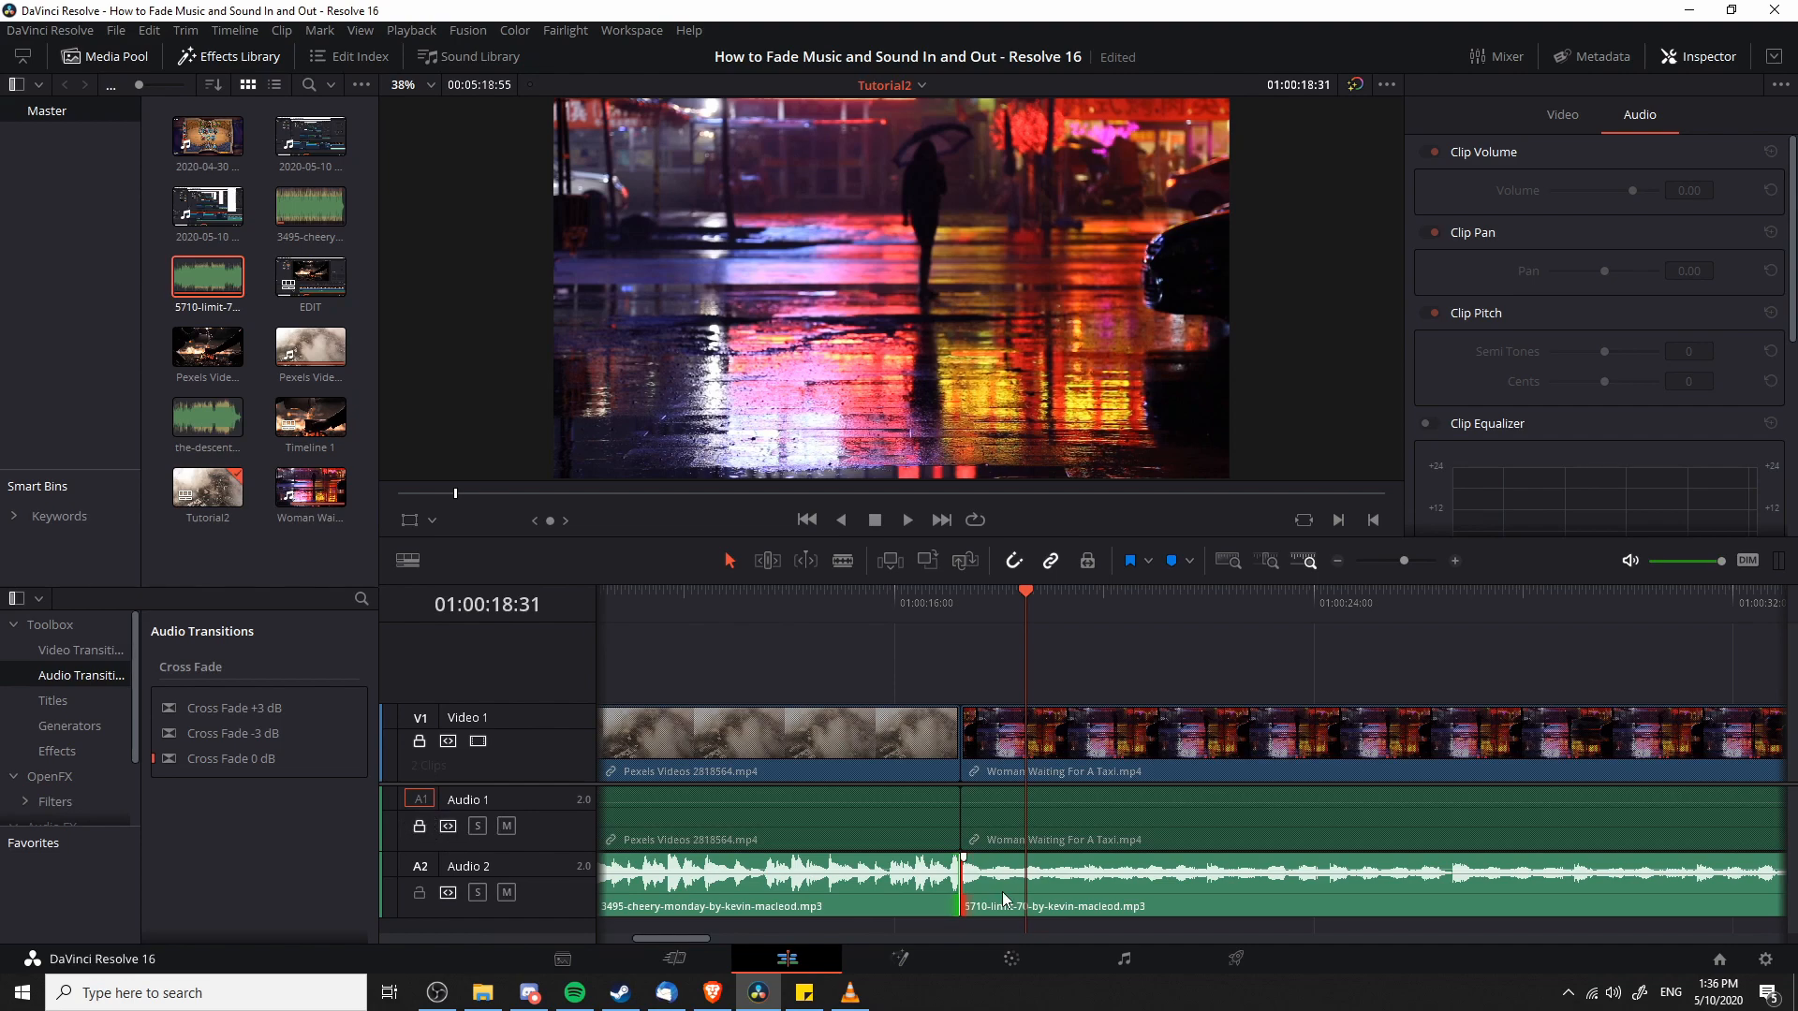
pyautogui.rightClick(1004, 900)
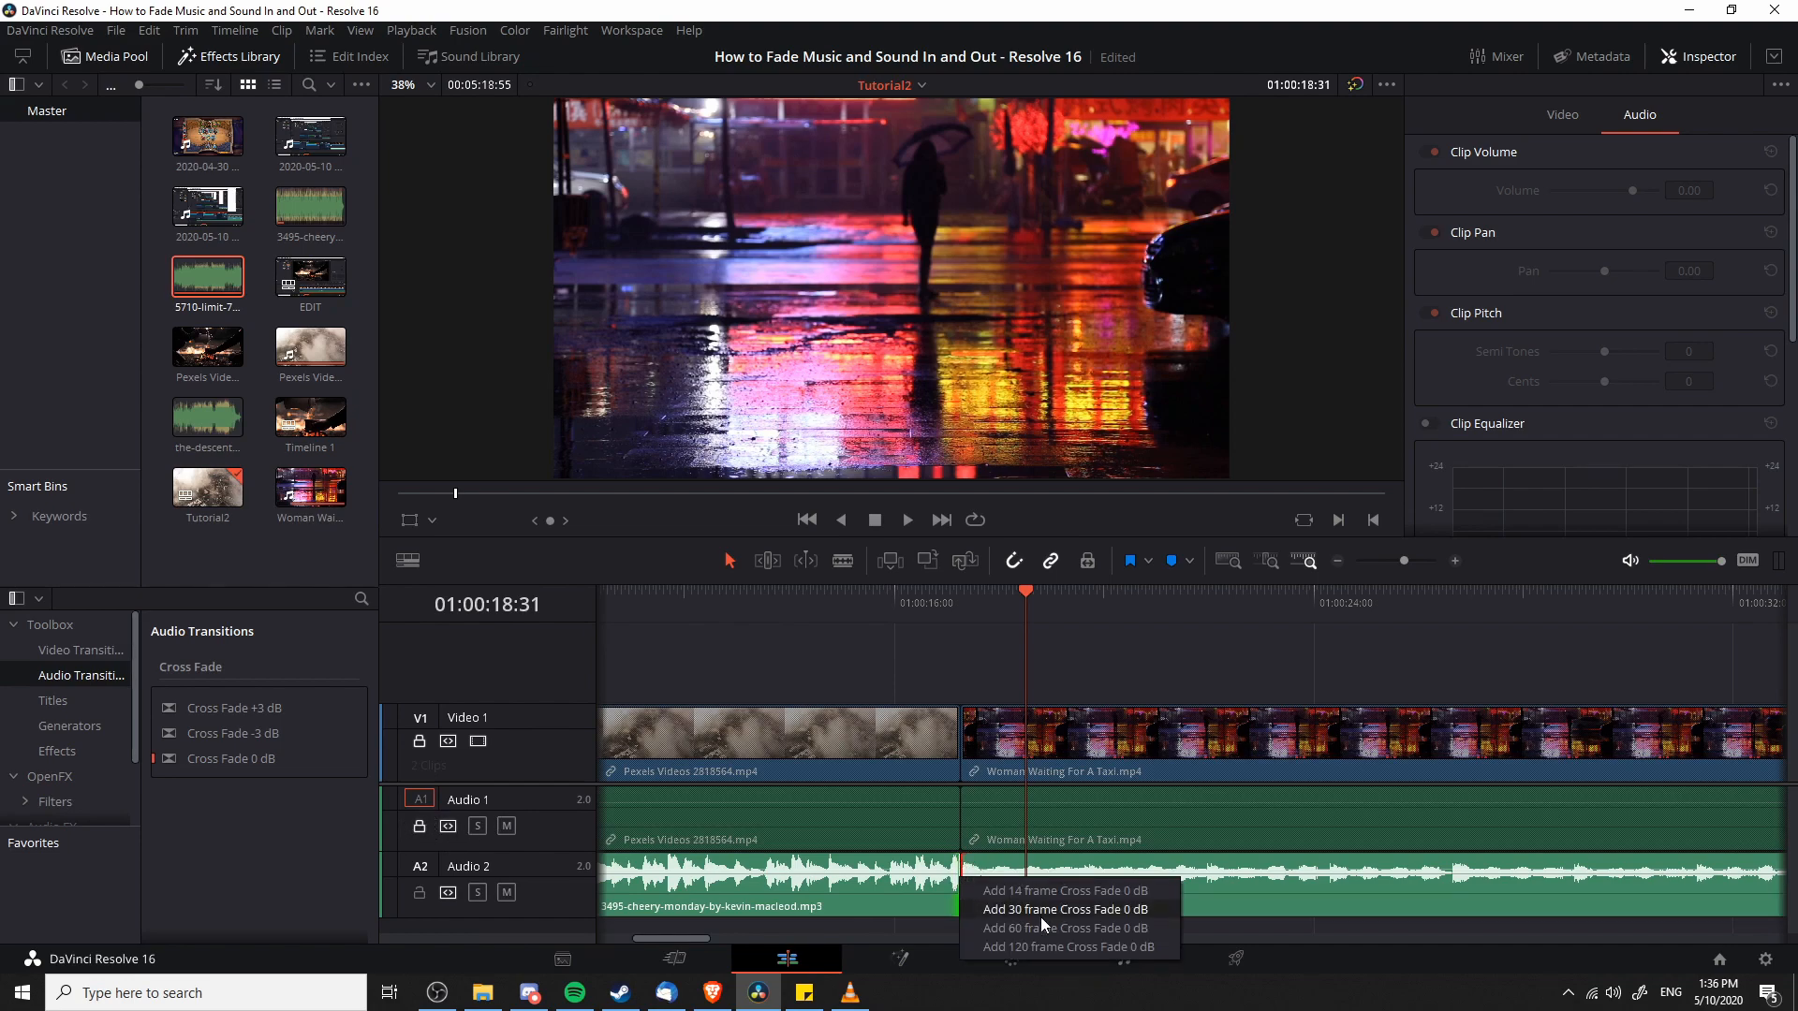
pyautogui.click(1063, 910)
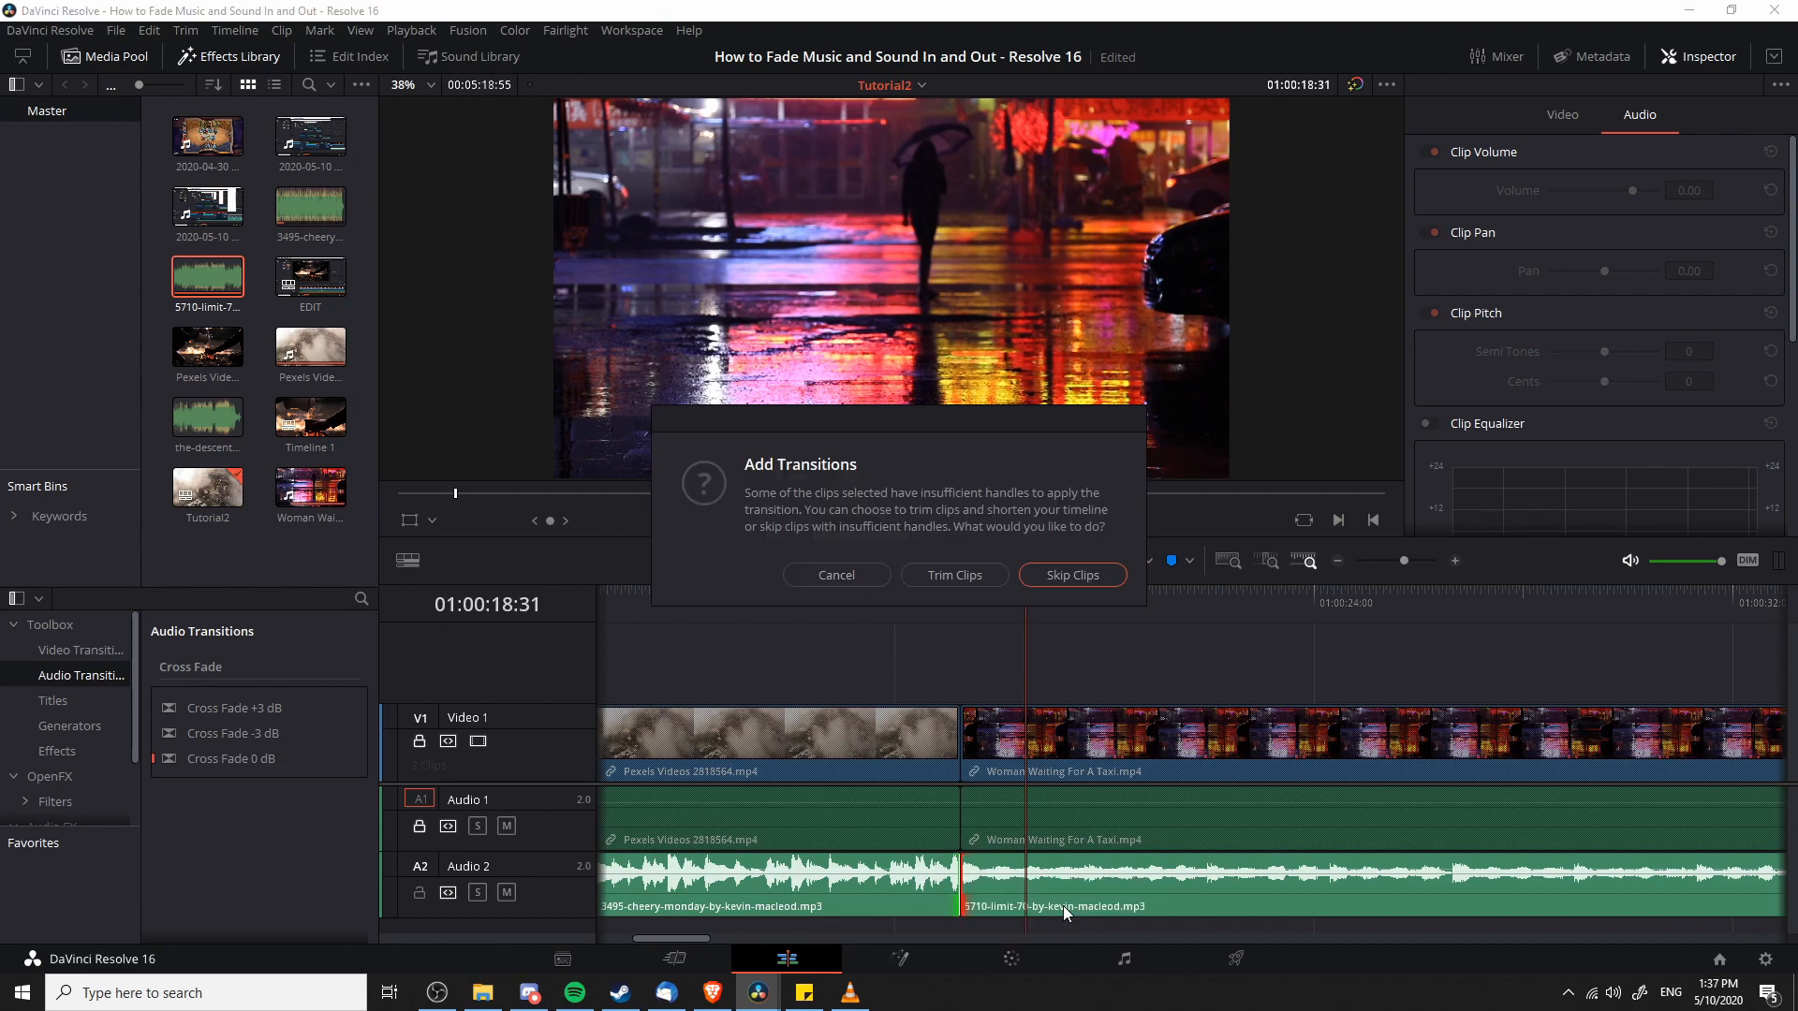
pyautogui.click(1071, 574)
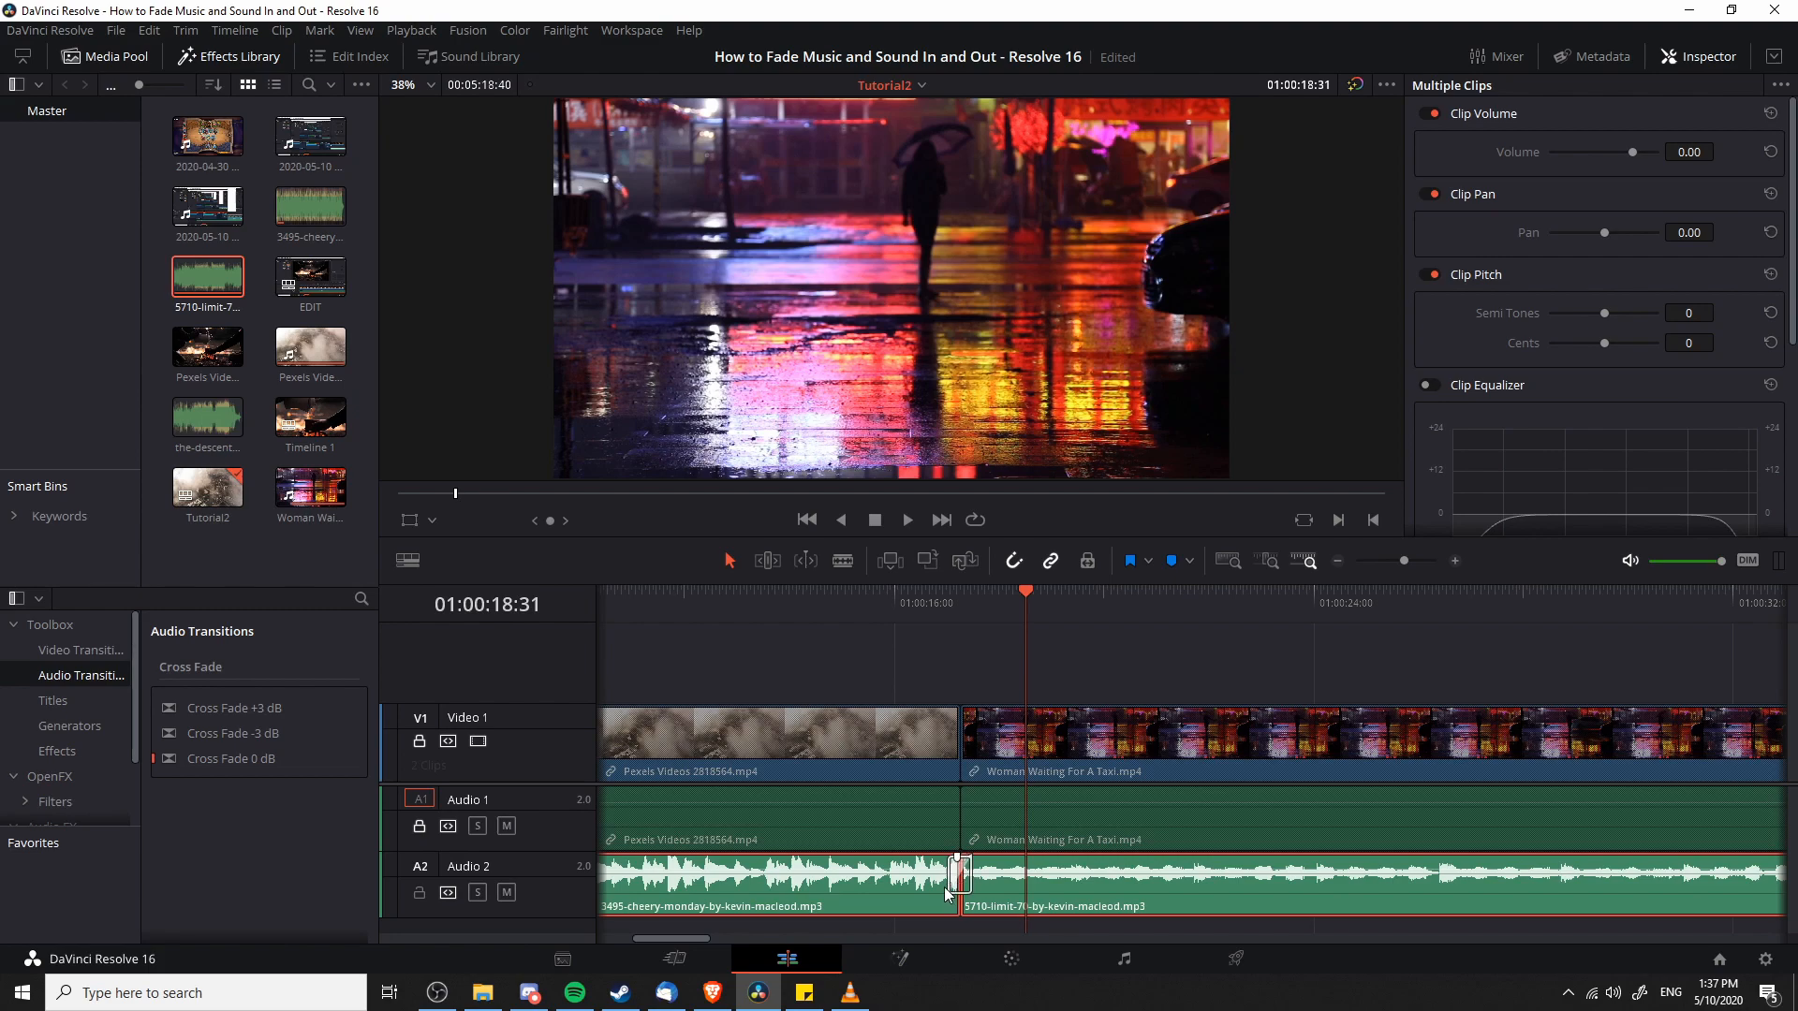
pyautogui.moveTo(974, 663)
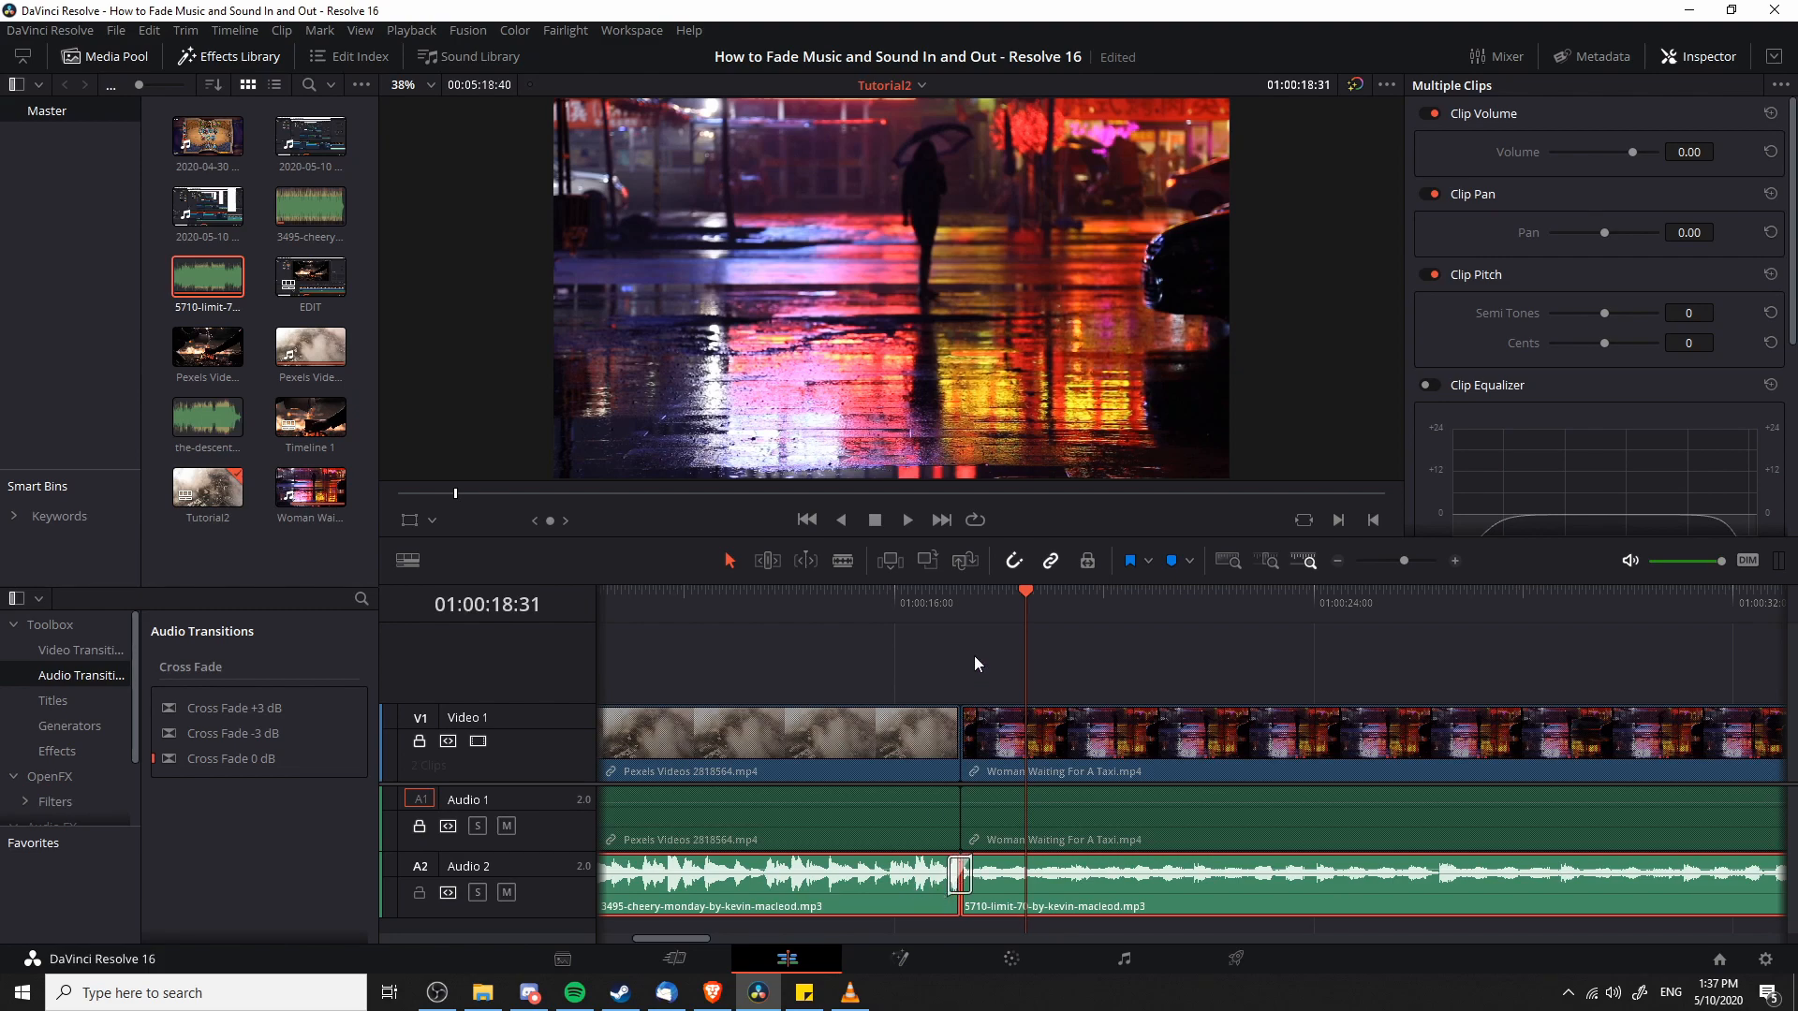
# Play across the crossfade to preview it, then return to the join to remove it
pyautogui.click(867, 601)
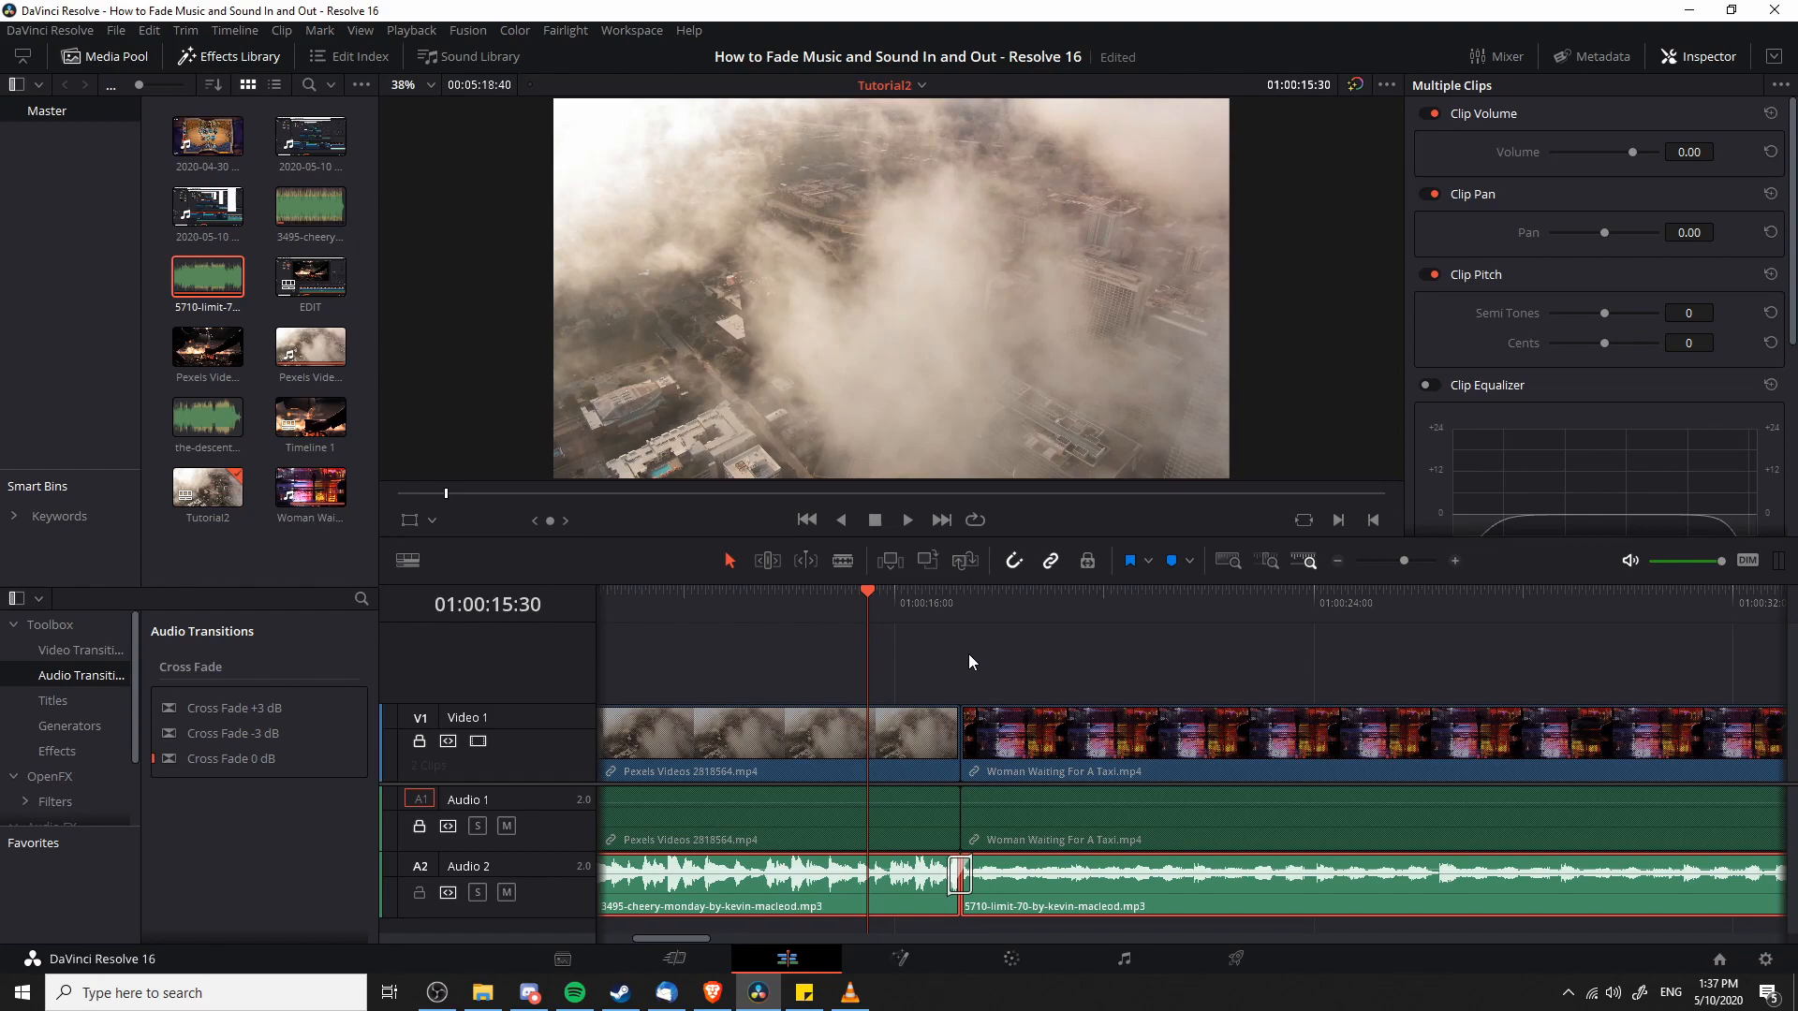
pyautogui.click(906, 519)
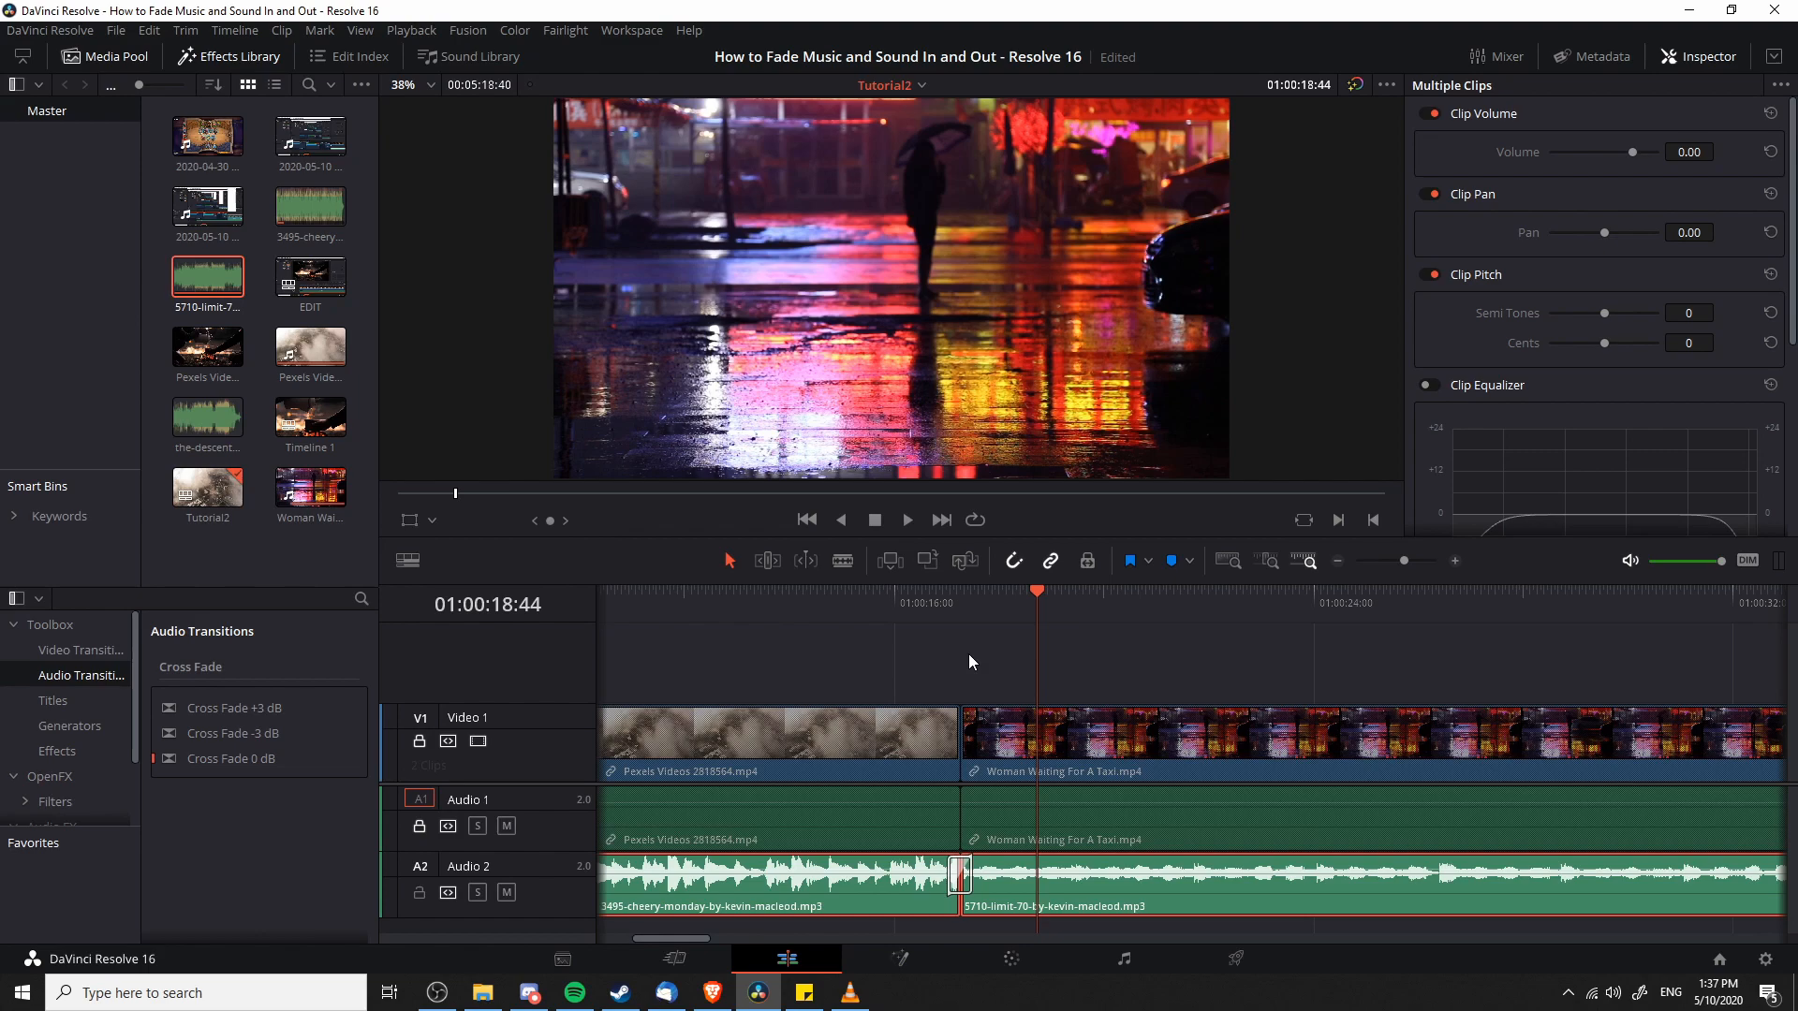
pyautogui.click(1561, 115)
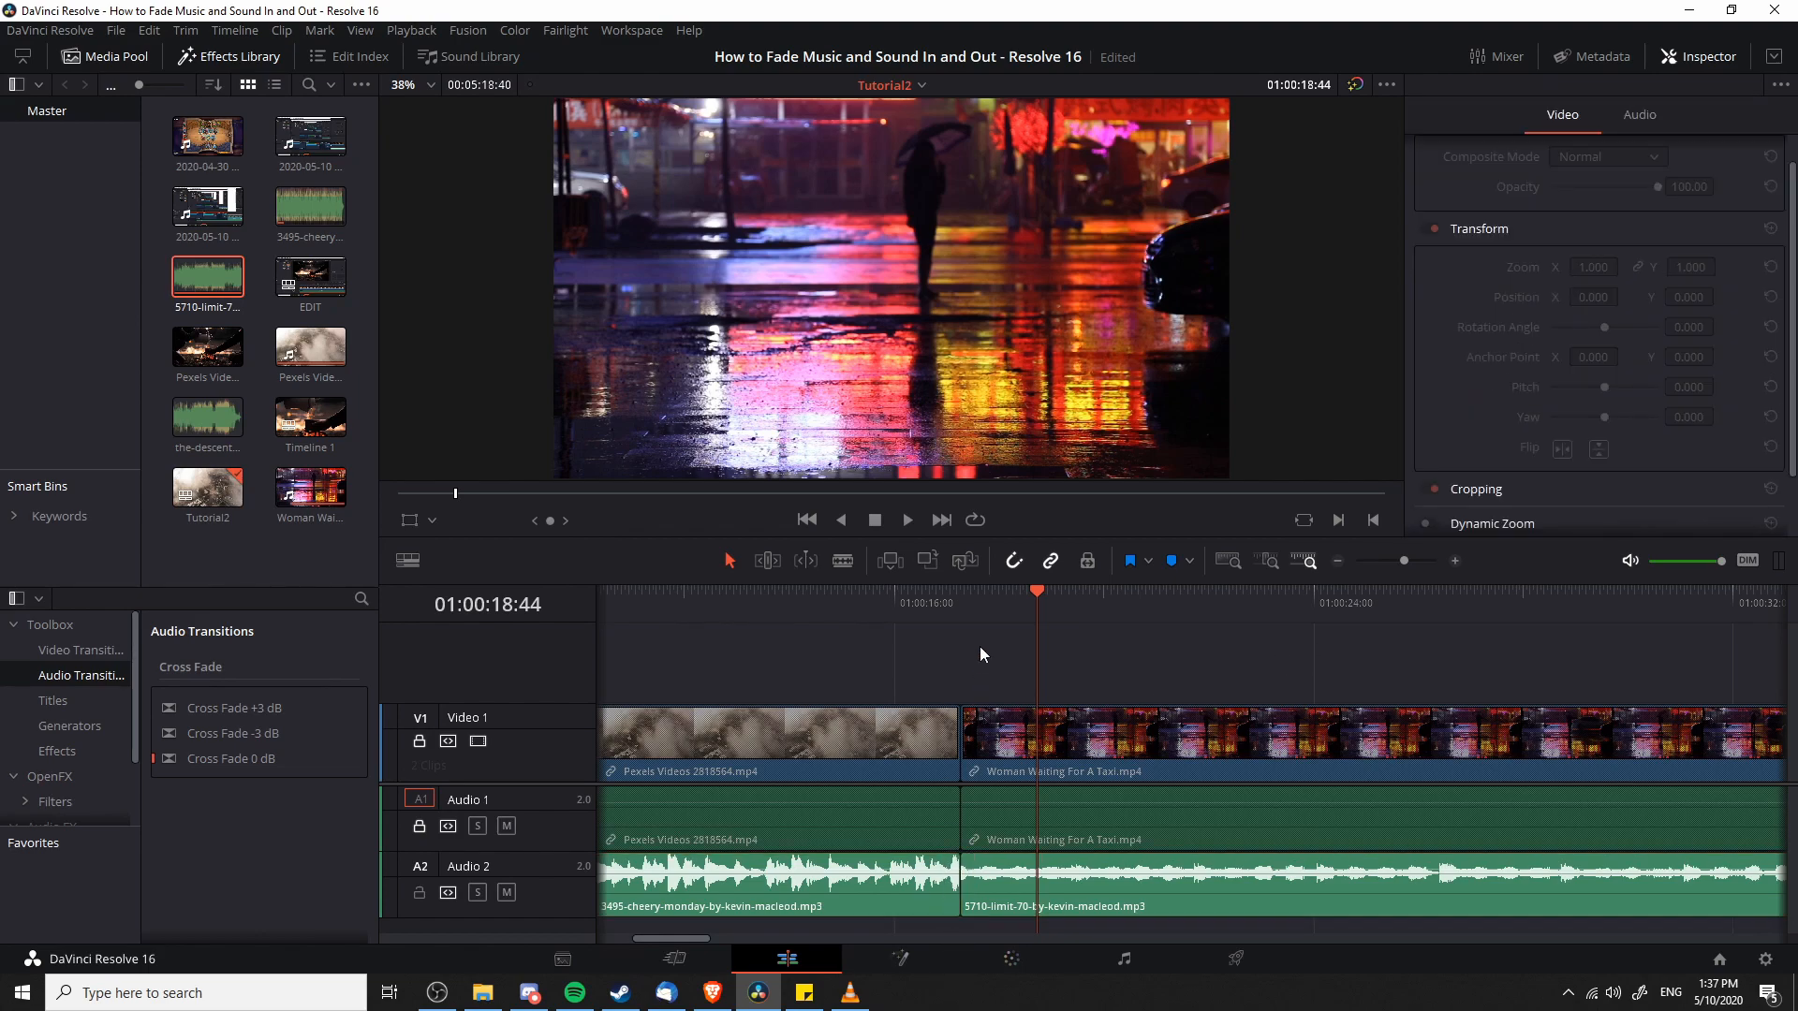
pyautogui.click(923, 601)
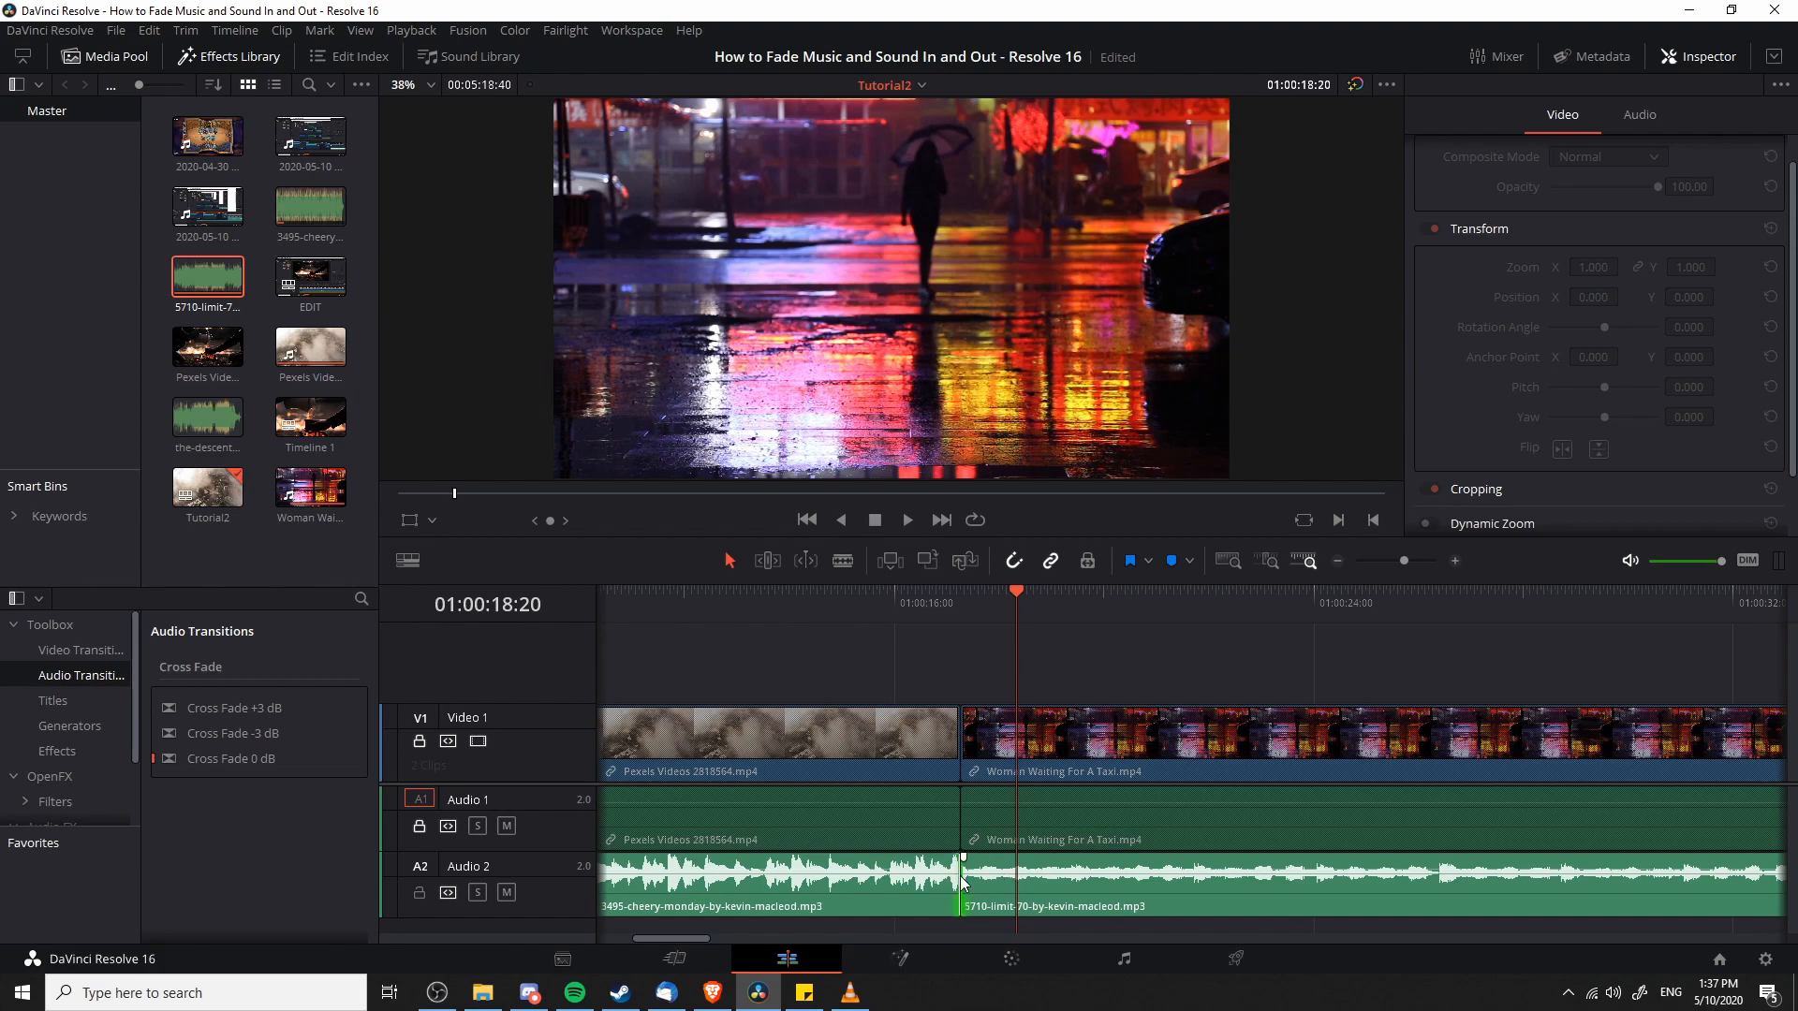
# Bring up the Cross Fade choices at the plain cut between the A2 clips
pyautogui.rightClick(961, 871)
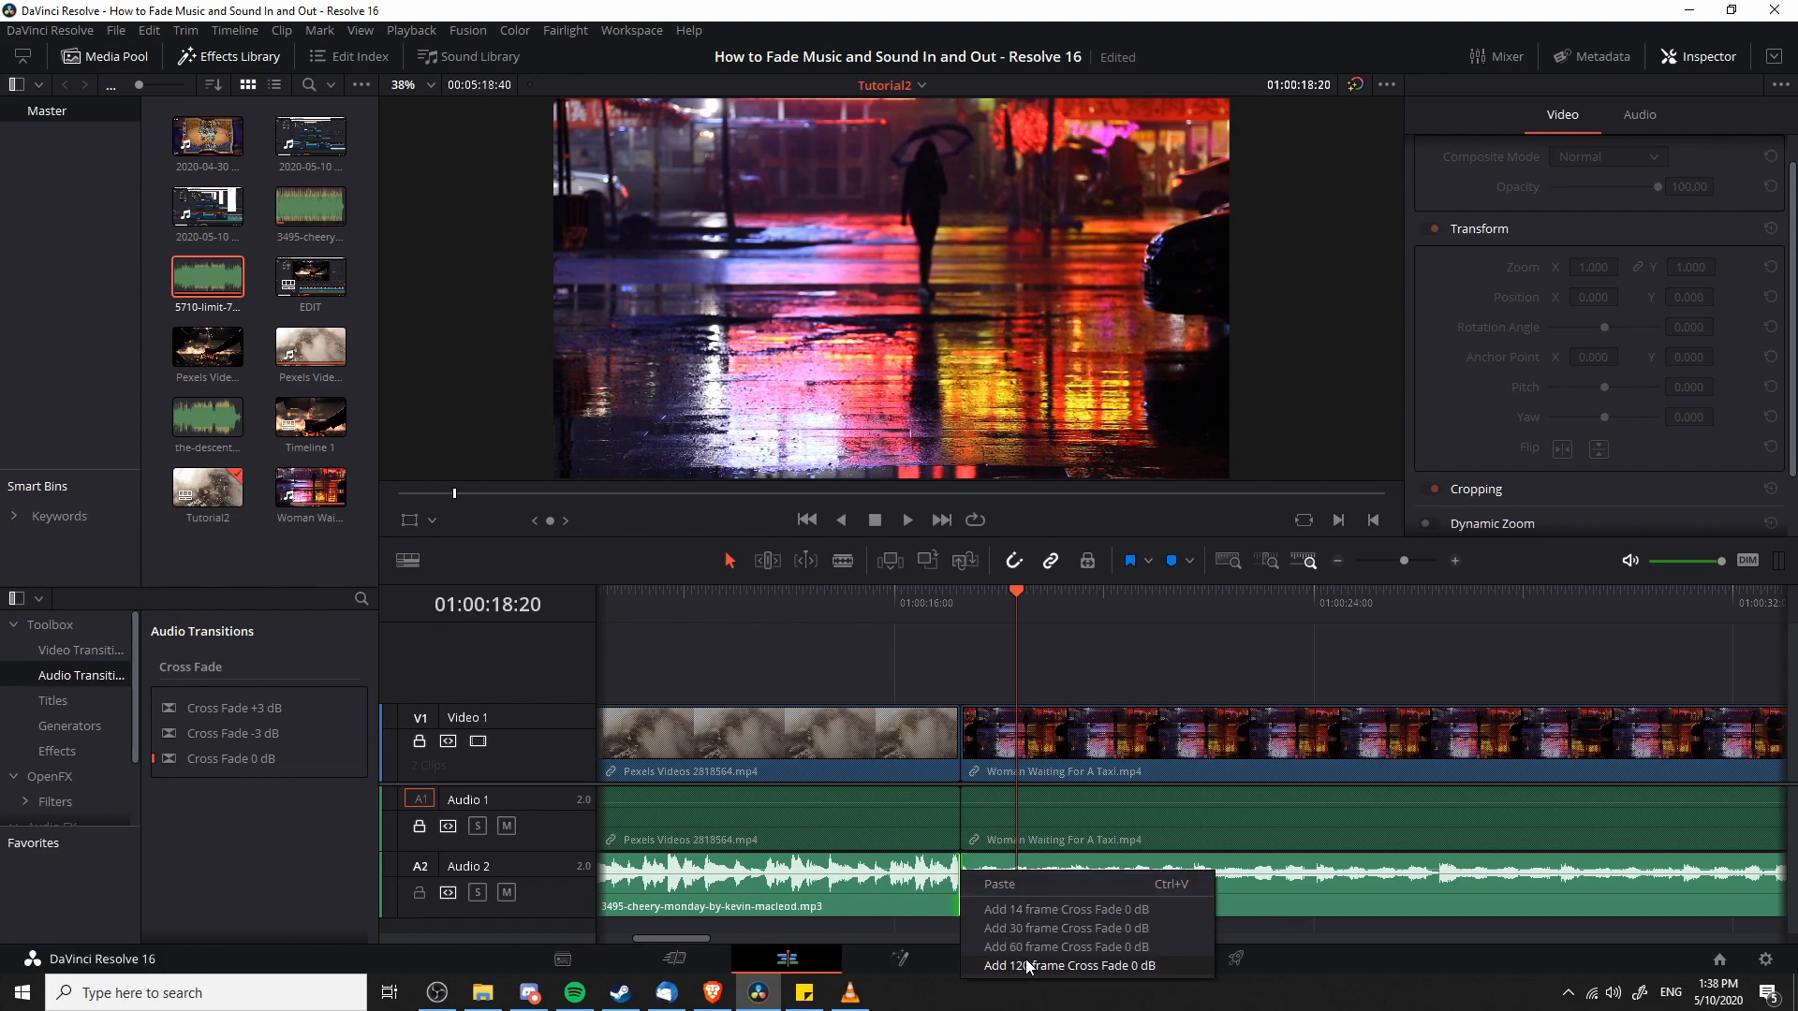
pyautogui.moveTo(1065, 945)
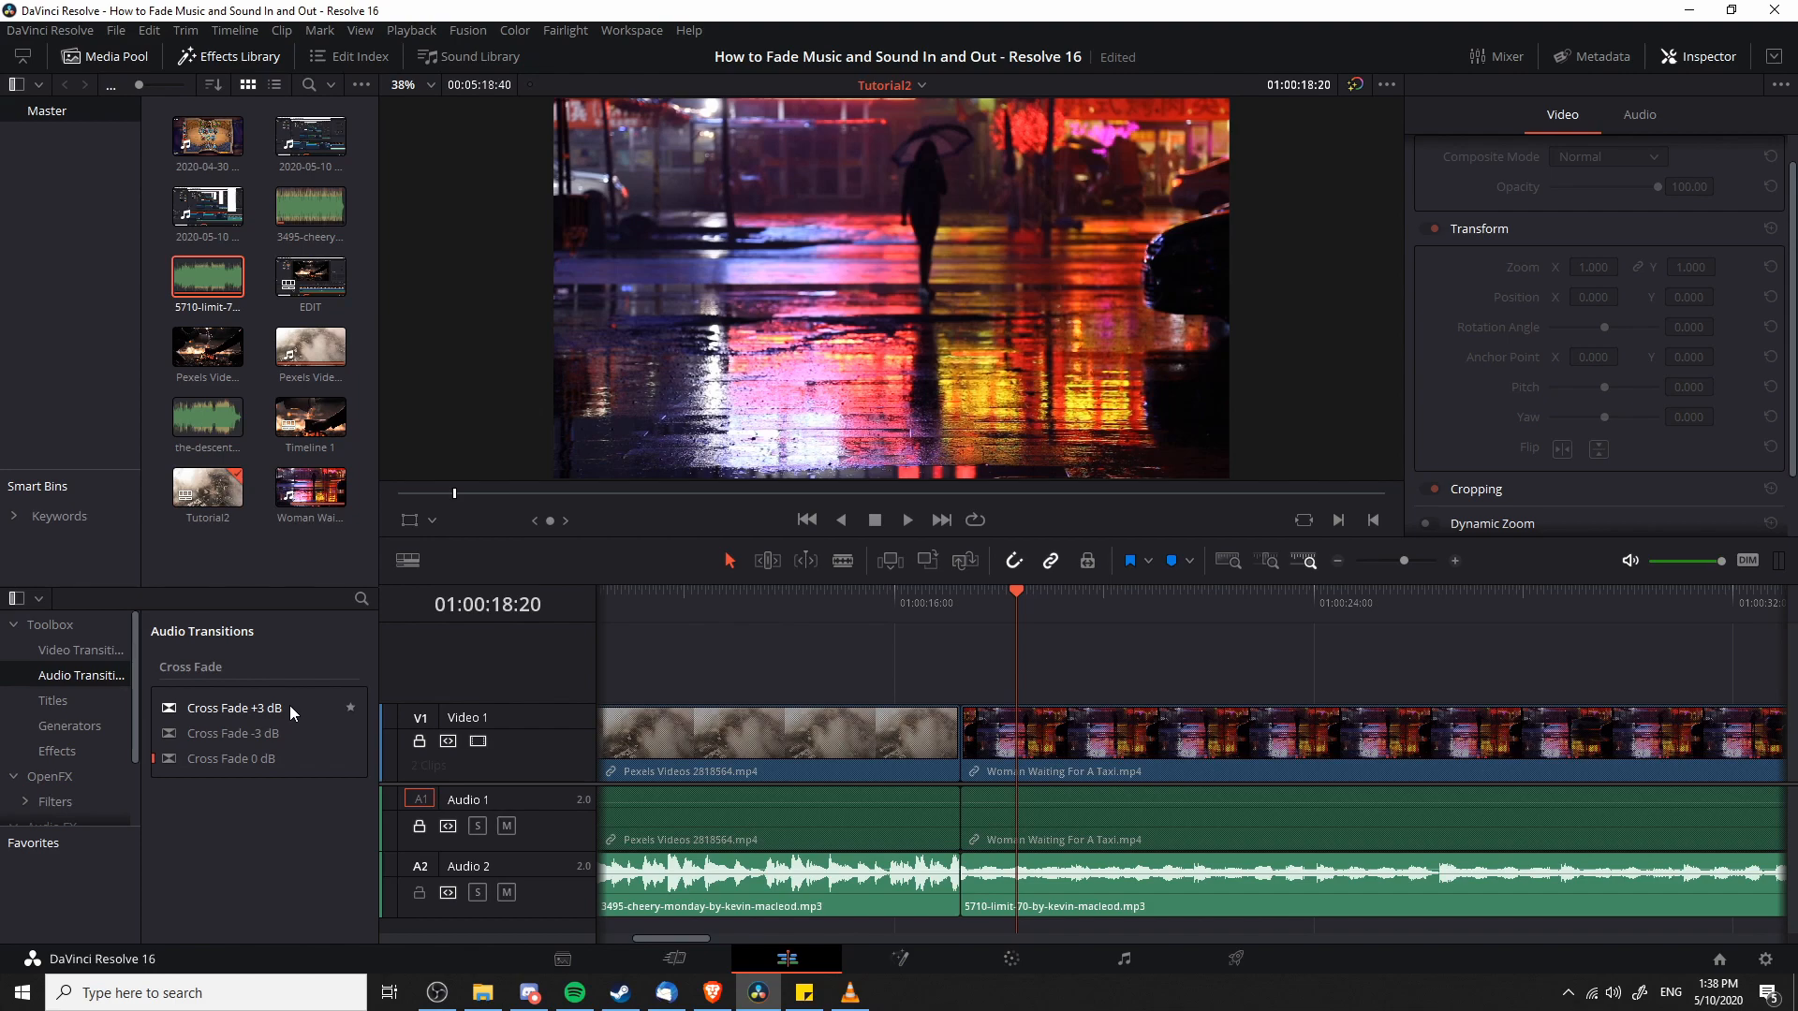
pyautogui.moveTo(264, 717)
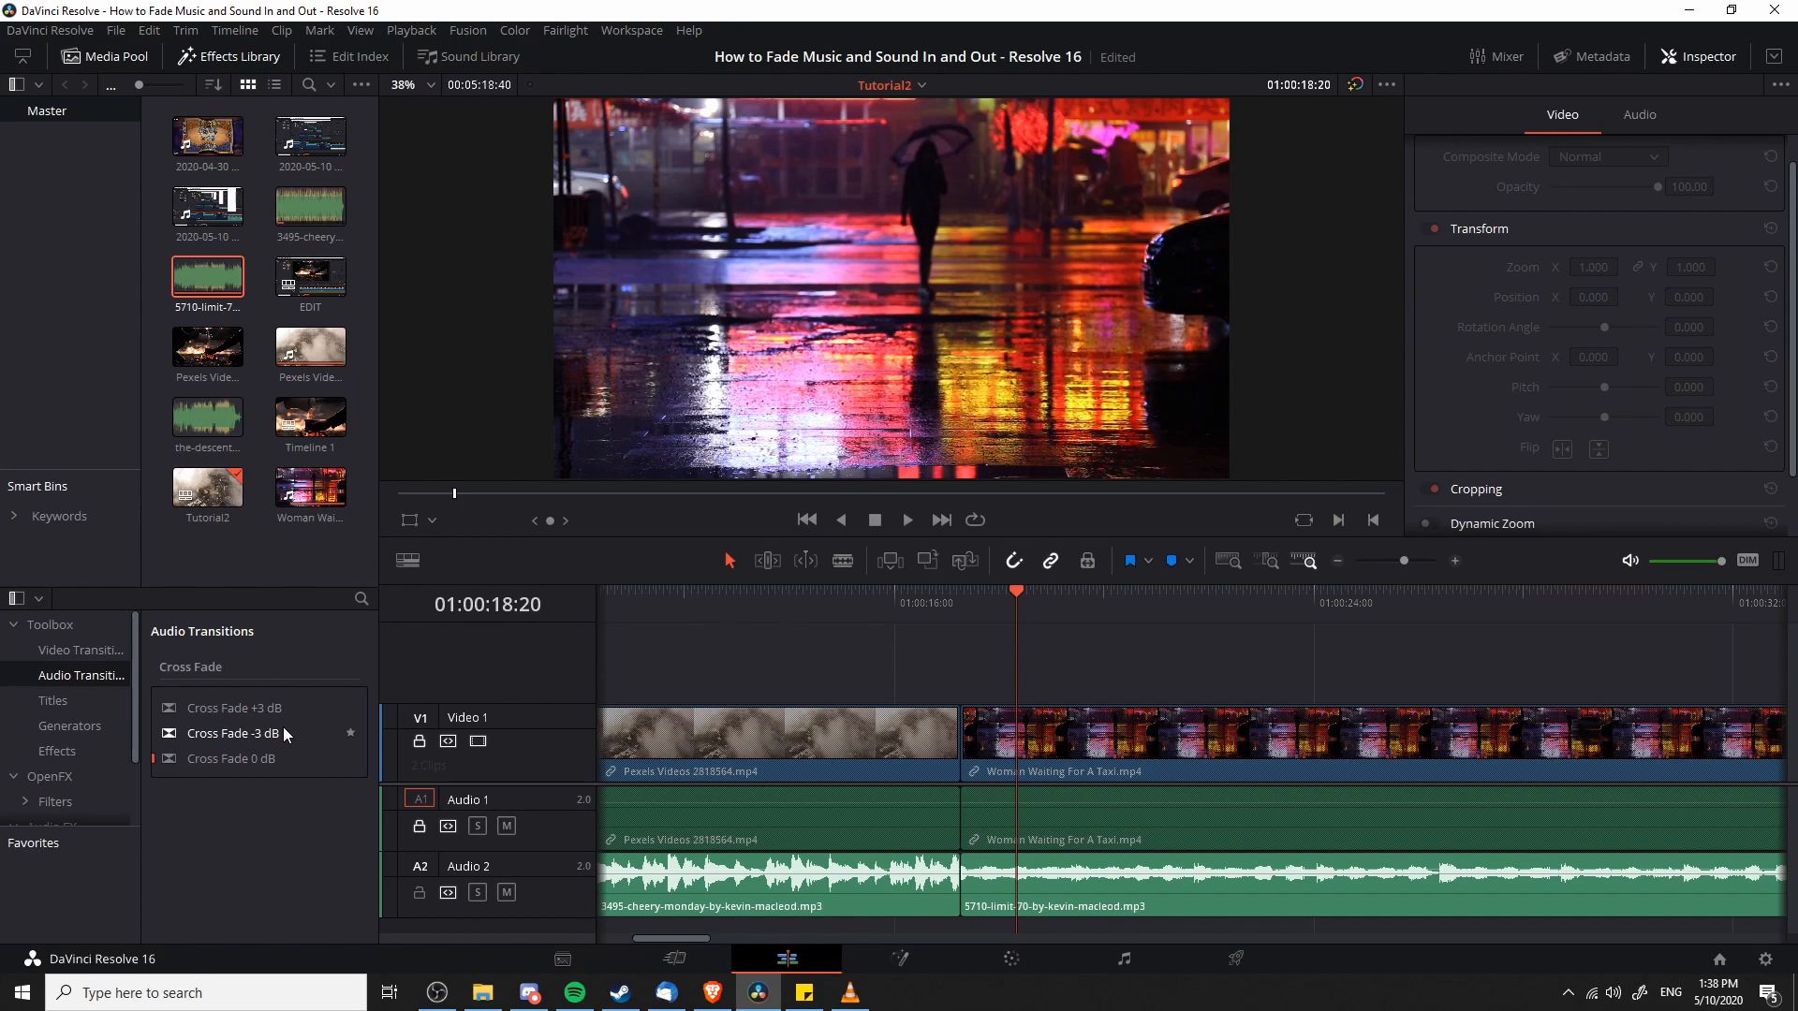
pyautogui.moveTo(293, 759)
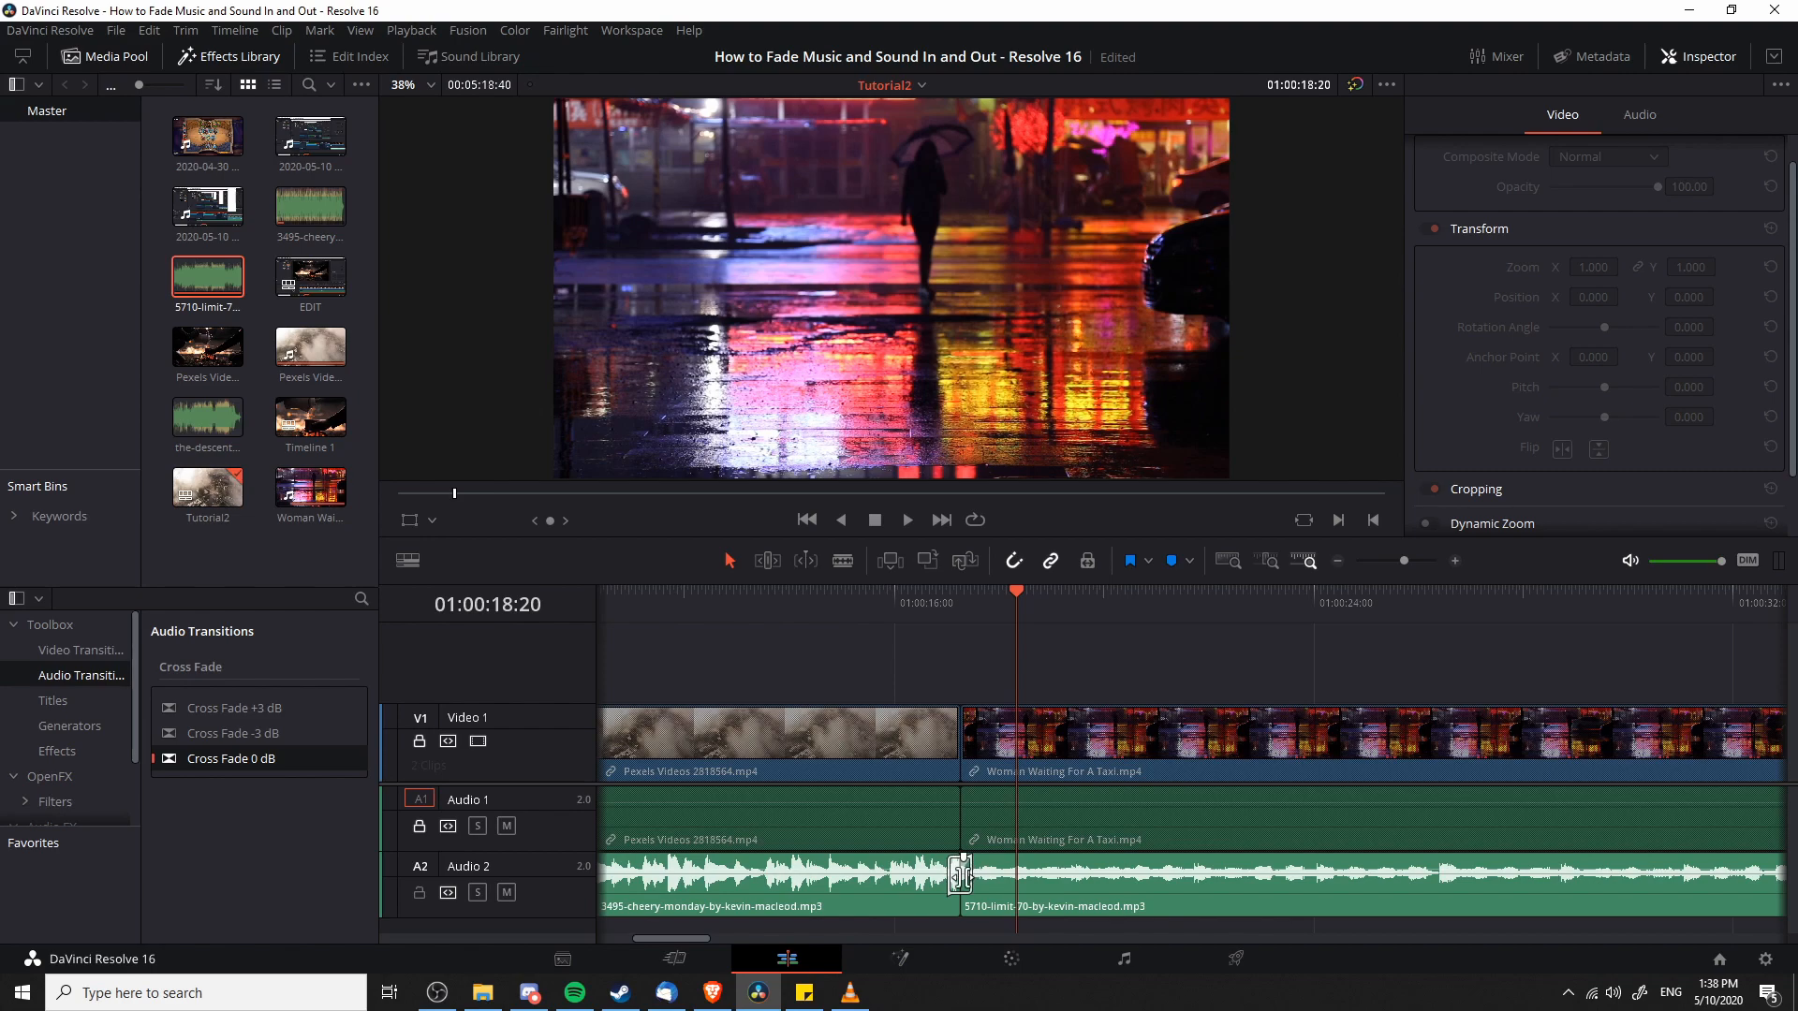
pyautogui.moveTo(987, 888)
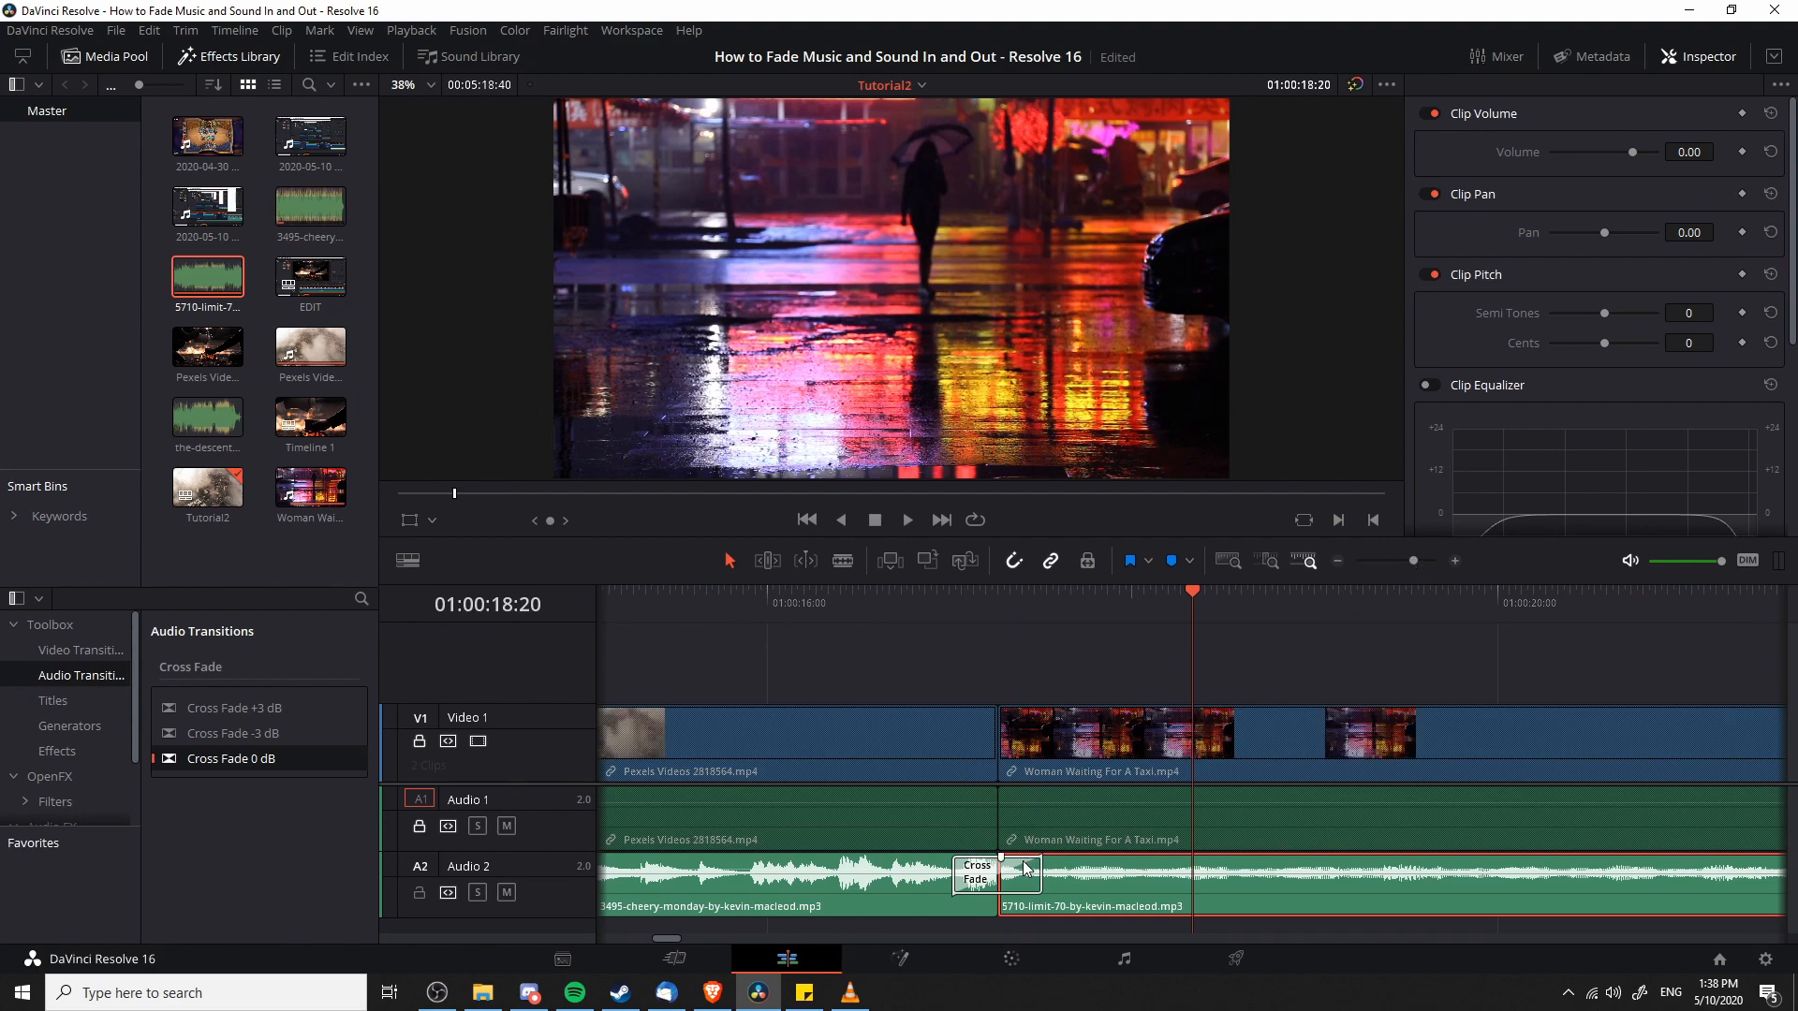
# Select the Cross Fade on Audio 2 and set its duration to 0.5 seconds, Cross Fade 0 dB style
pyautogui.click(973, 875)
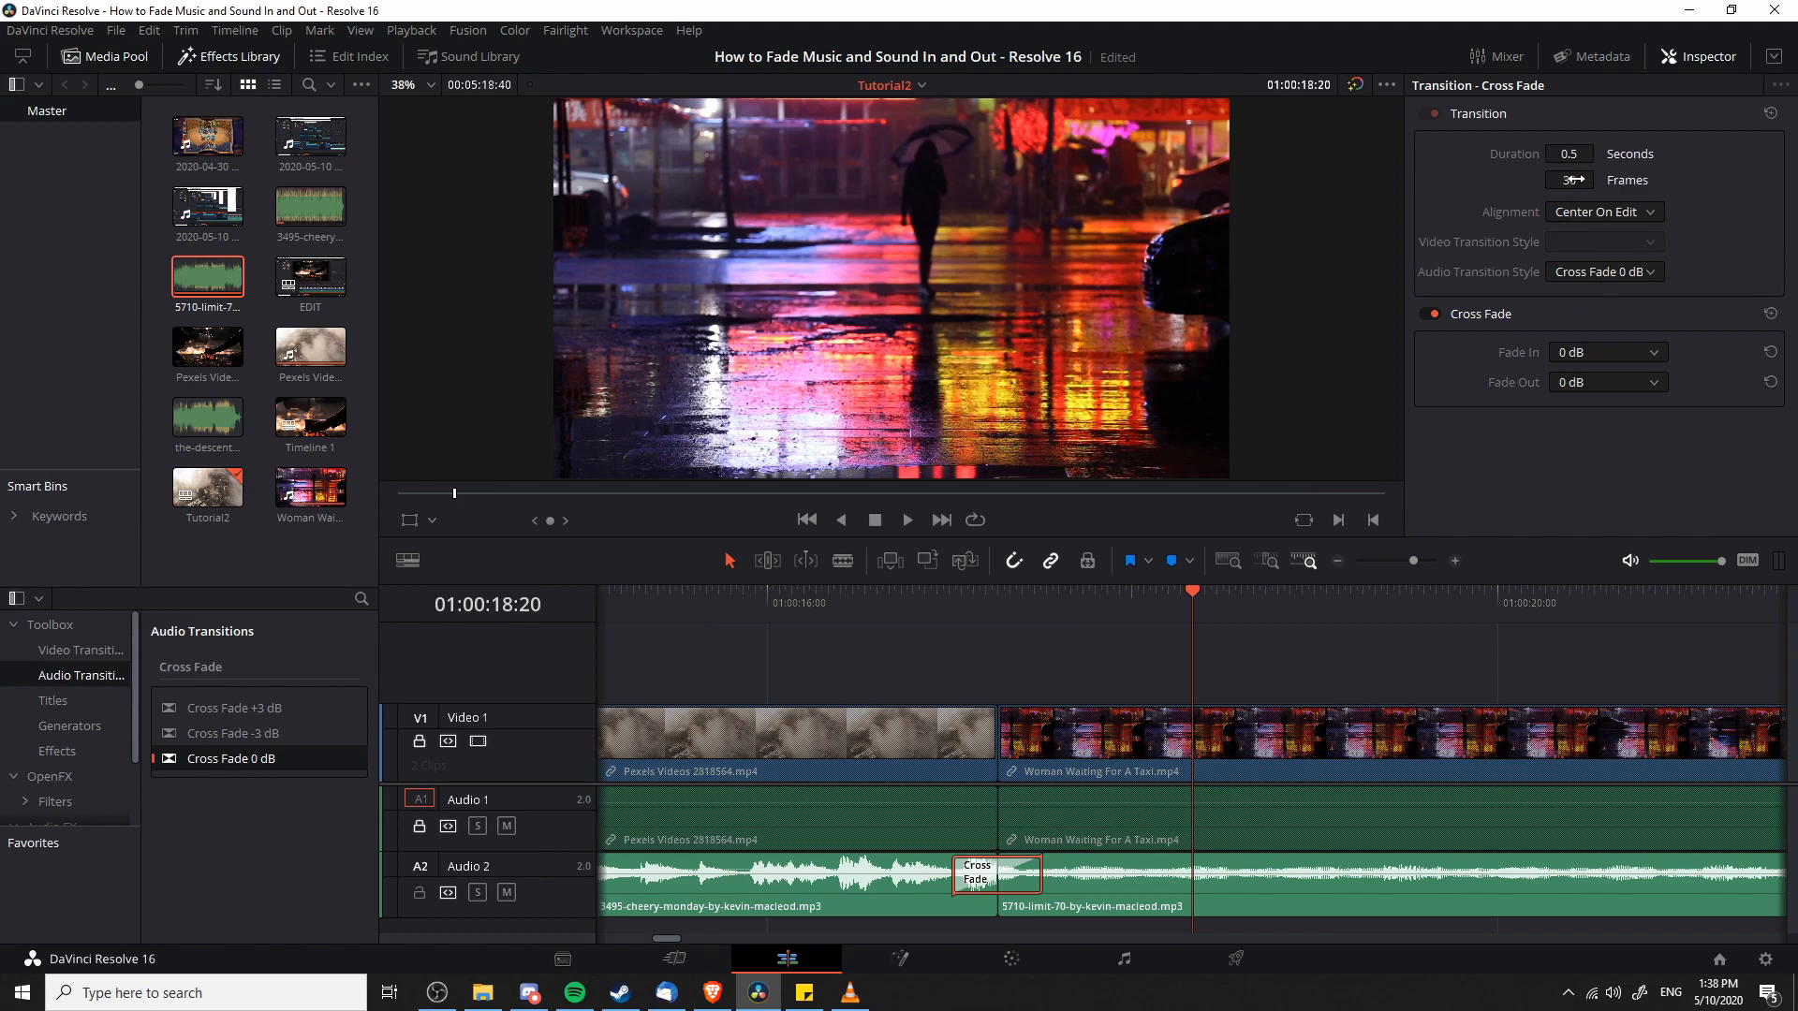
pyautogui.click(1569, 180)
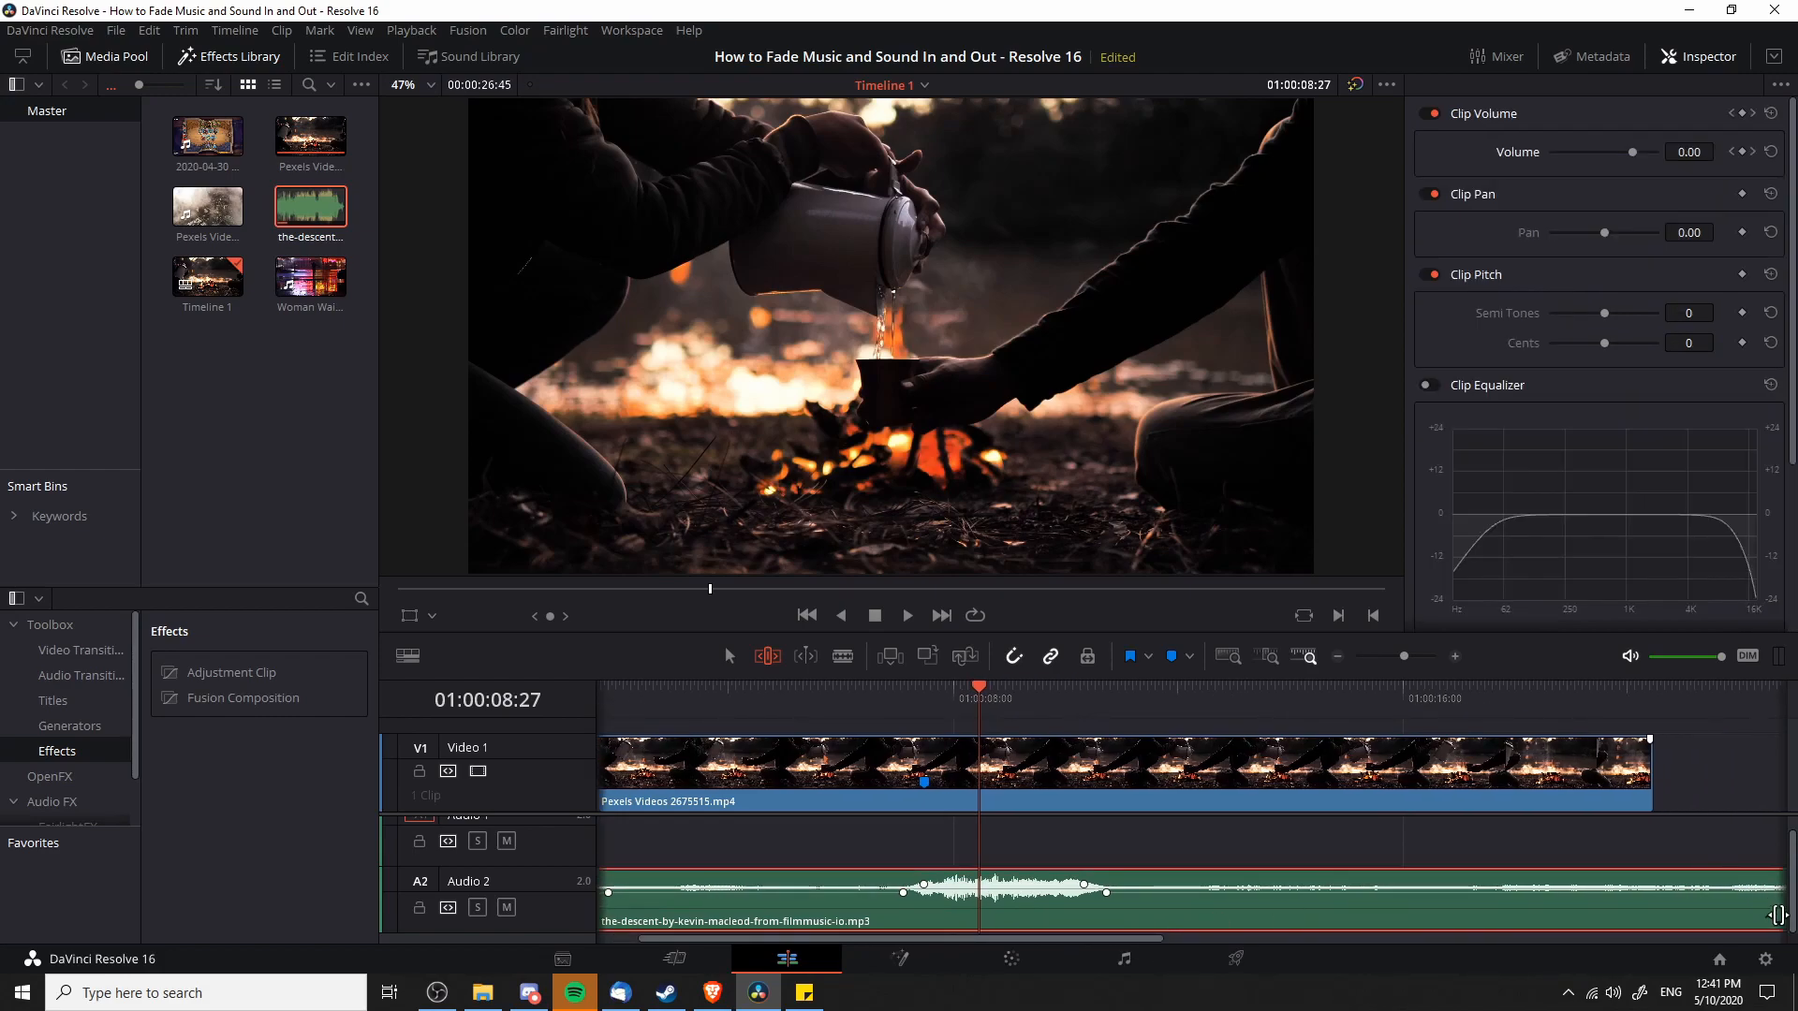
pyautogui.moveTo(1775, 940)
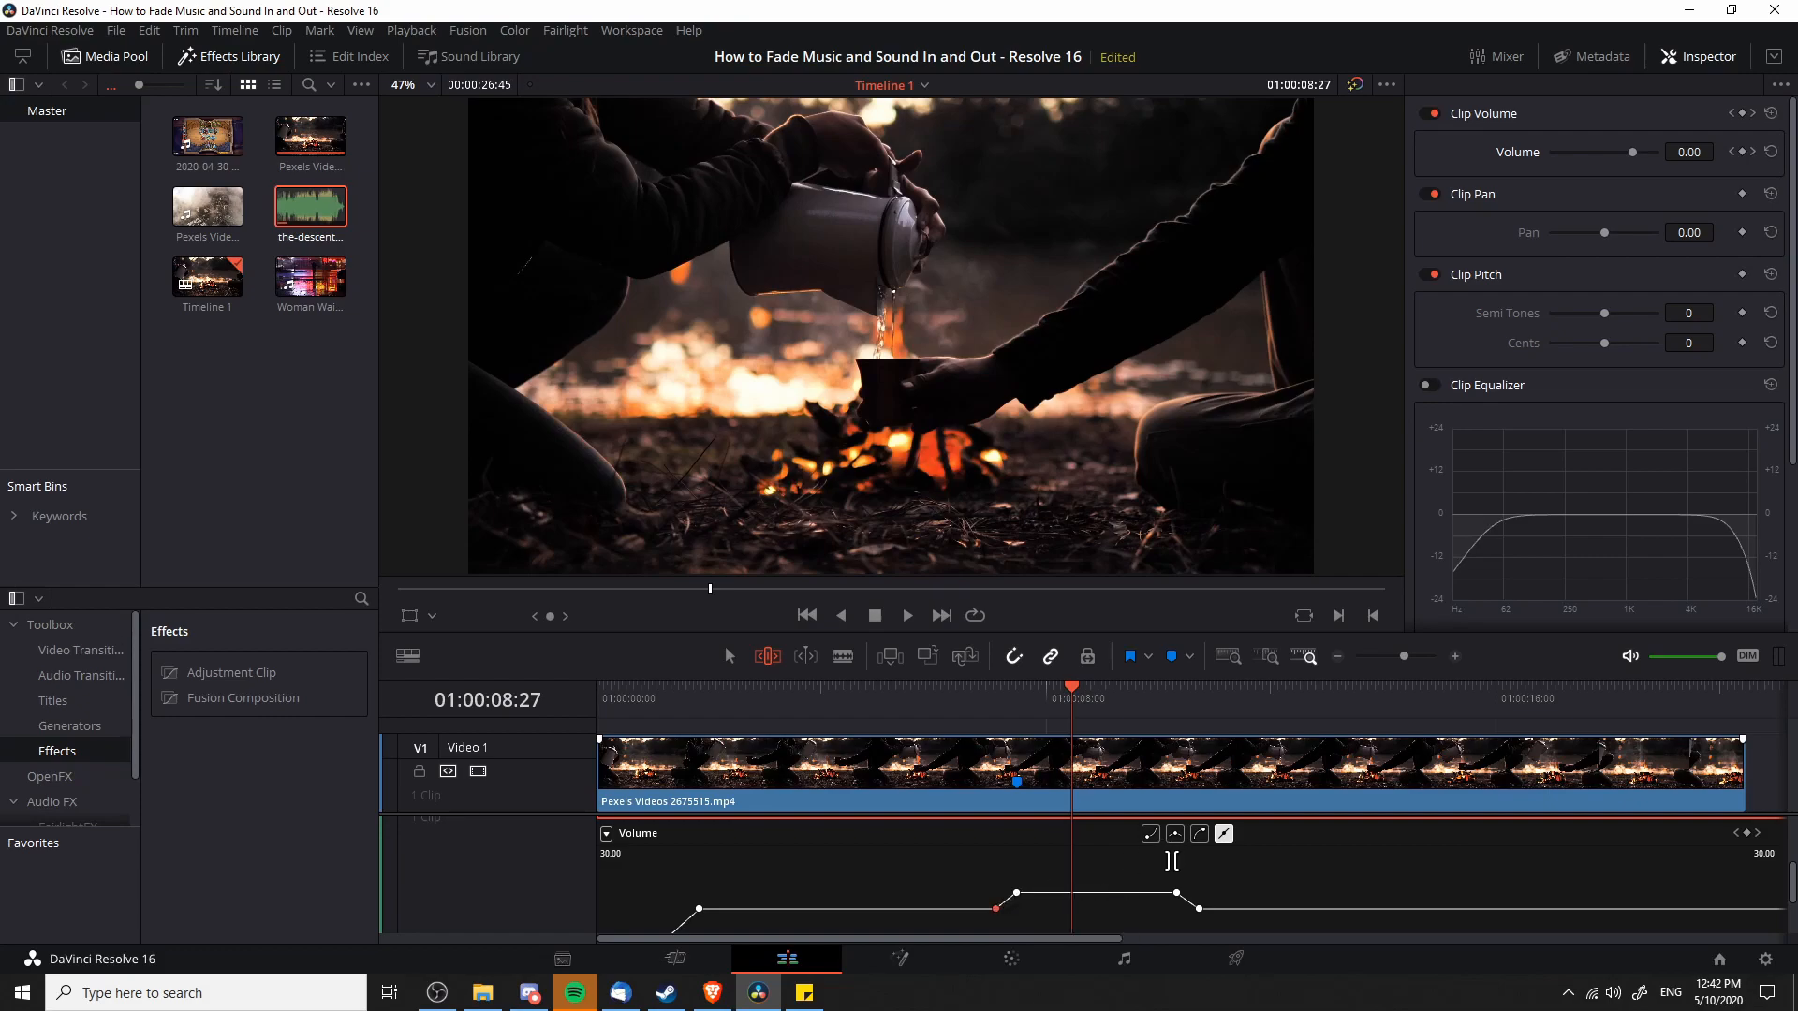
pyautogui.moveTo(1155, 847)
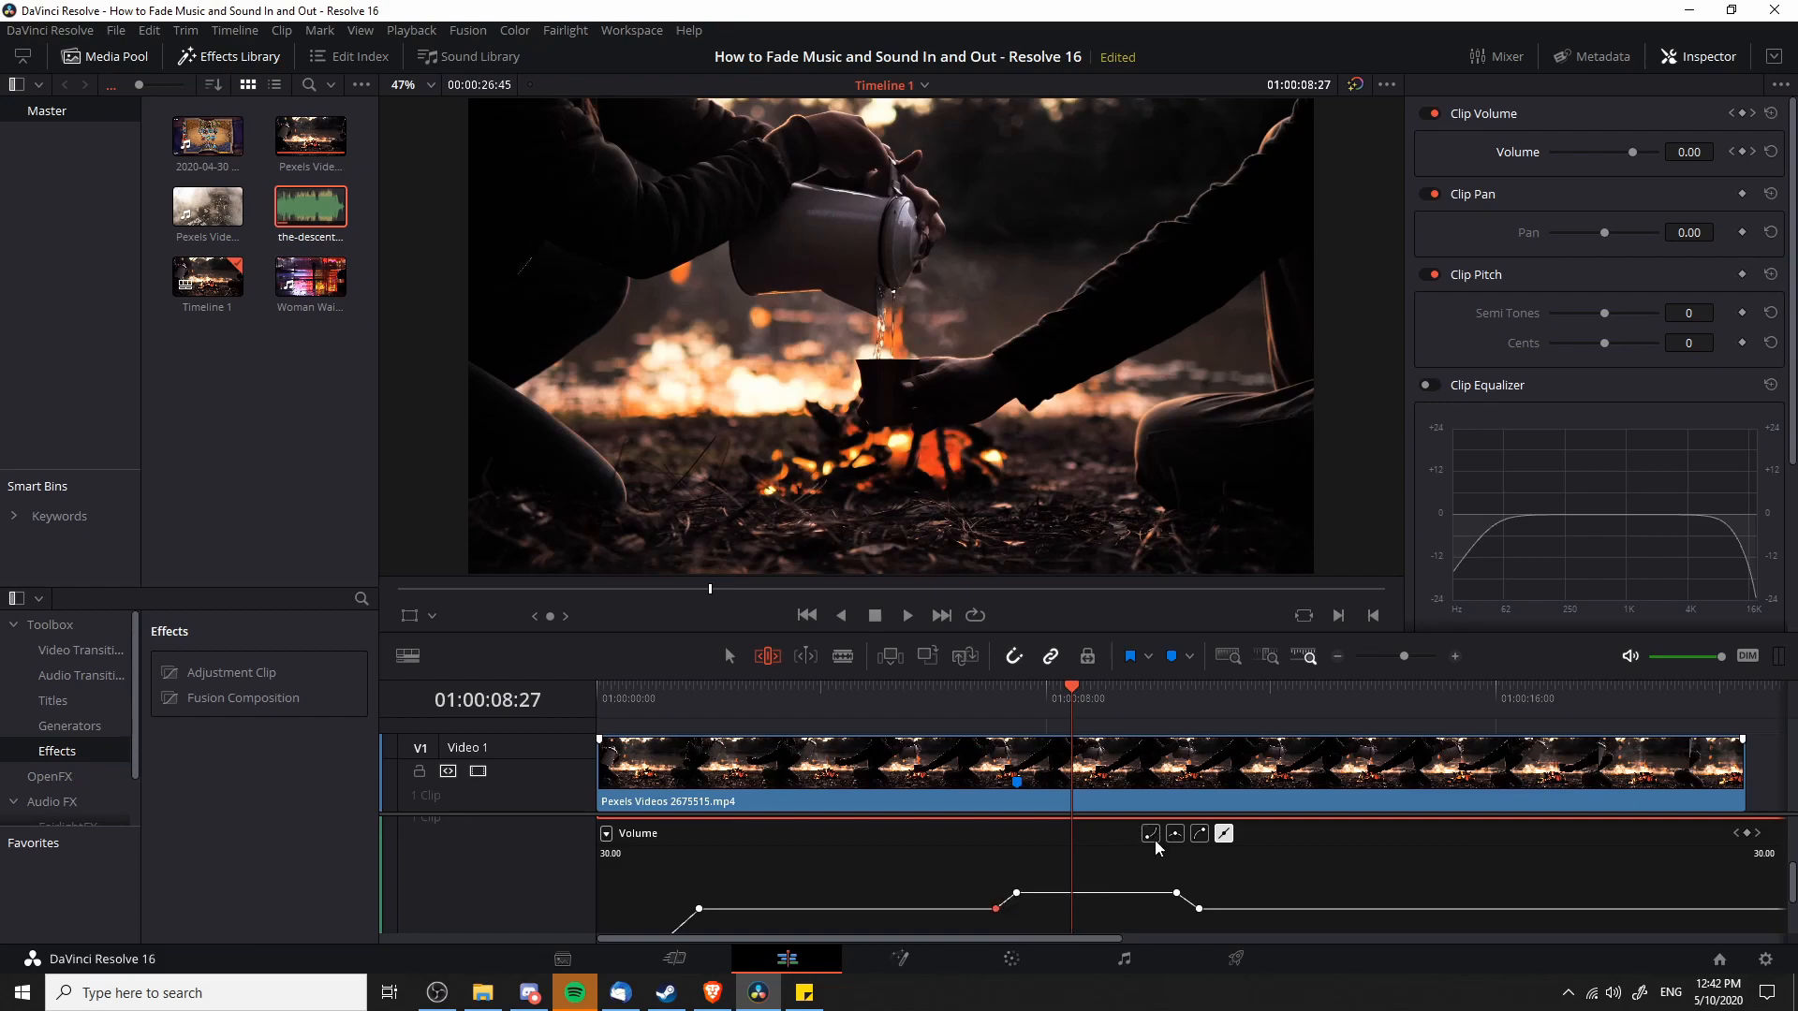
pyautogui.moveTo(1155, 849)
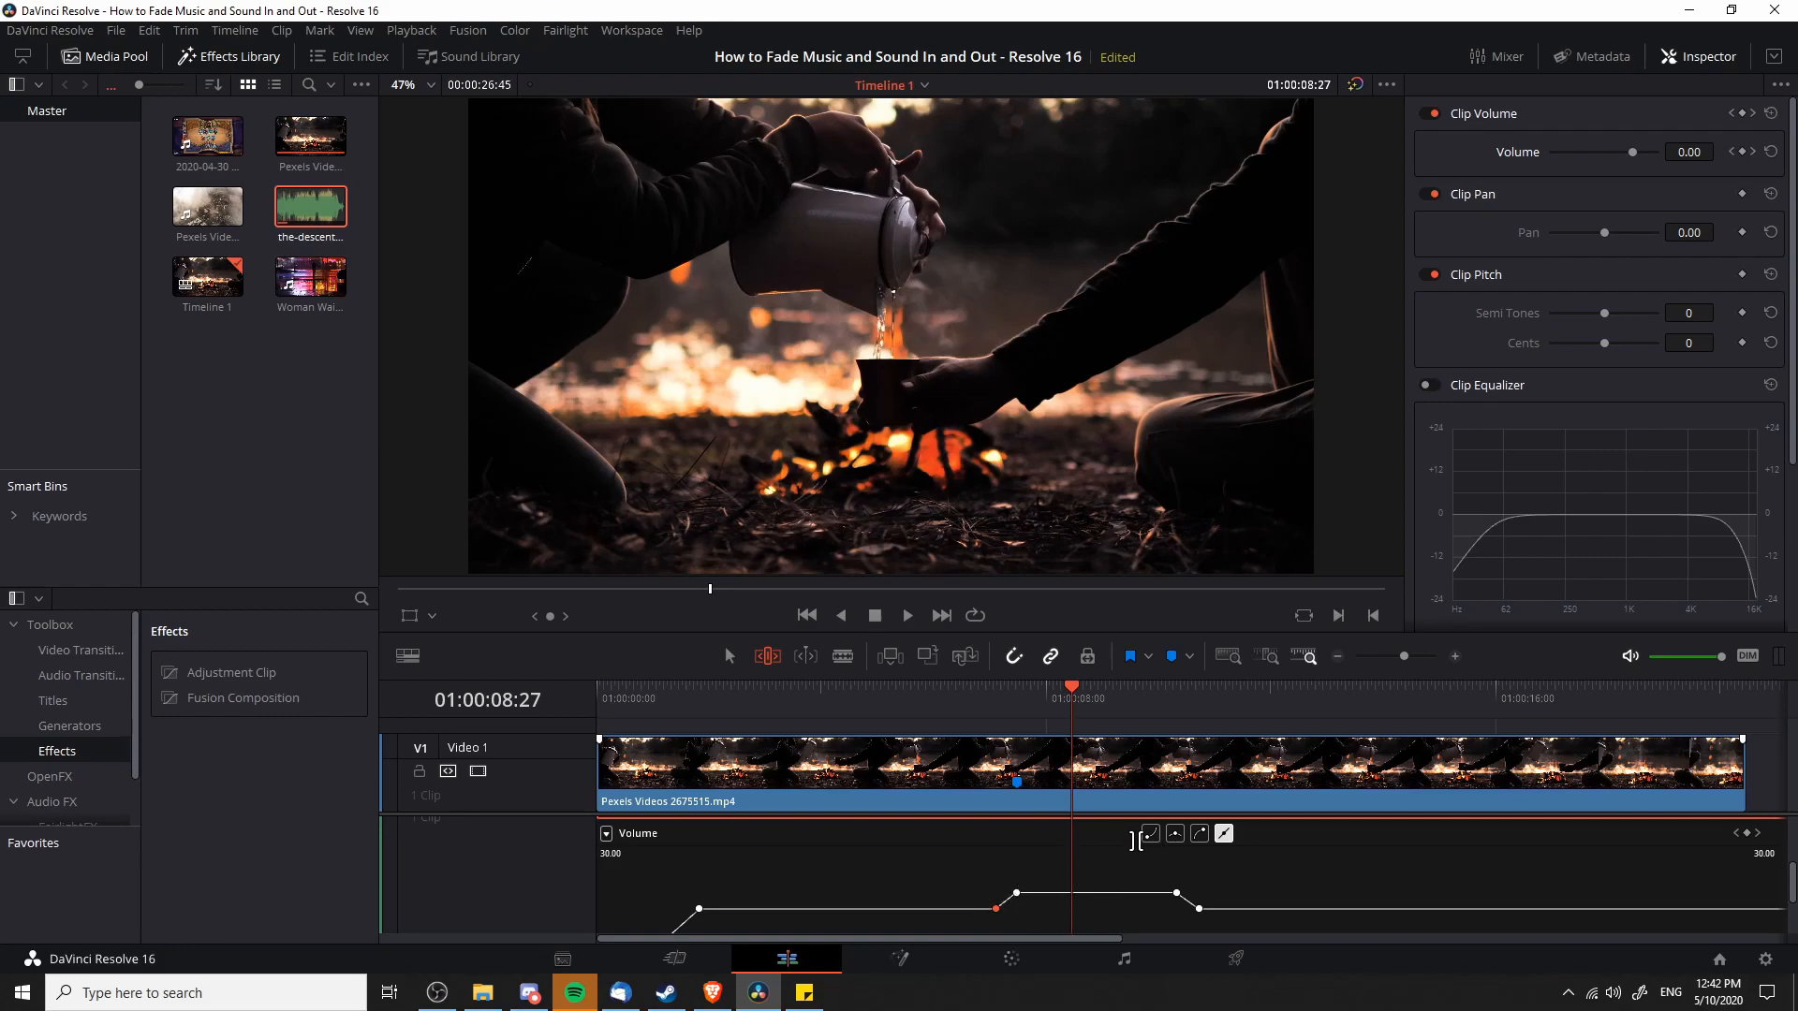
pyautogui.moveTo(1161, 845)
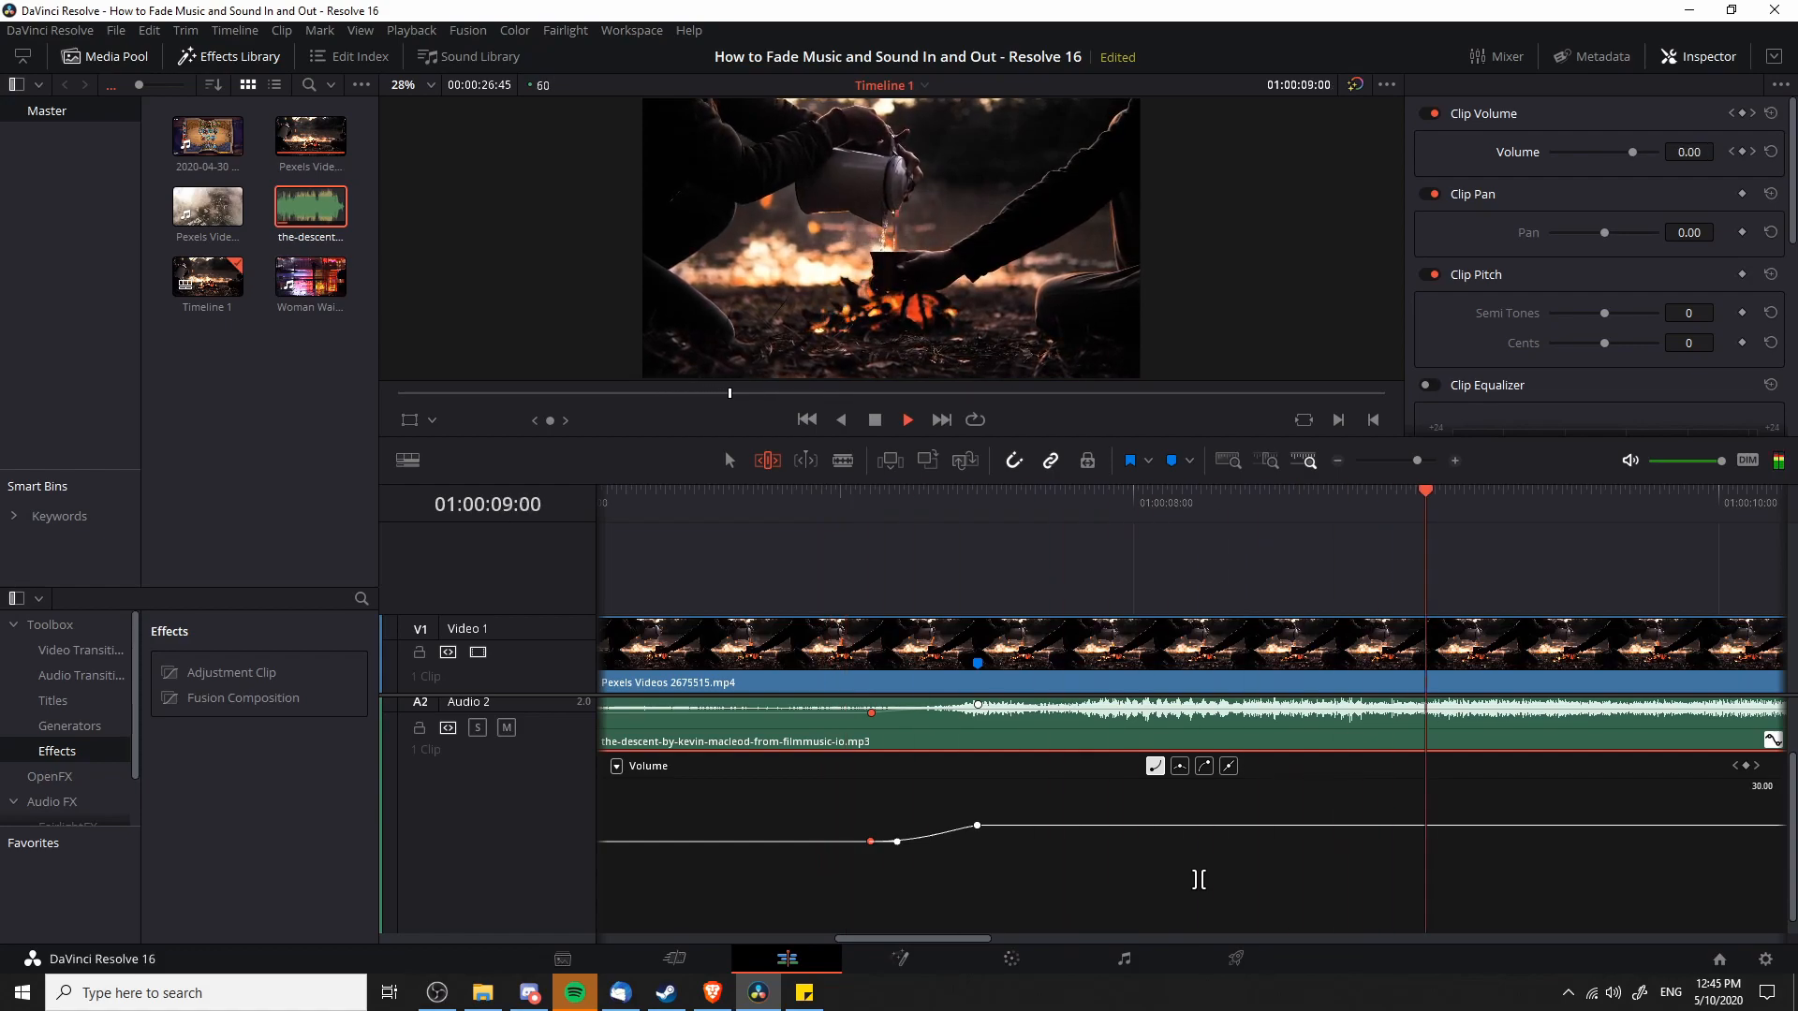
pyautogui.click(1005, 504)
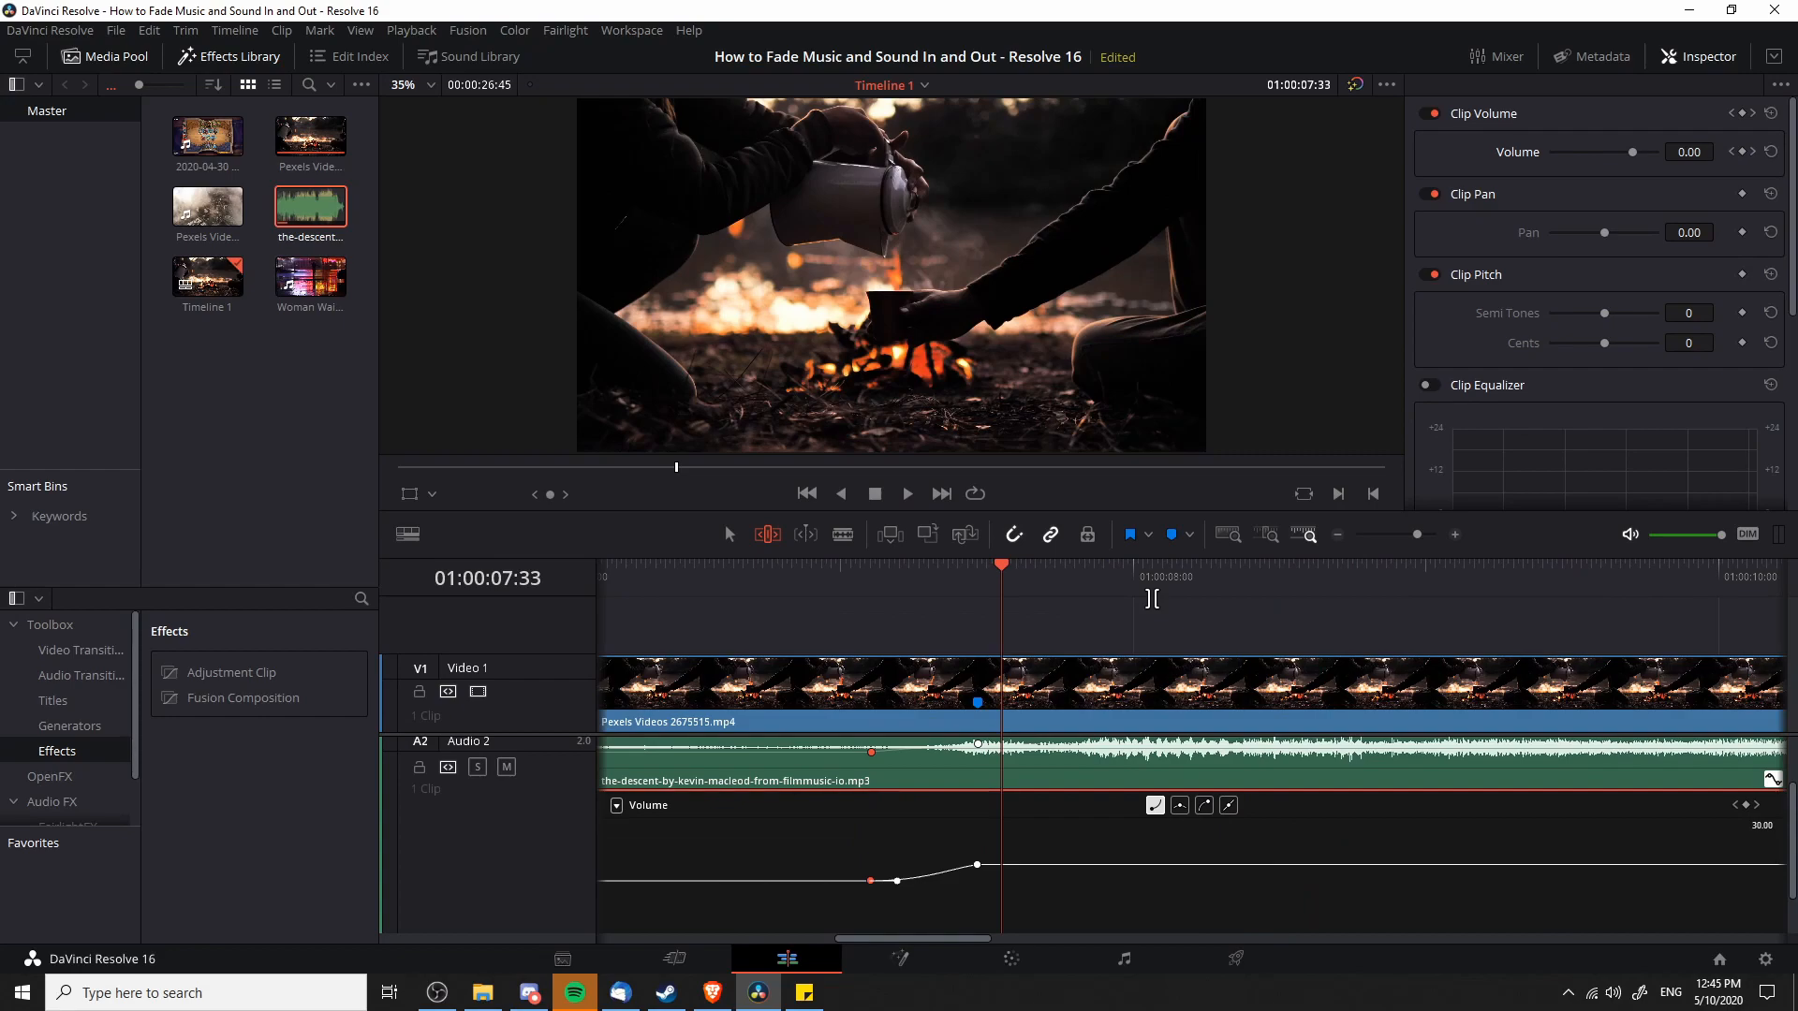
pyautogui.moveTo(876, 185)
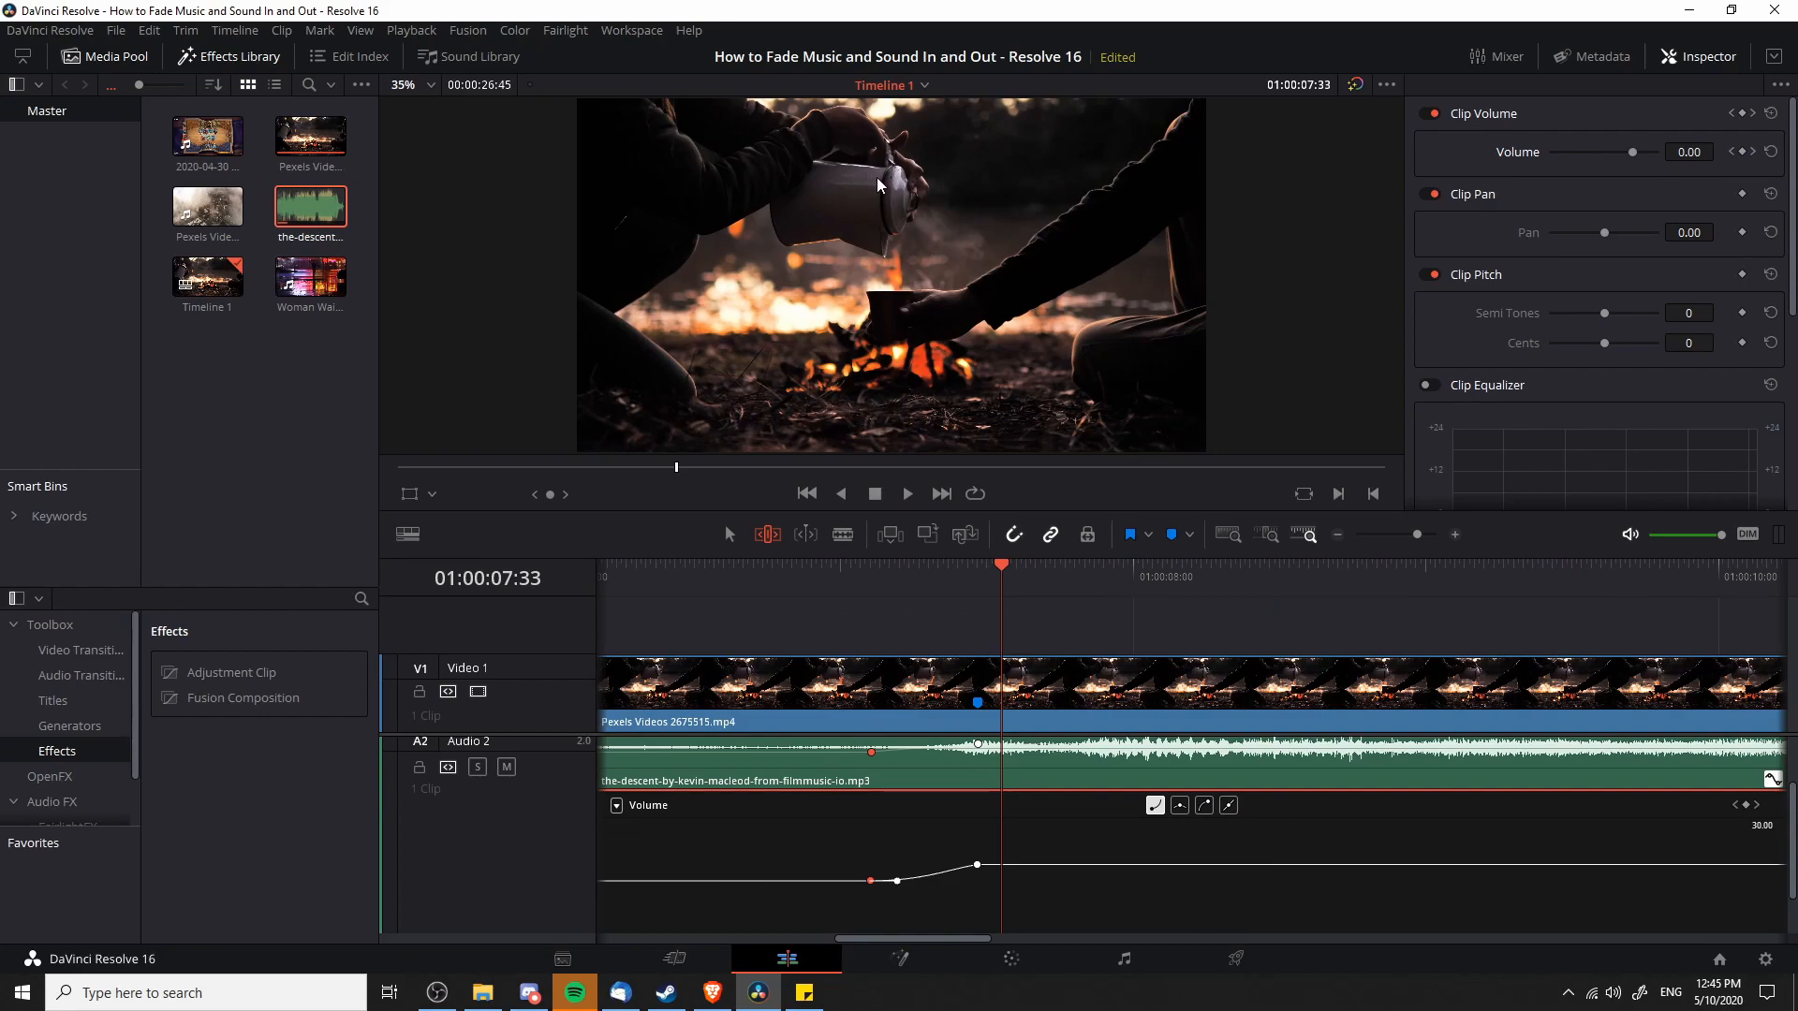